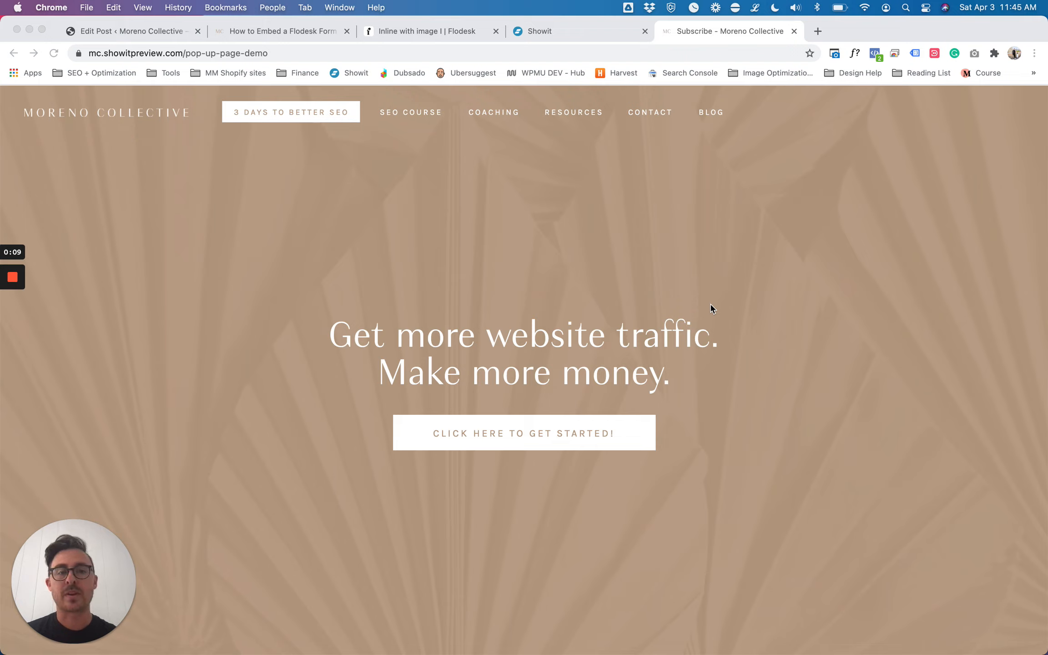
mouse_move(524, 456)
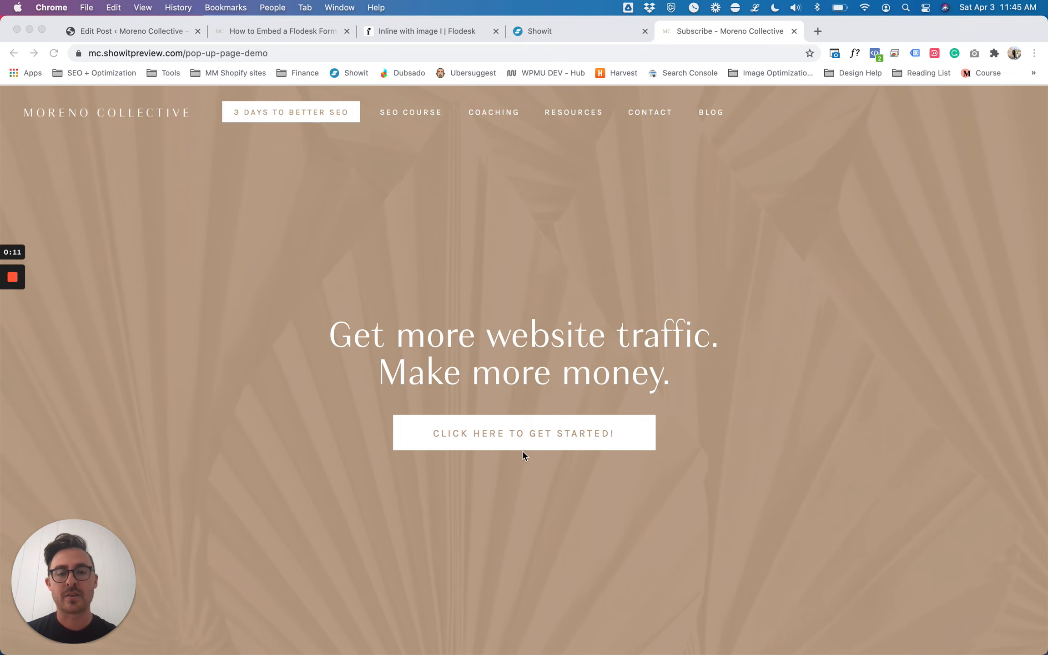
mouse_move(467, 459)
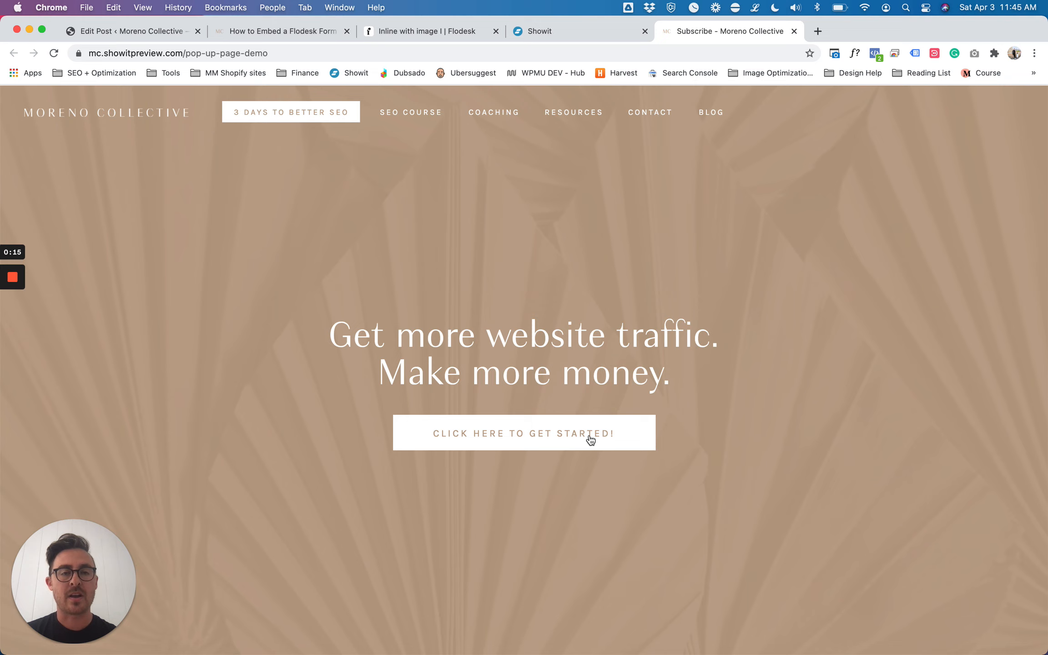
- Open and close the demo page's sign-up pop-up, then return to Showit's Site Preview
left_click(524, 432)
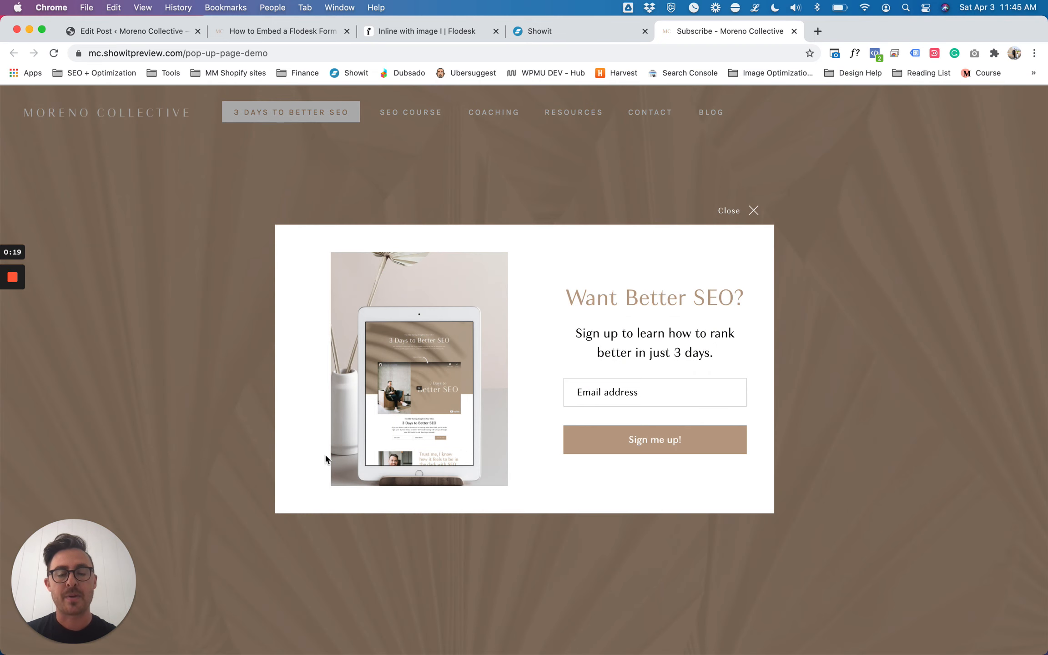
mouse_move(734, 226)
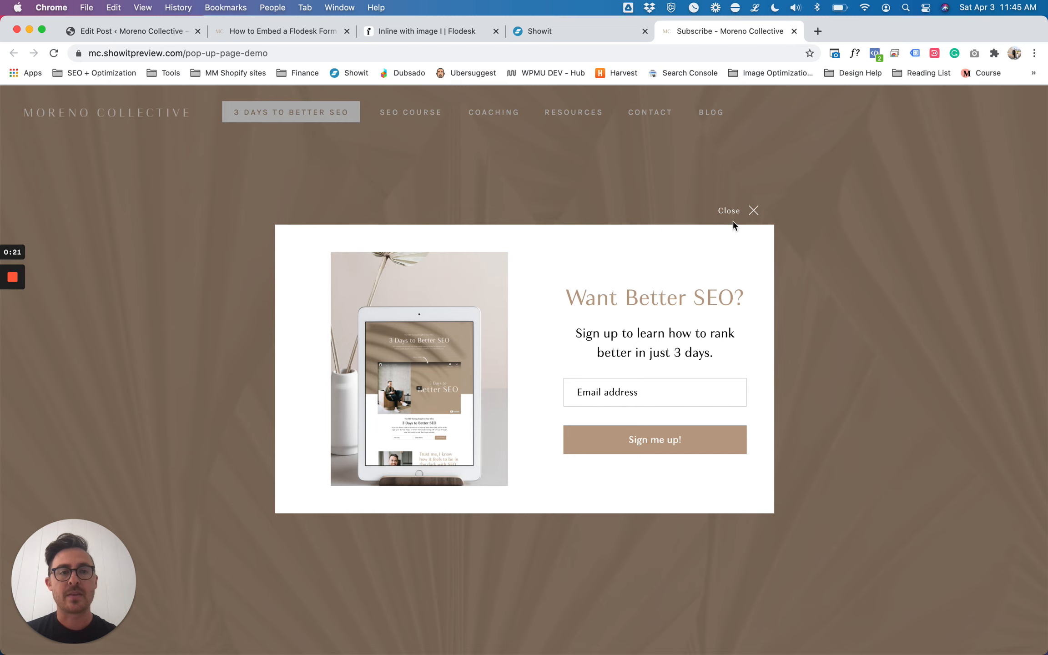
left_click(754, 210)
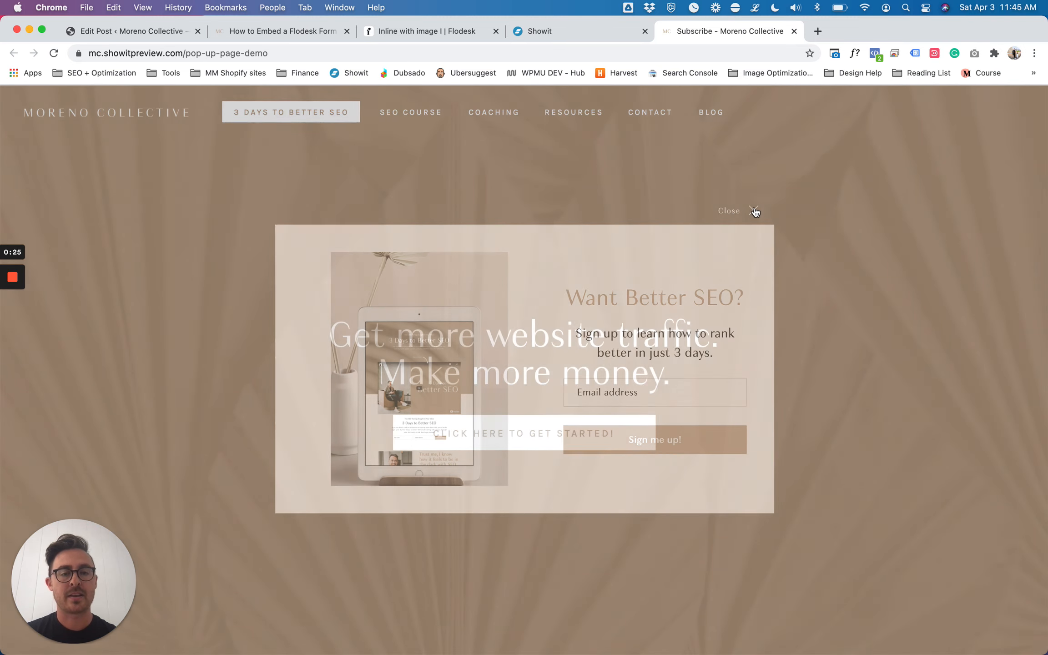
left_click(728, 211)
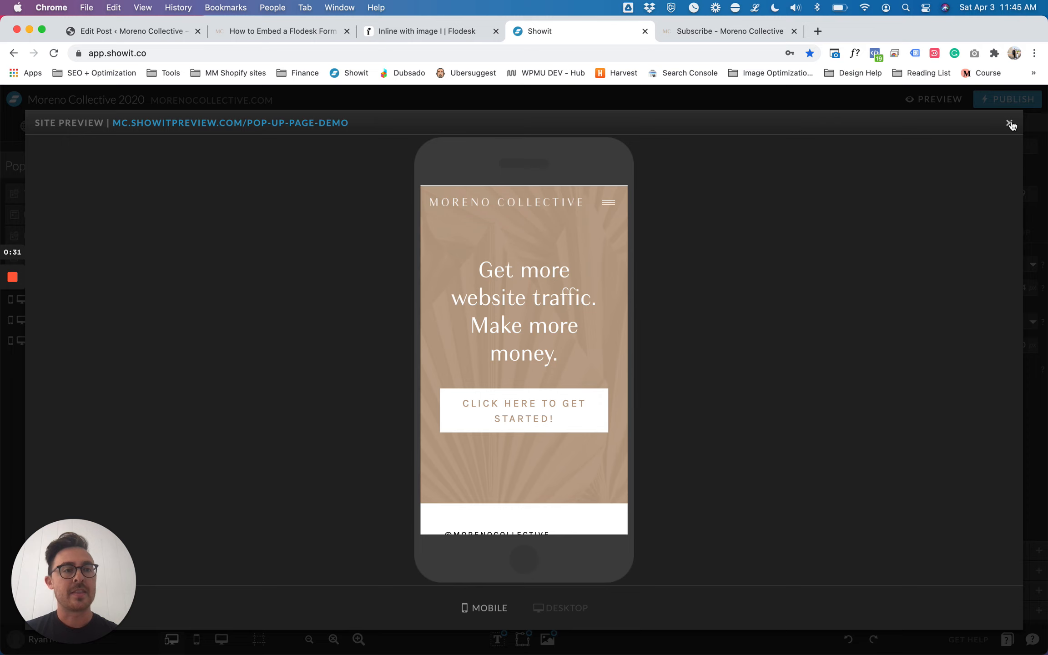
- Close the demo preview, then preview the Pop-up Page and close that preview
left_click(1012, 125)
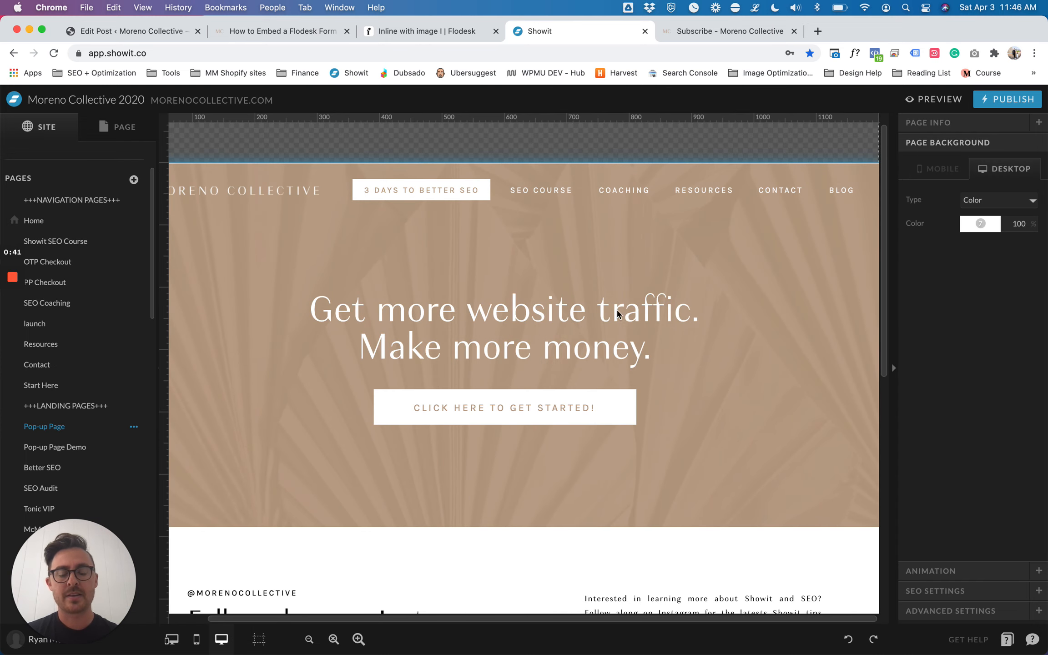
scroll("down", 3)
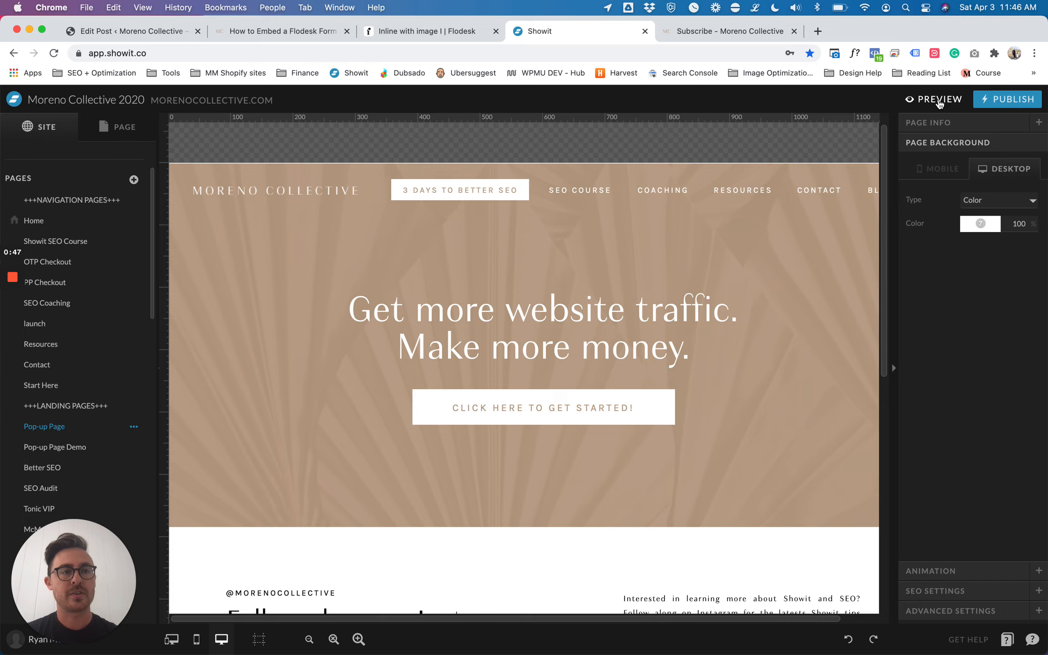
left_click(938, 99)
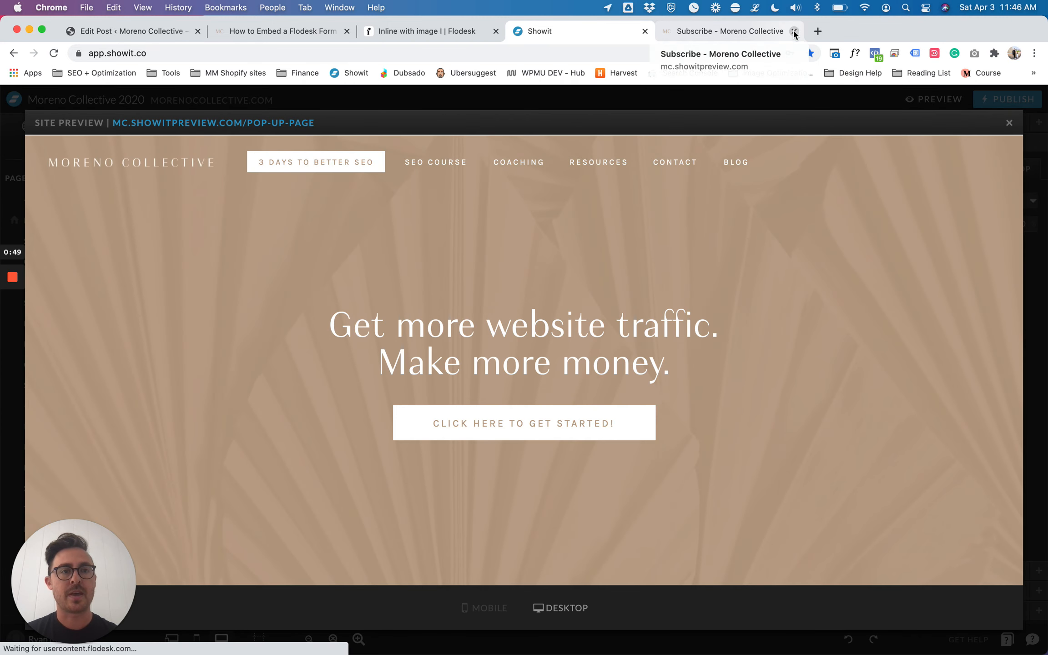
left_click(728, 31)
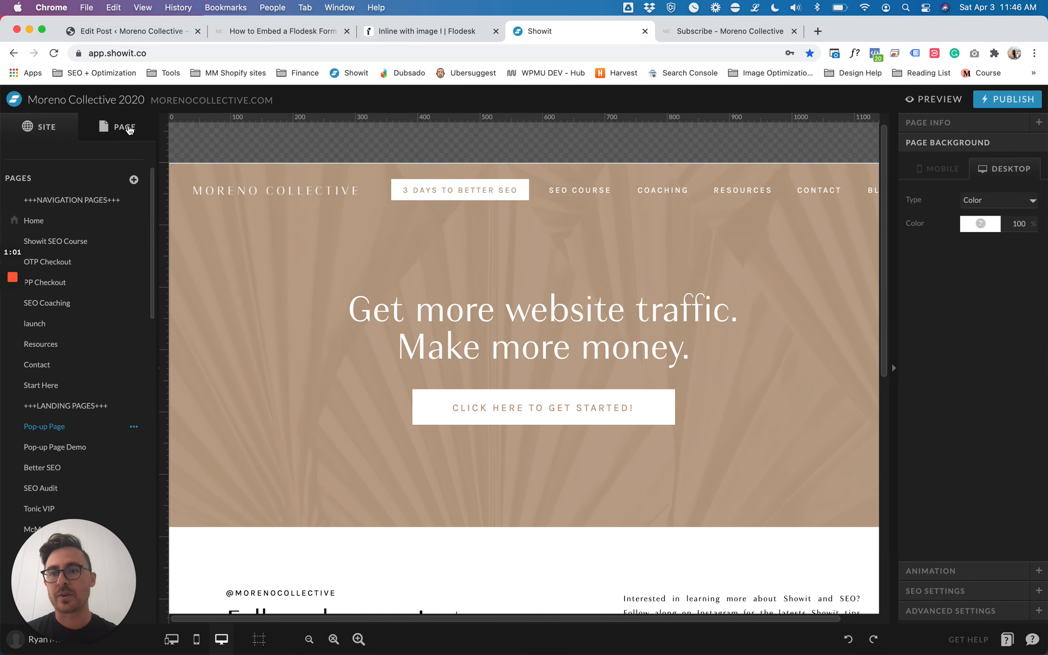
- Add a New Canvas to the Pop-up Page and review its Mobile and Desktop settings
left_click(119, 126)
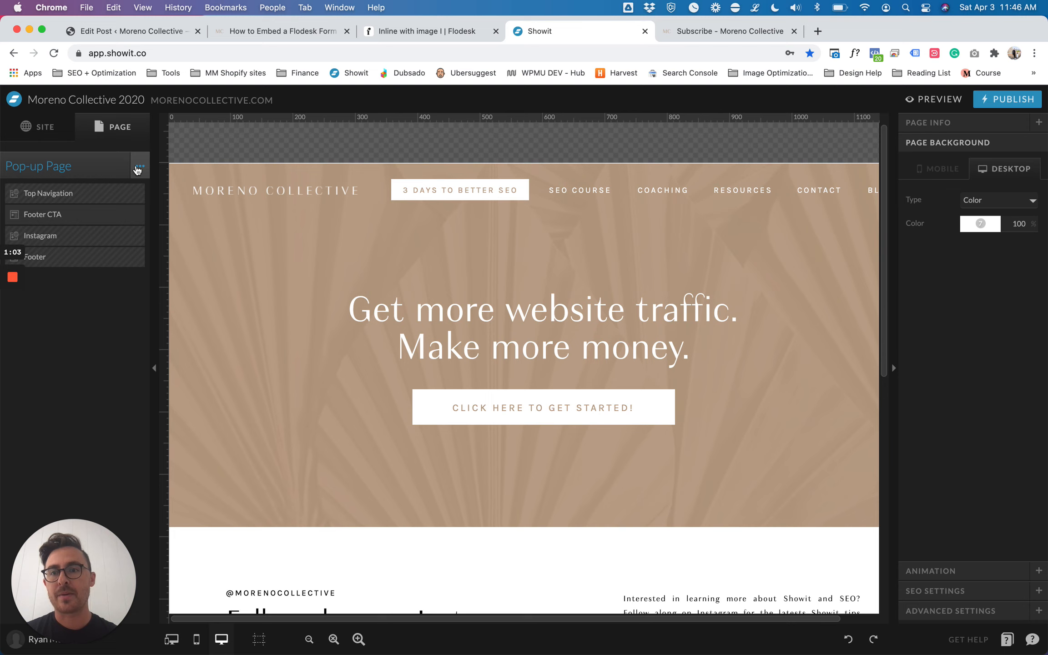
left_click(139, 165)
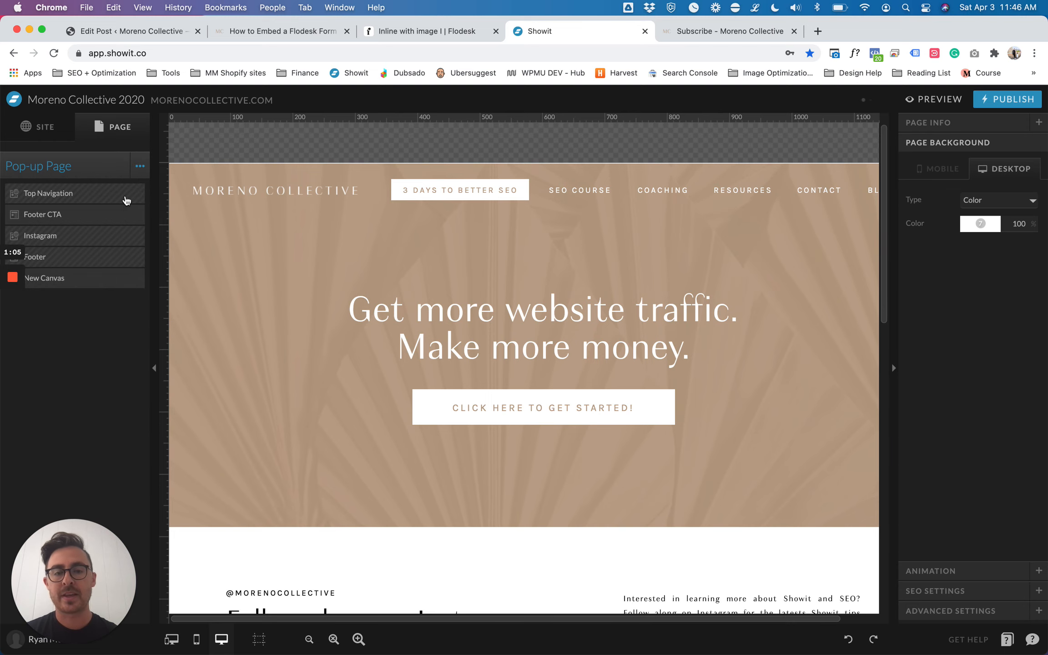
left_click(45, 278)
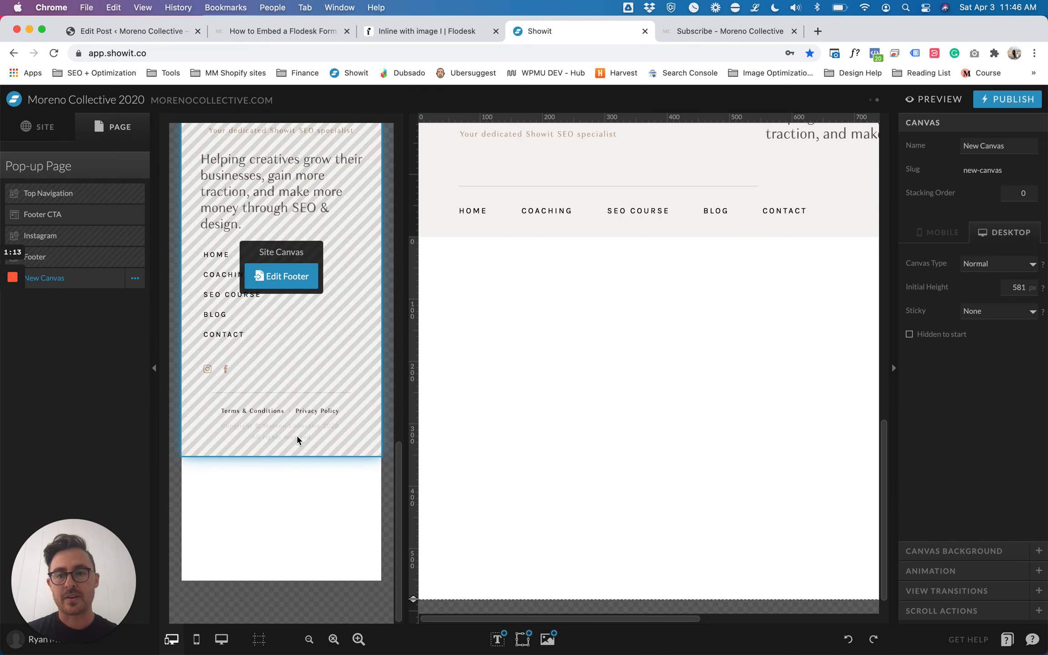
left_click(941, 232)
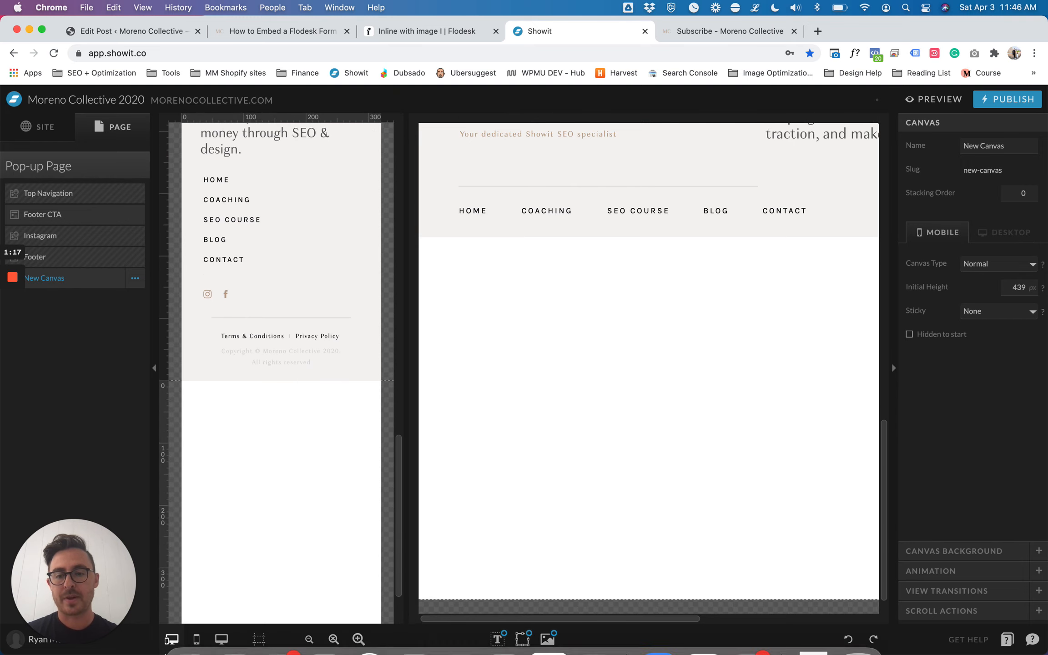
left_click(1004, 232)
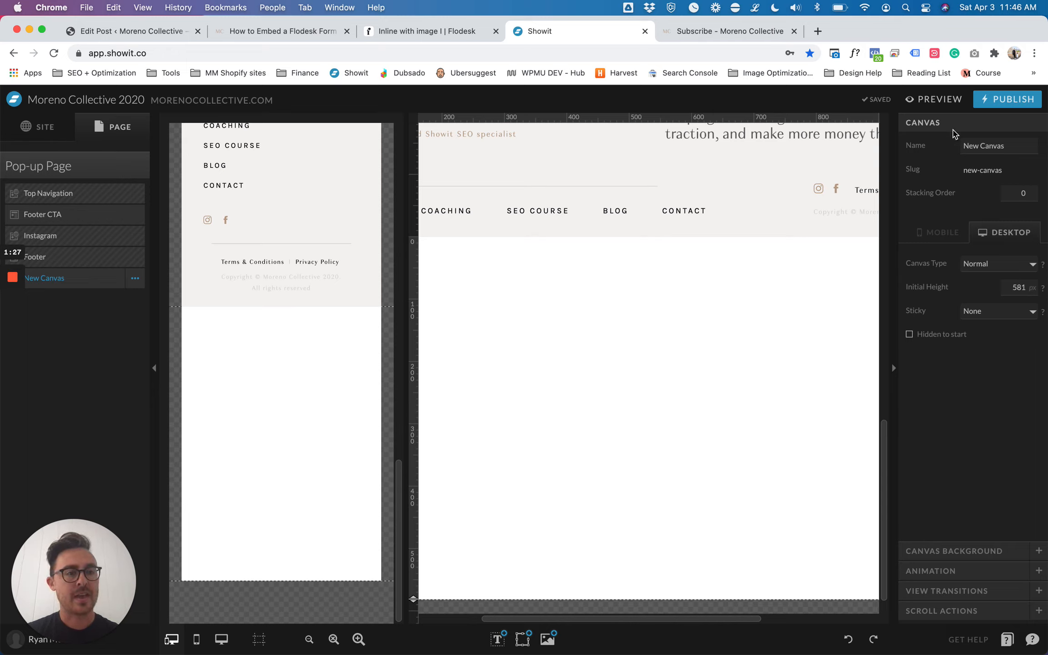
mouse_move(998, 272)
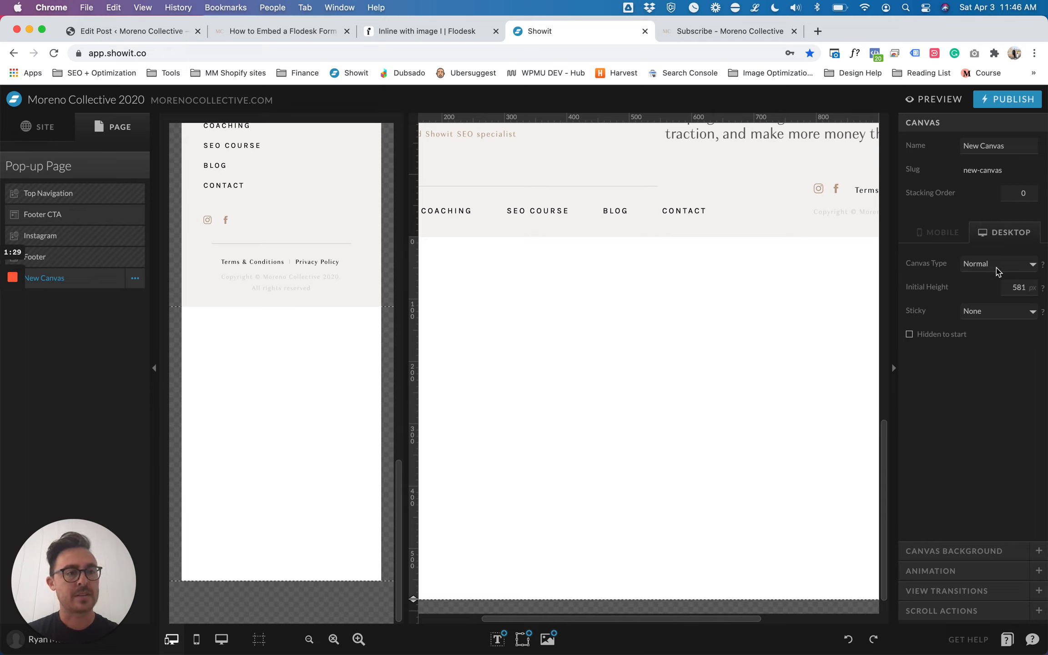
- Set the desktop canvas type to Window Height with Sticky set to Top
left_click(996, 263)
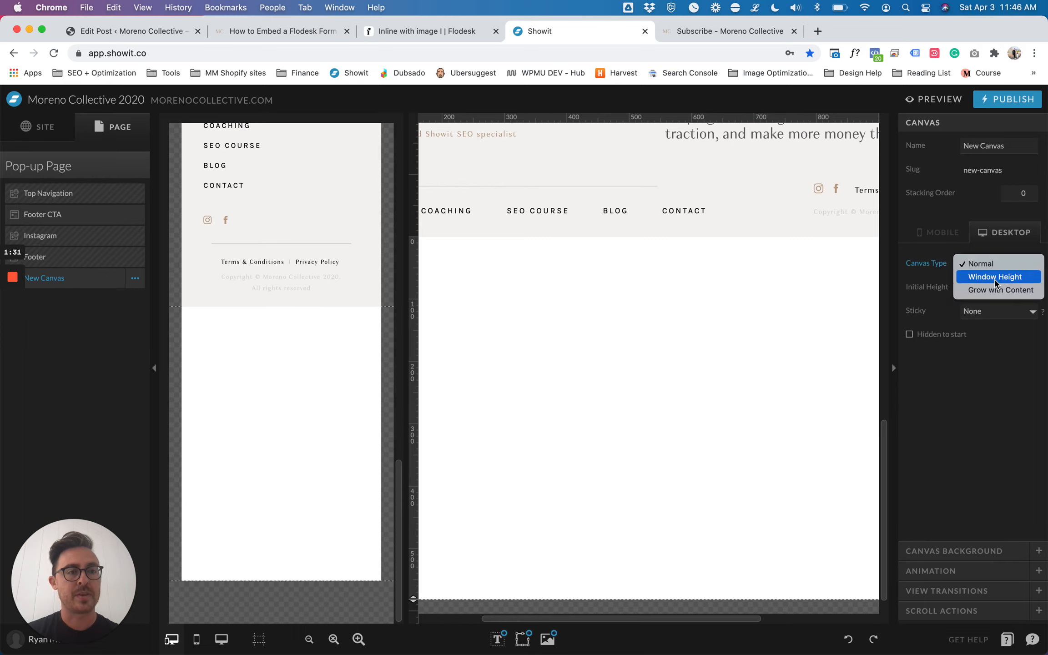
left_click(995, 277)
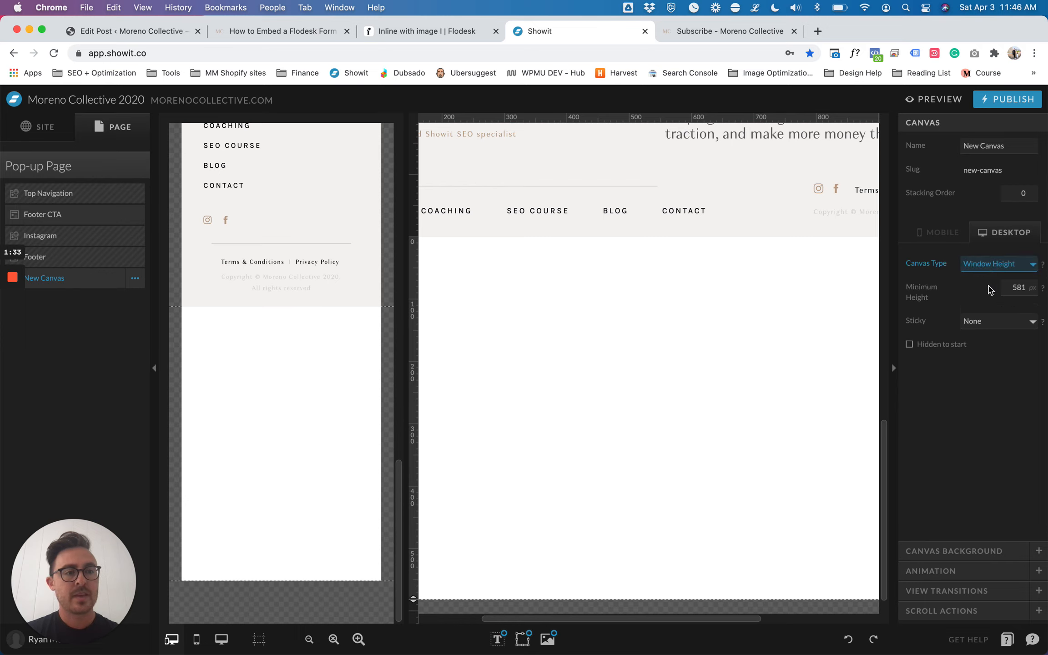
left_click(996, 321)
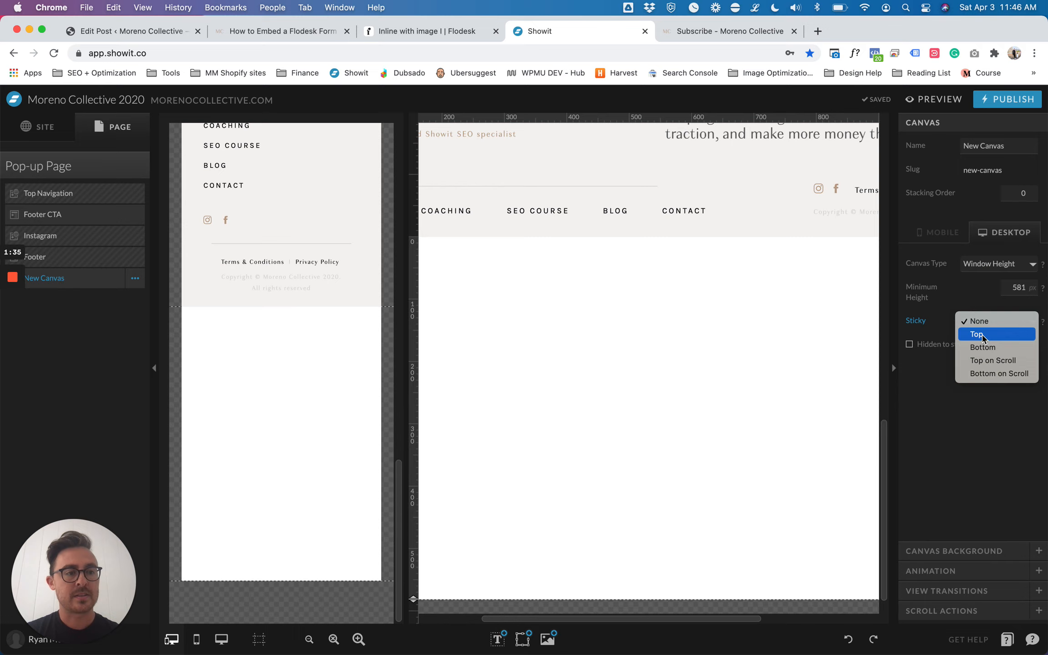
left_click(977, 334)
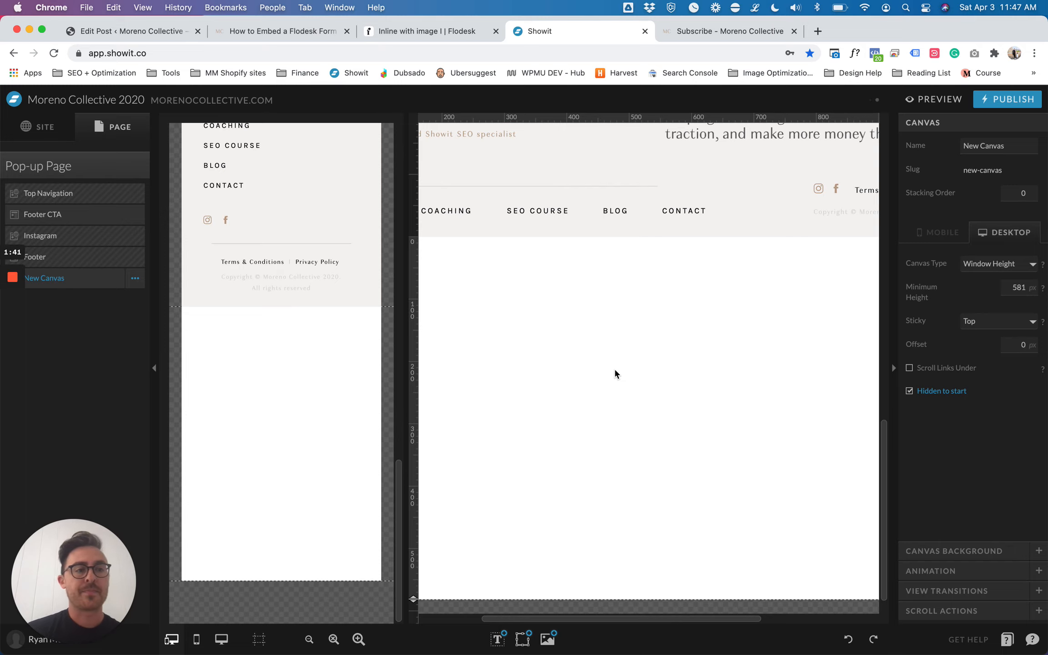
mouse_move(652, 361)
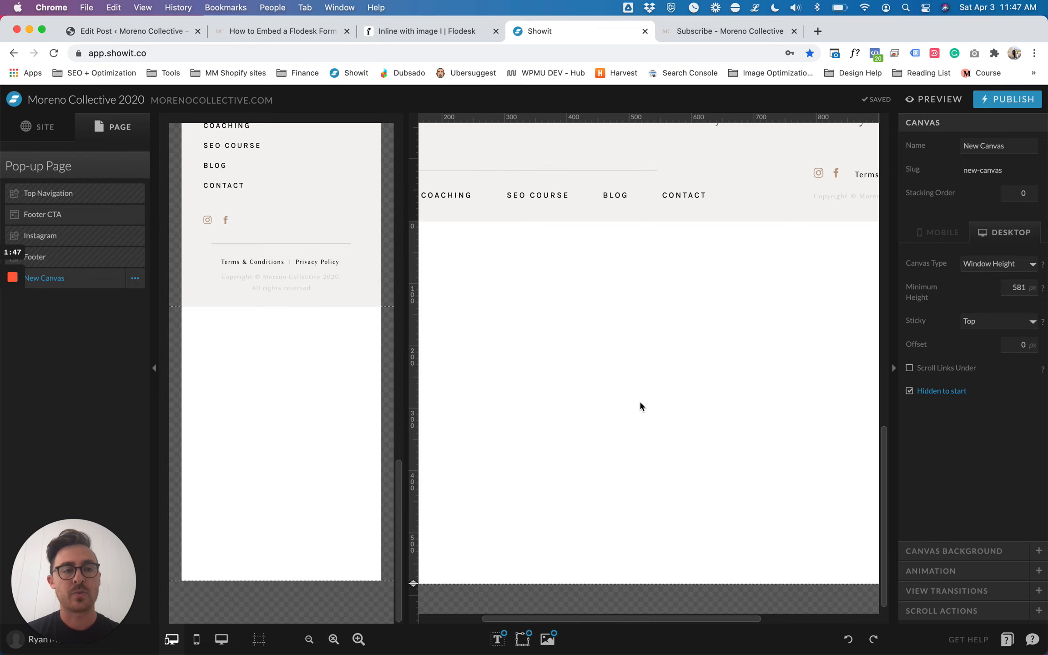
mouse_move(981, 327)
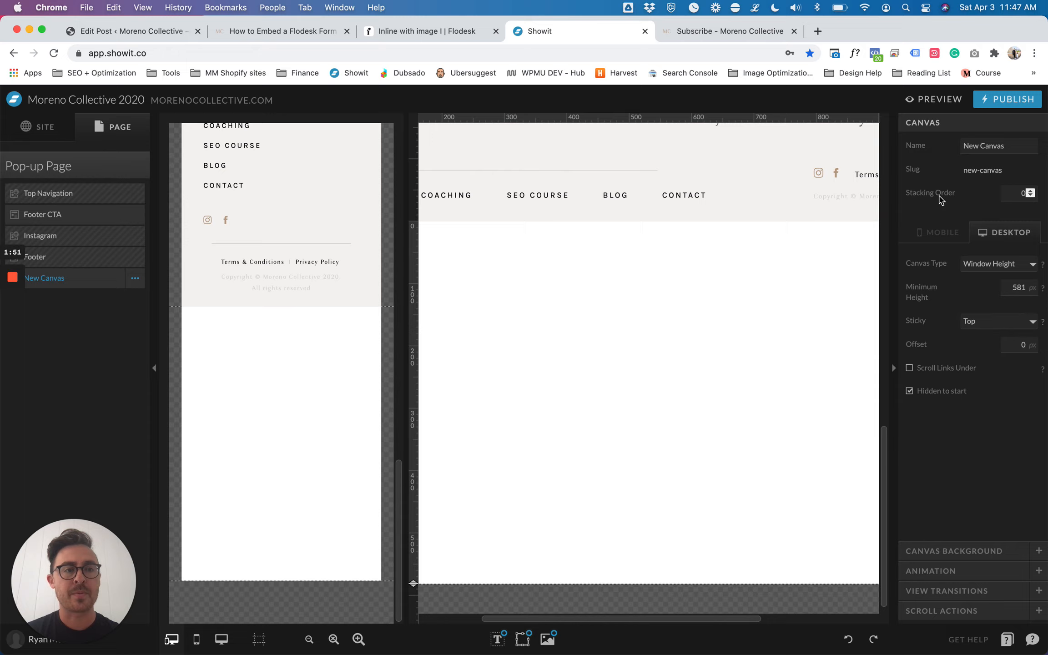
mouse_move(769, 323)
type("99")
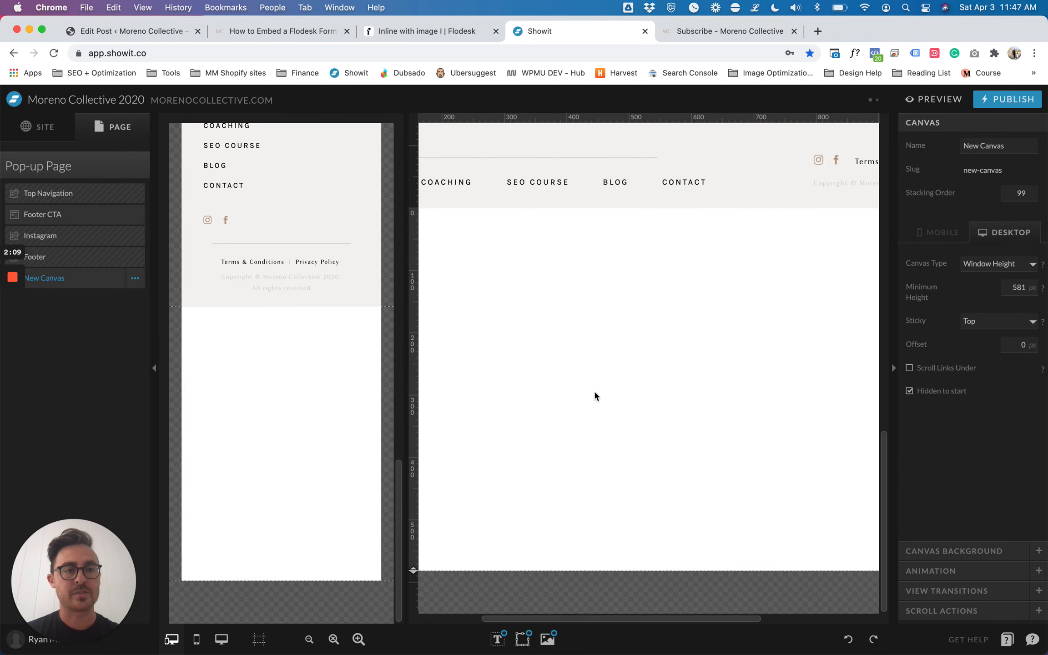
mouse_move(659, 335)
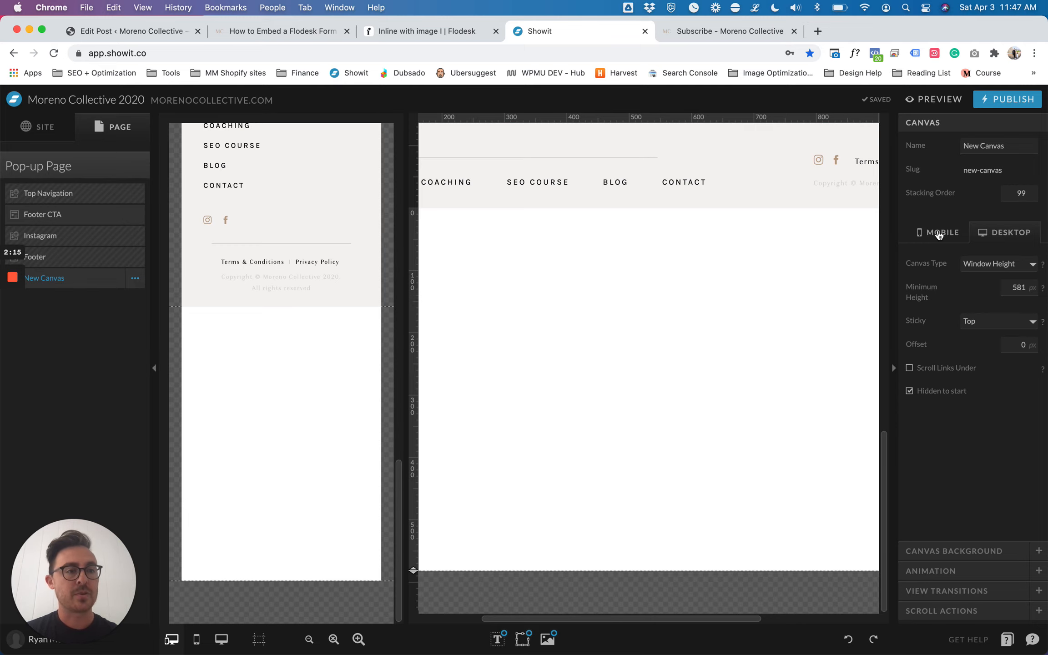
- Give the mobile canvas Window Height type and Top sticky position, then return to Desktop
left_click(998, 264)
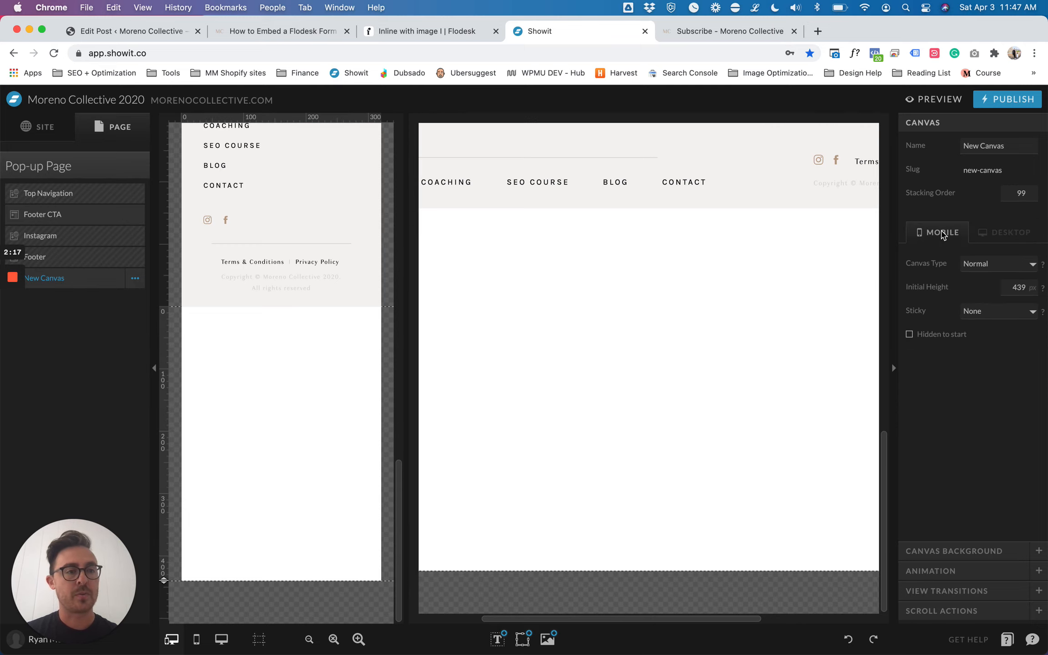
left_click(996, 264)
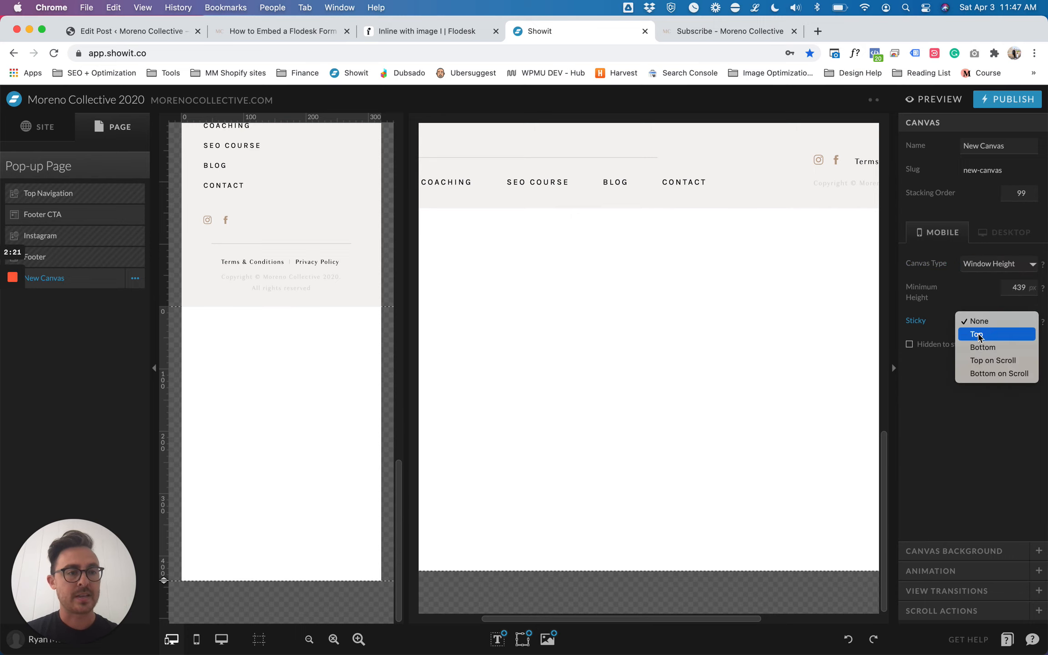
left_click(977, 333)
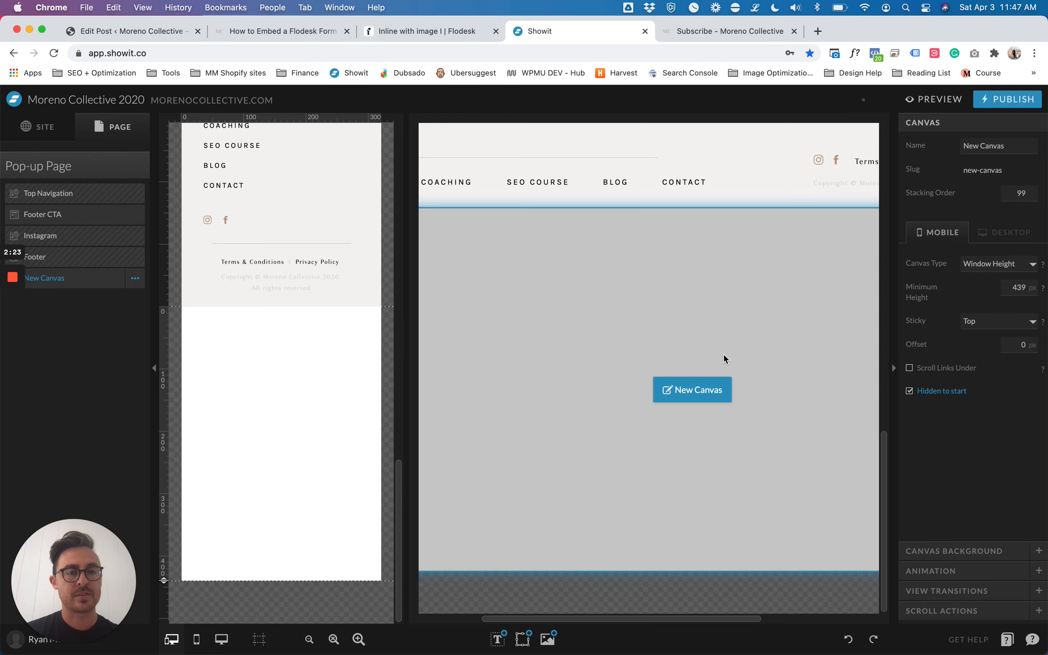
left_click(1004, 232)
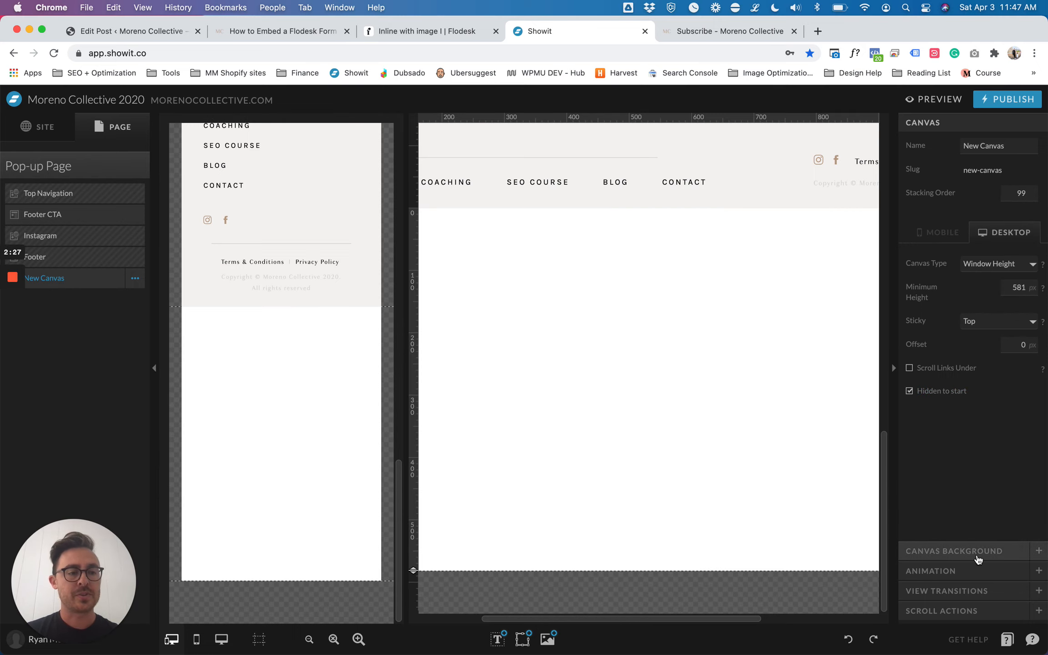
- Set the canvas background colour opacity to 30 on desktop and mobile
left_click(954, 550)
type("1")
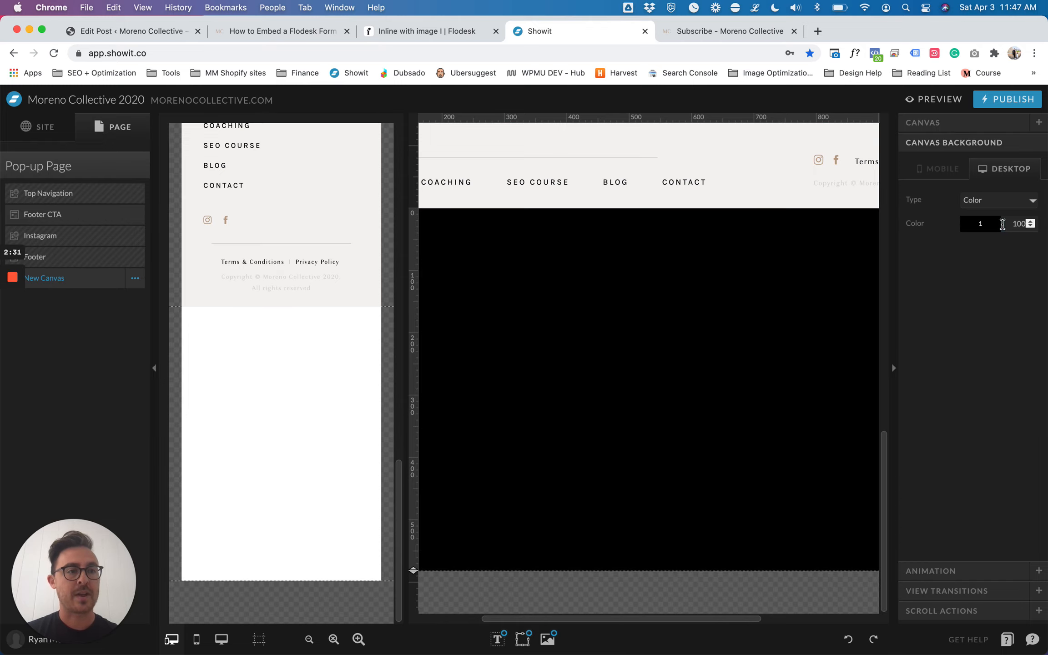
type("30")
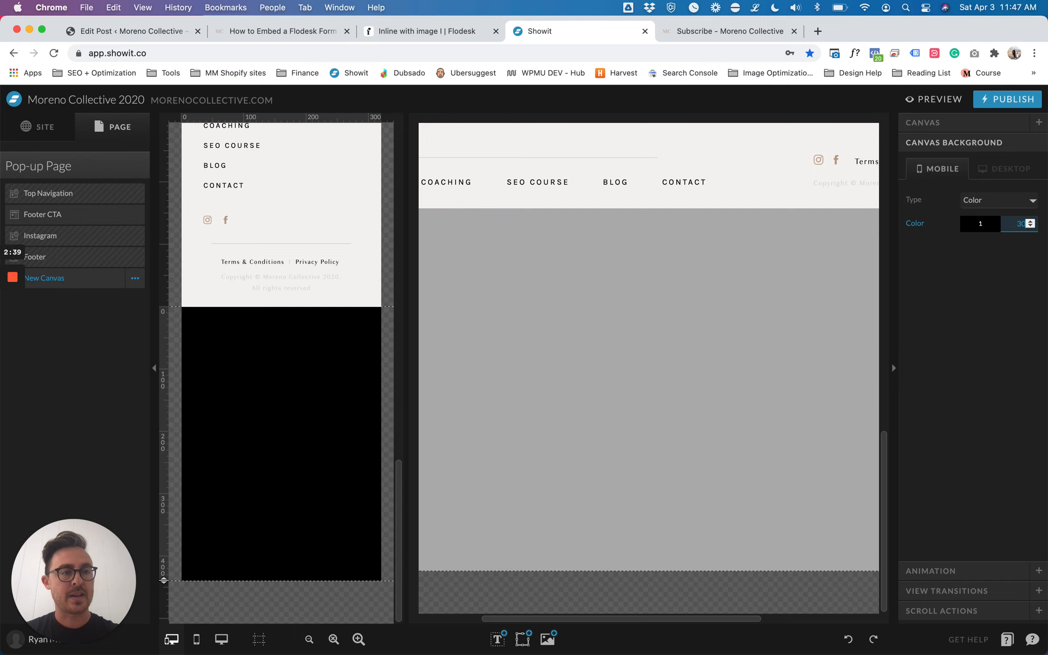
left_click(1004, 168)
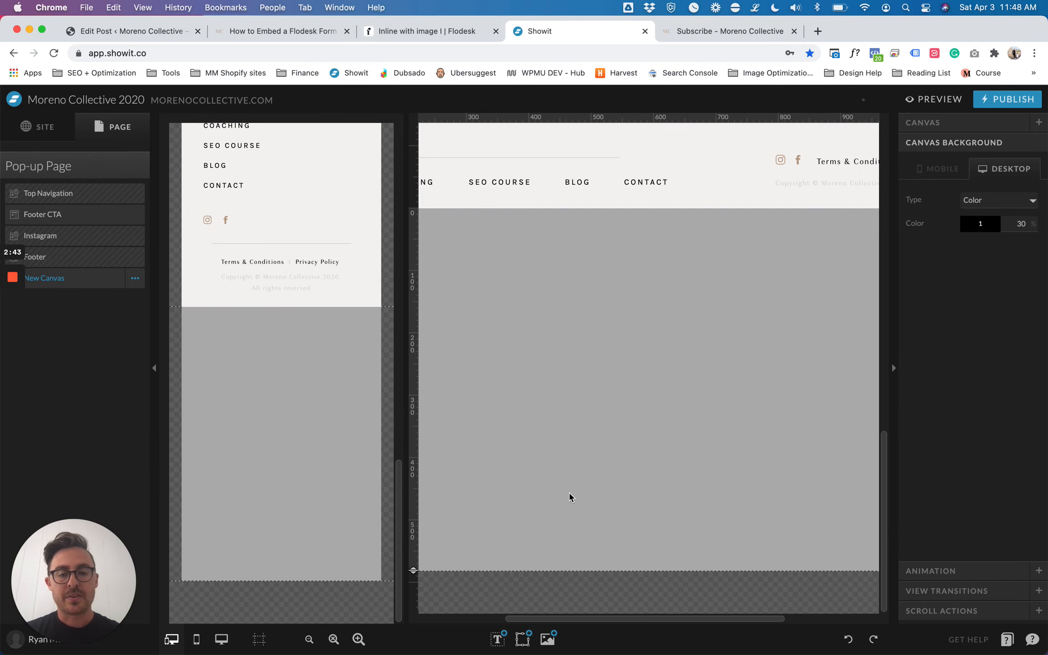
- Add an Embed Code element to the pop-up canvas and bring up the Flodesk form
left_click(523, 639)
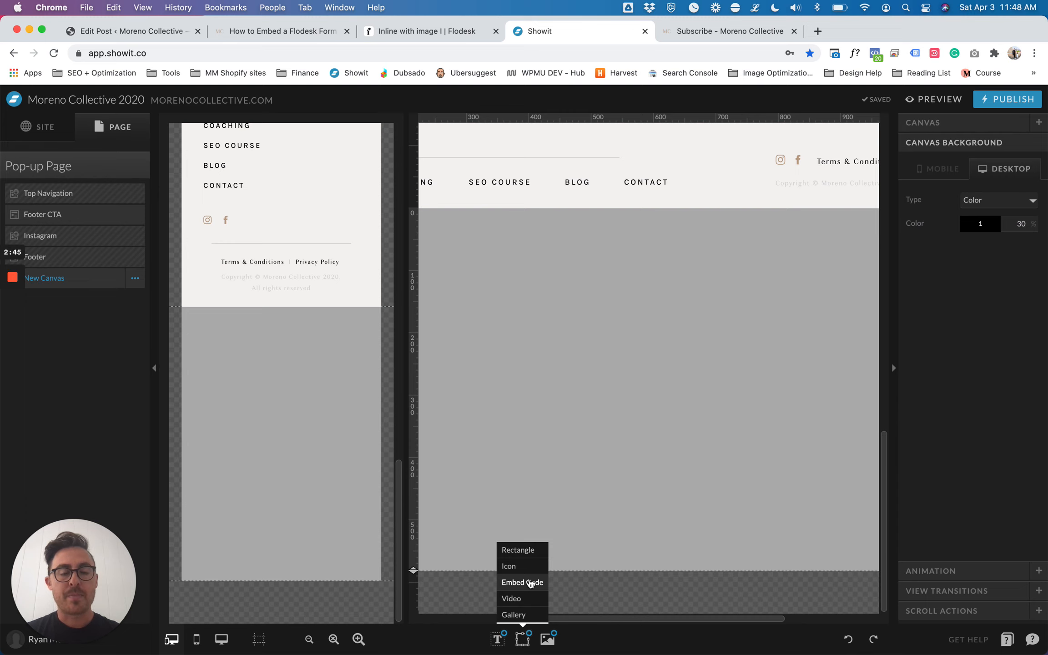
left_click(523, 583)
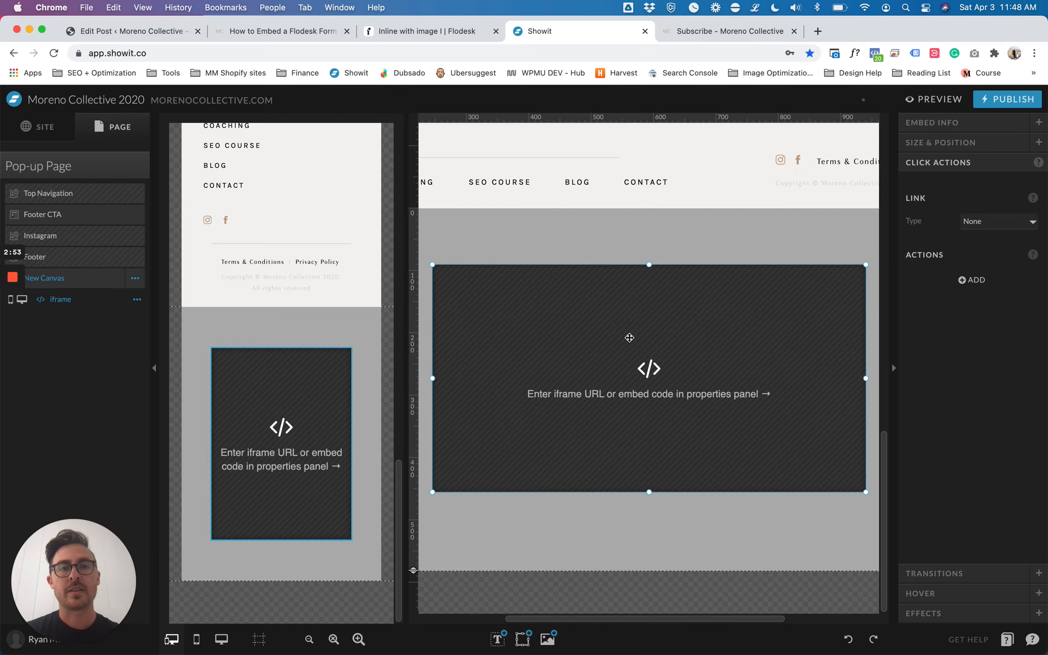
left_click(430, 31)
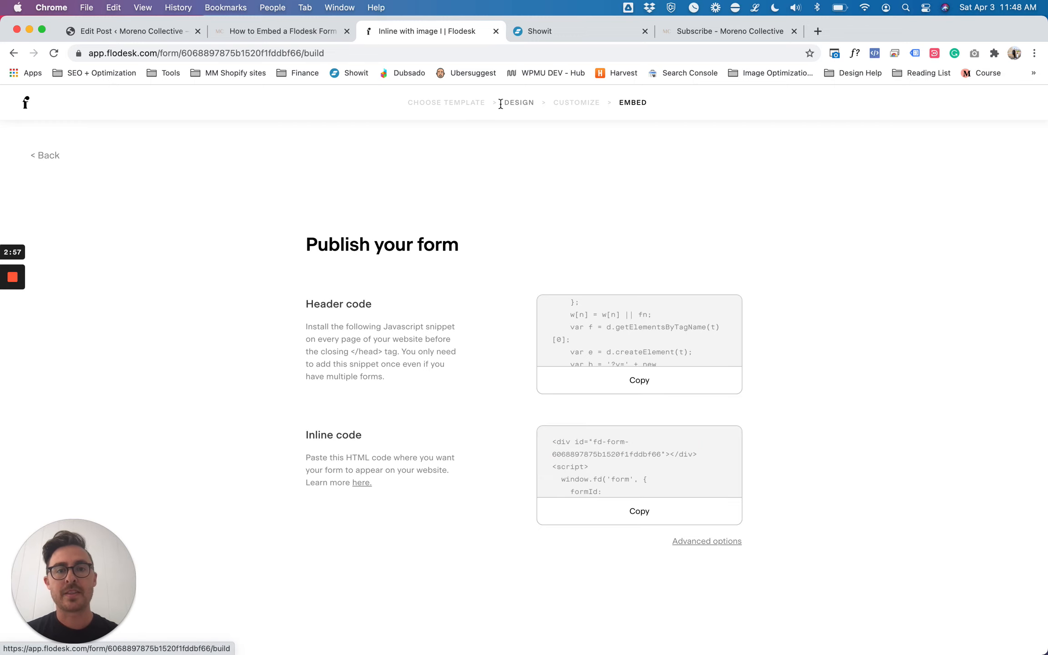
- Step through the Want Better SEO? form with double opt-in off and copy its header code
left_click(518, 103)
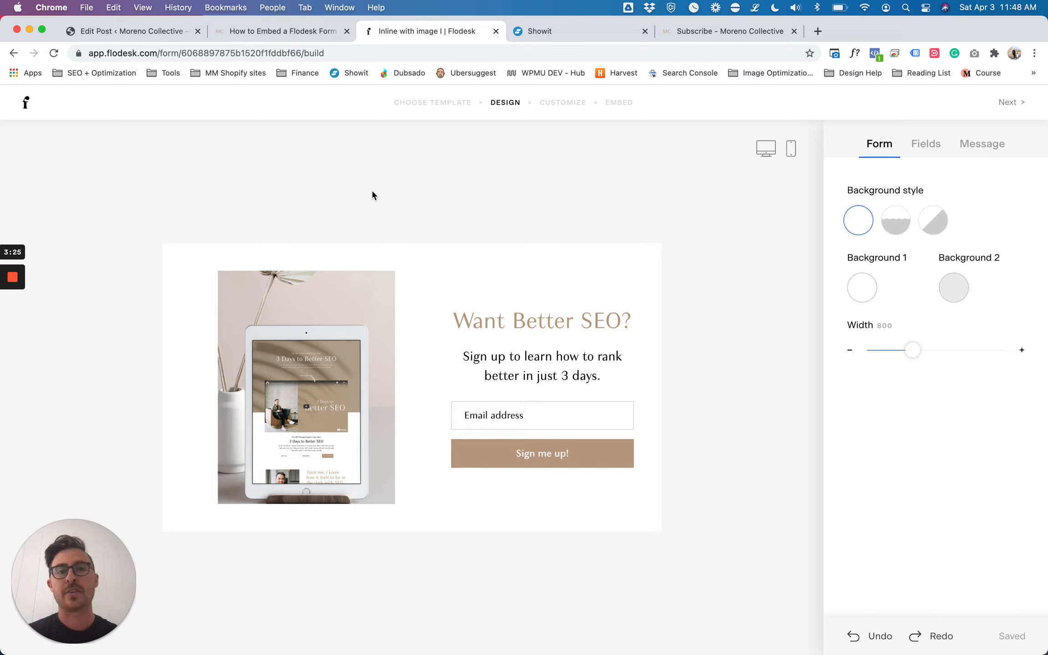
mouse_move(644, 484)
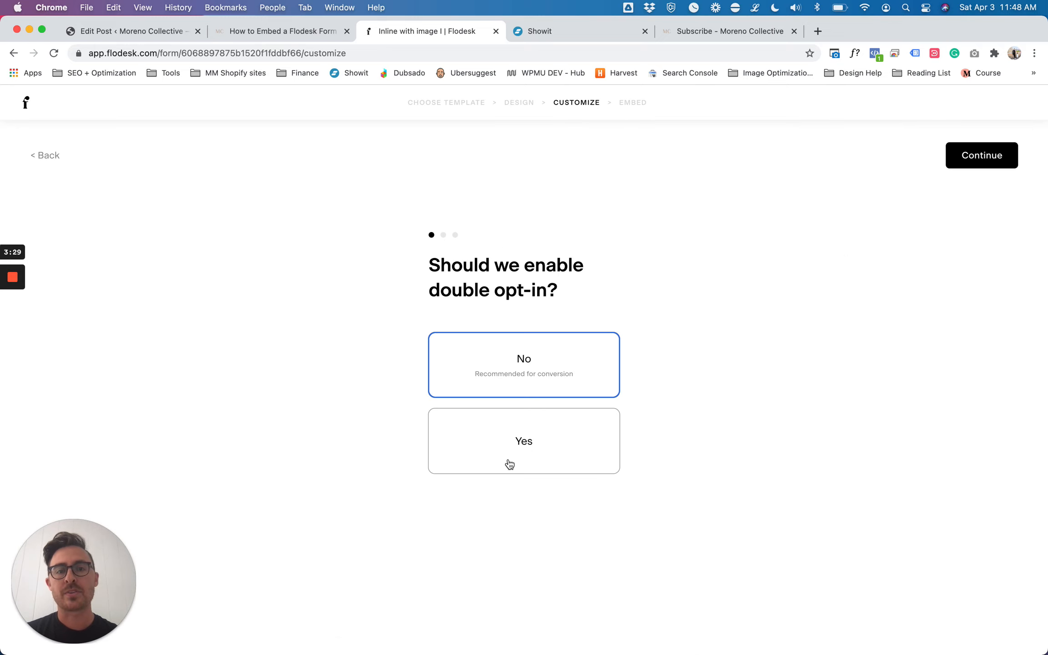
mouse_move(633, 223)
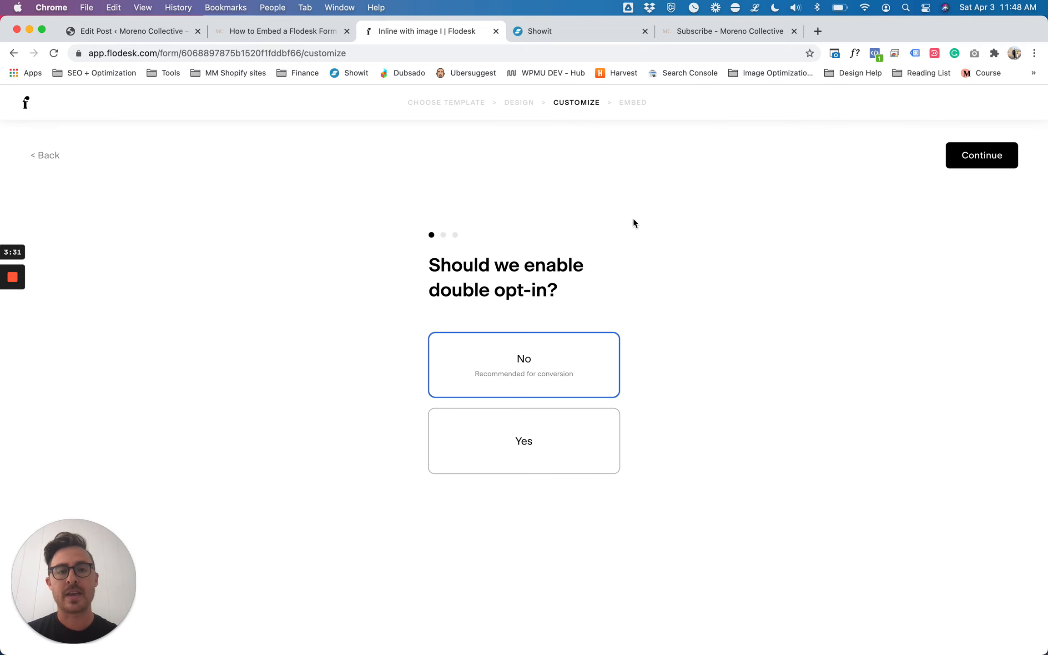
left_click(981, 155)
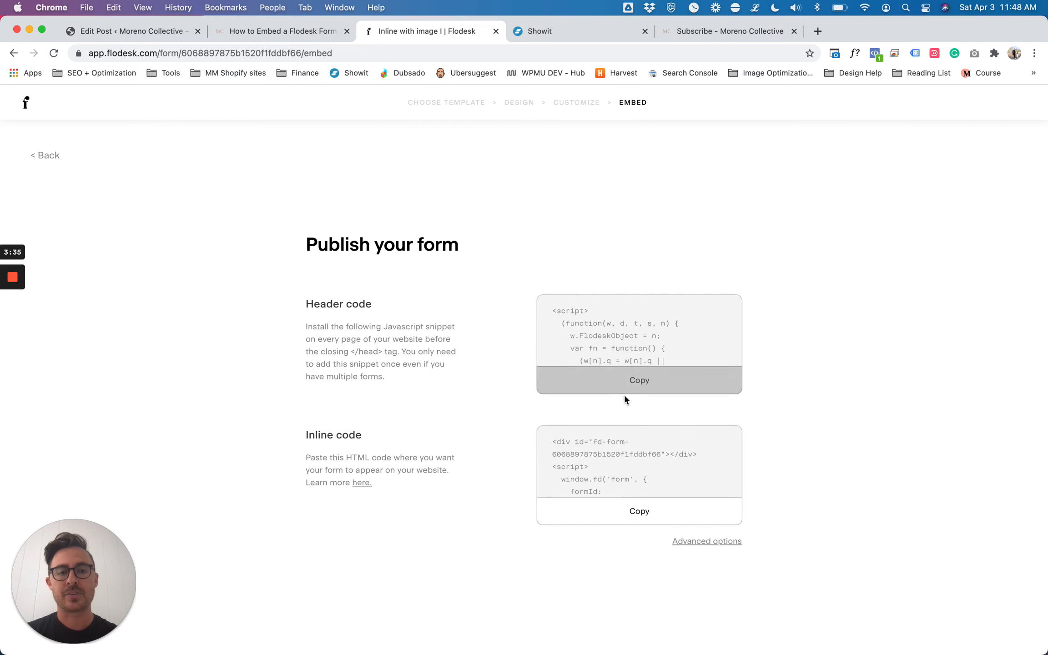
left_click(638, 380)
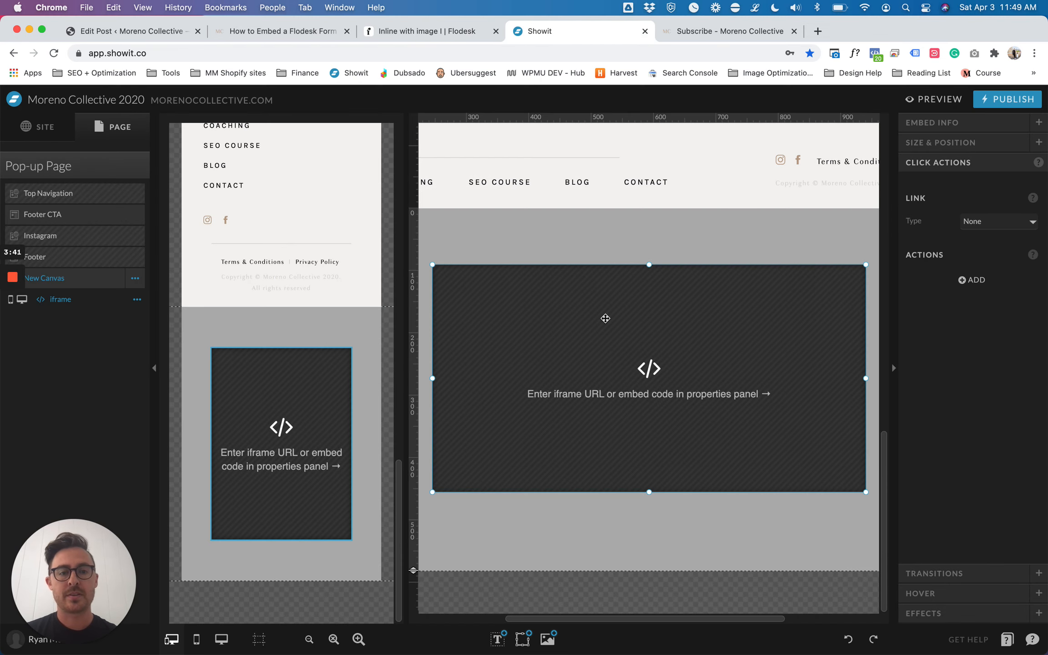
- Paste Flodesk's header and inline codes into the embed box and save
double_click(647, 374)
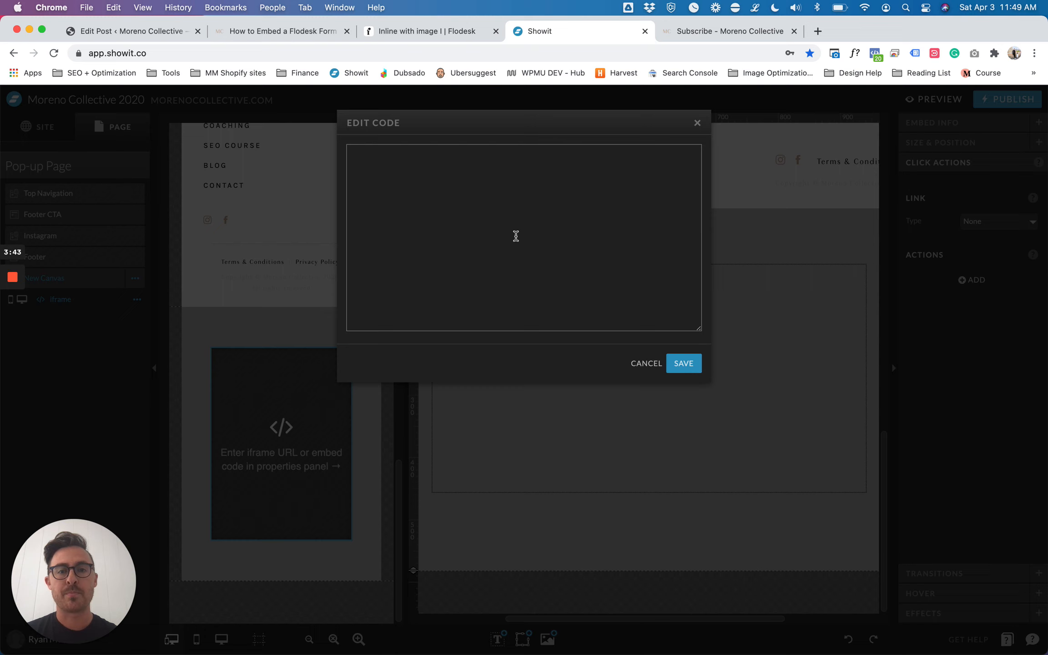
type("<script>")
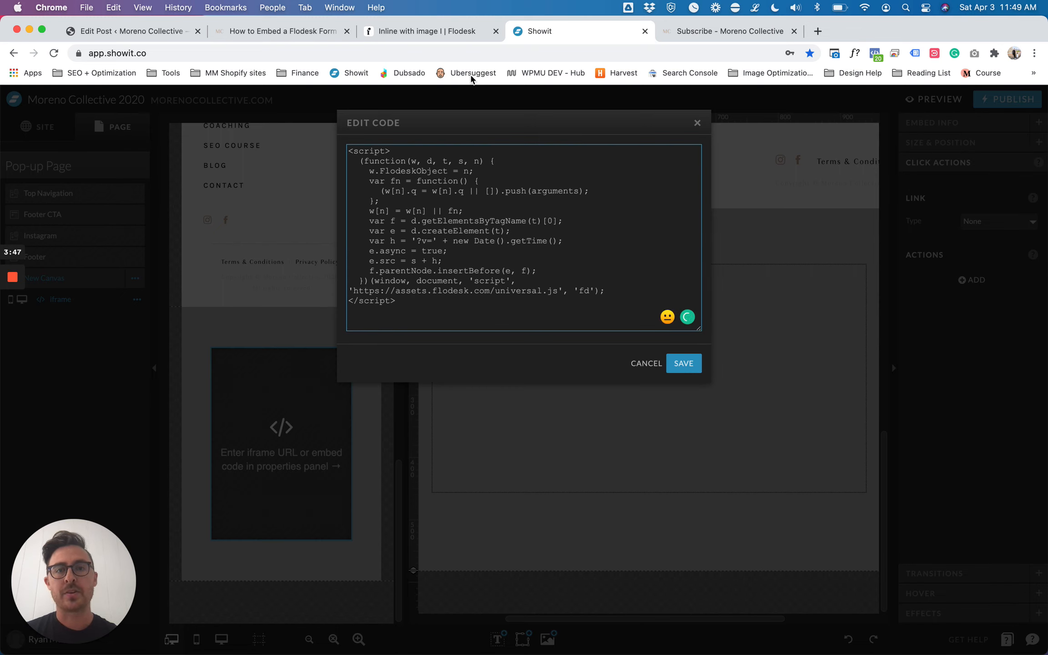
left_click(428, 31)
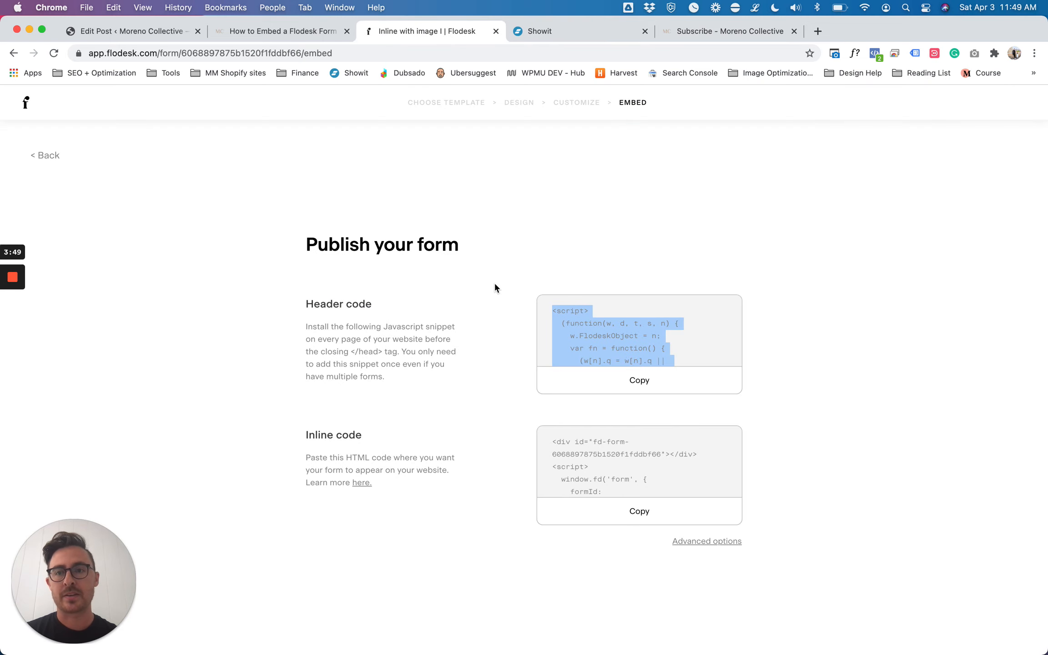
mouse_move(638, 511)
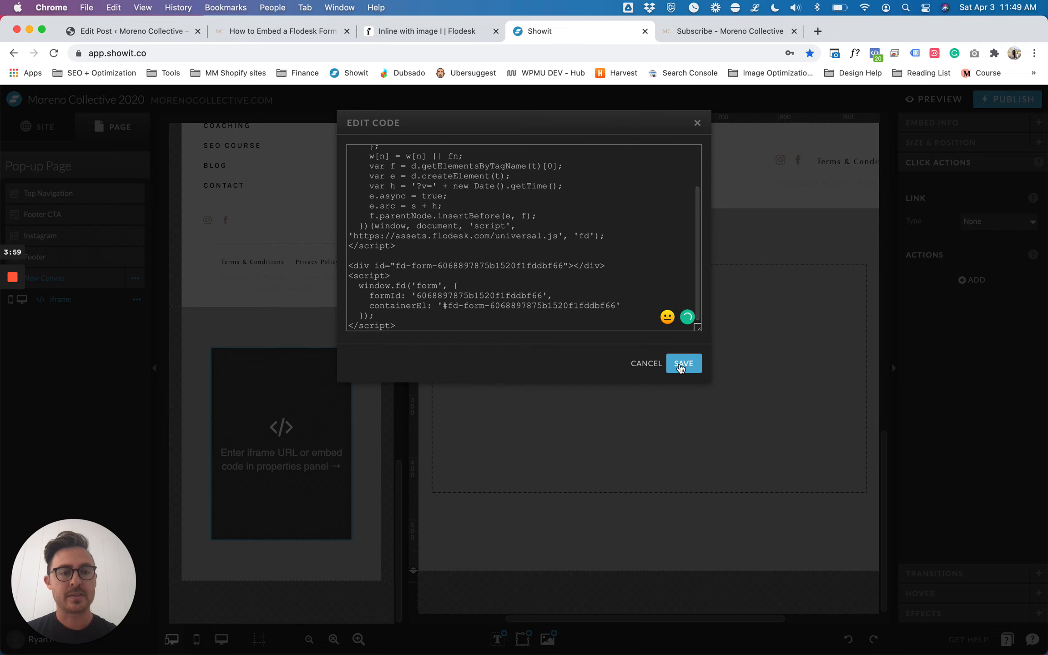
left_click(682, 363)
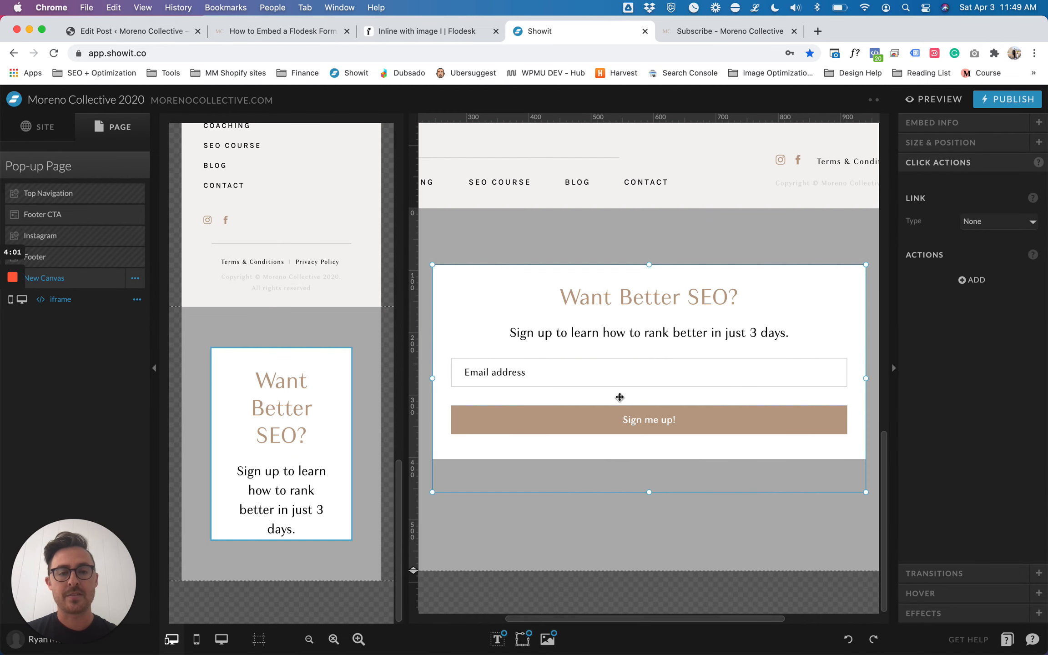
mouse_move(221, 639)
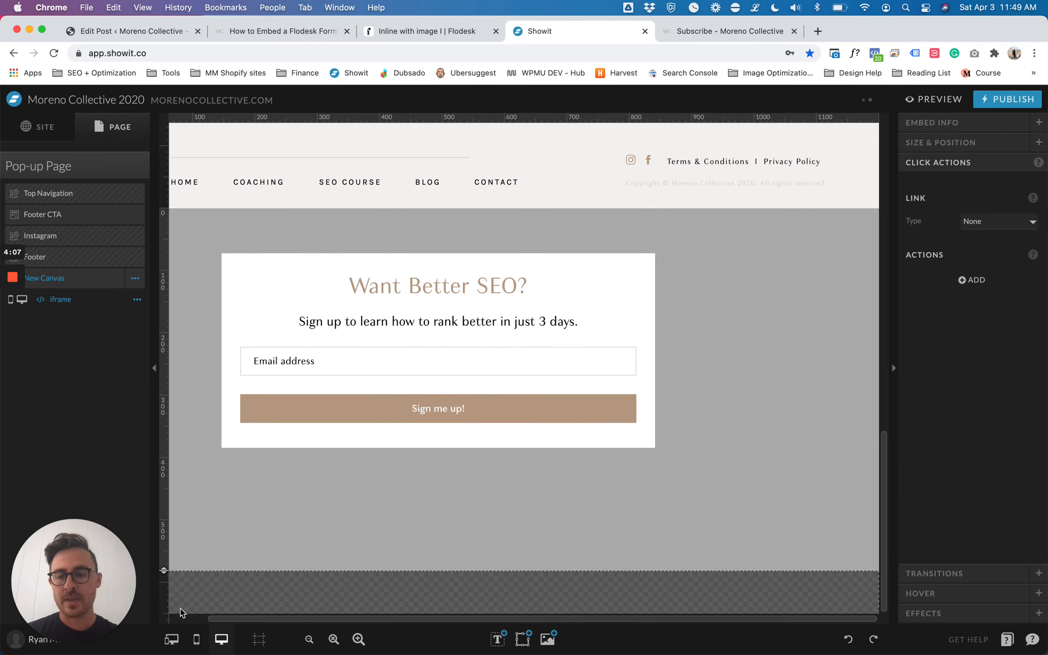
- In desktop view, drag the embedded form box larger to reveal its tablet-image layout
left_click(258, 639)
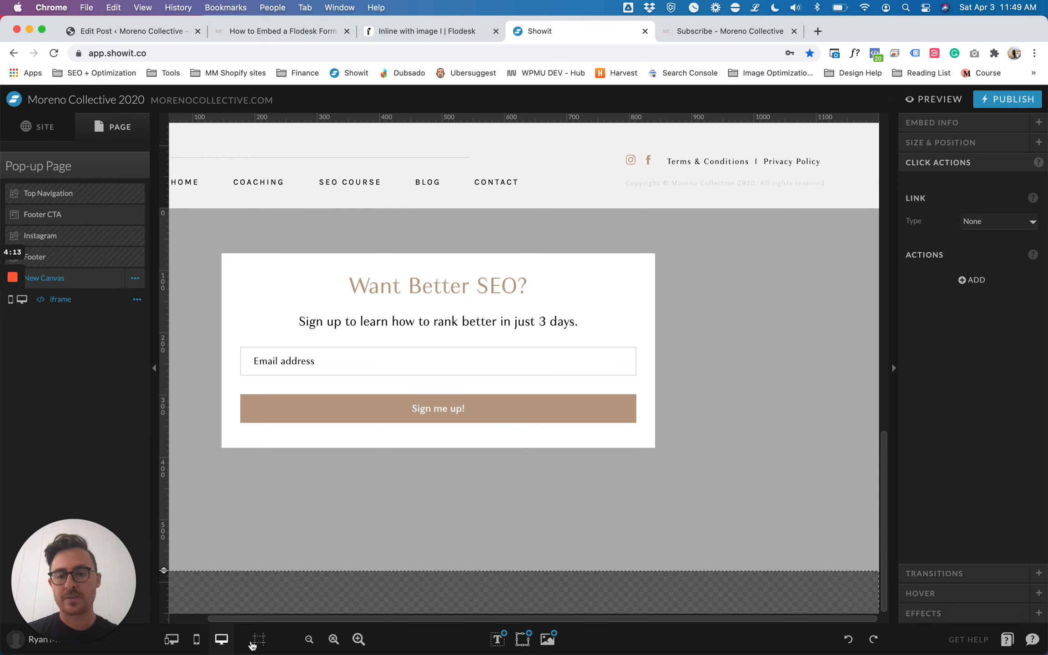
left_click(258, 639)
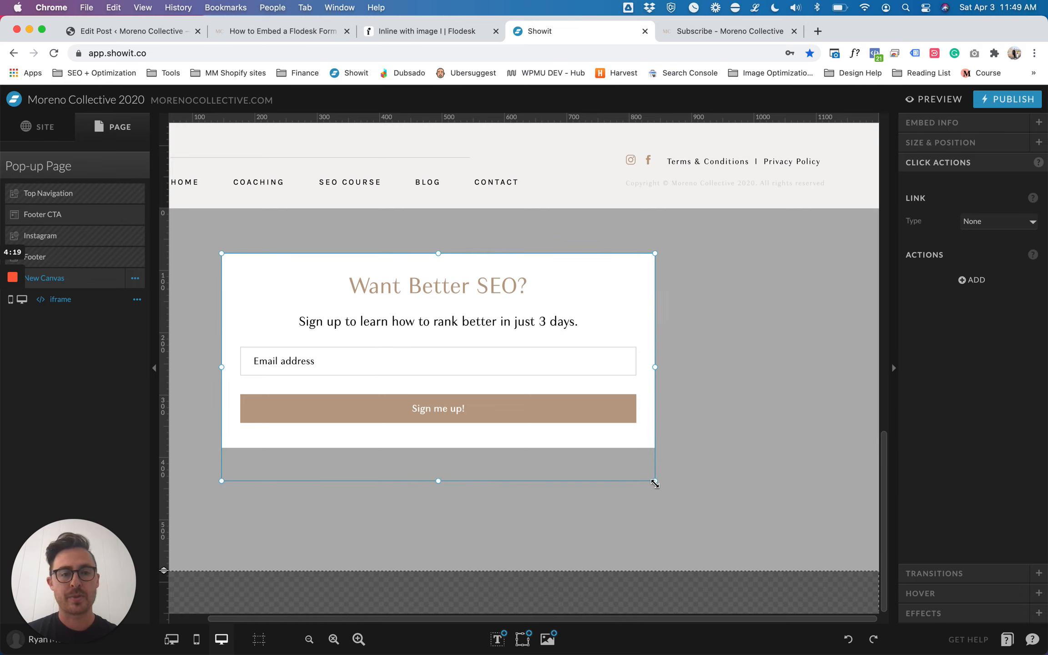
left_click_drag(655, 482, 772, 497)
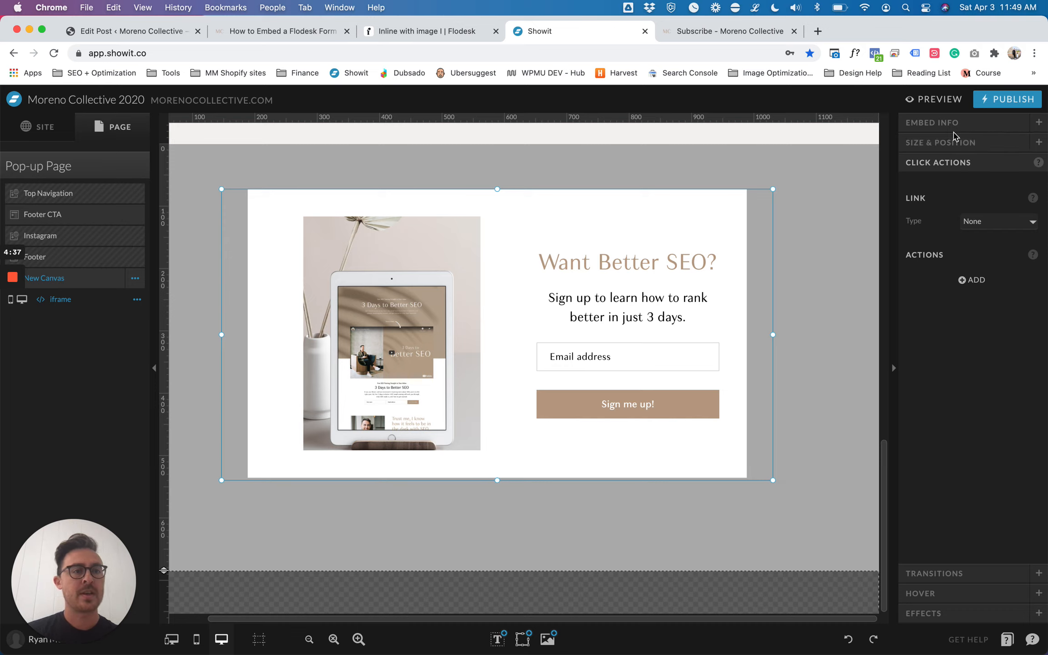
mouse_move(432, 347)
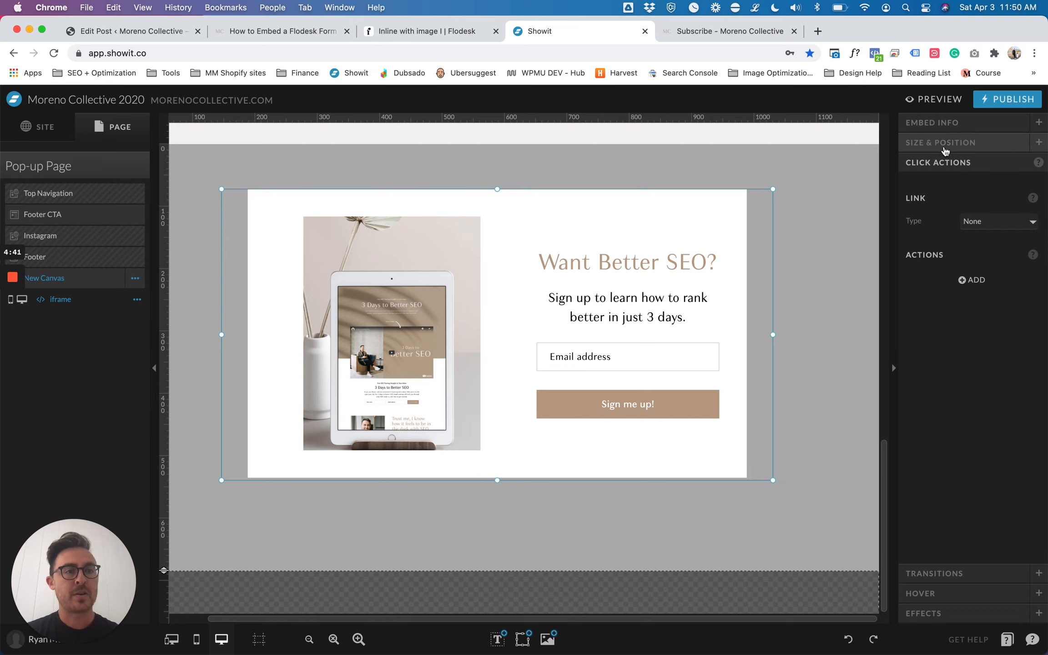
left_click(941, 142)
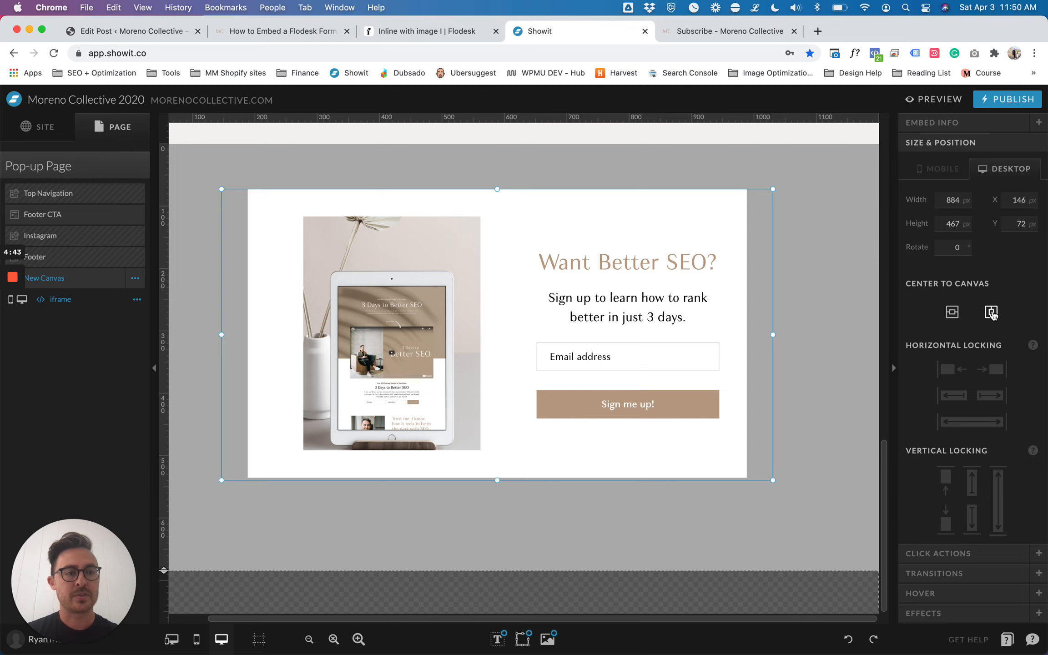
left_click_drag(498, 335, 505, 358)
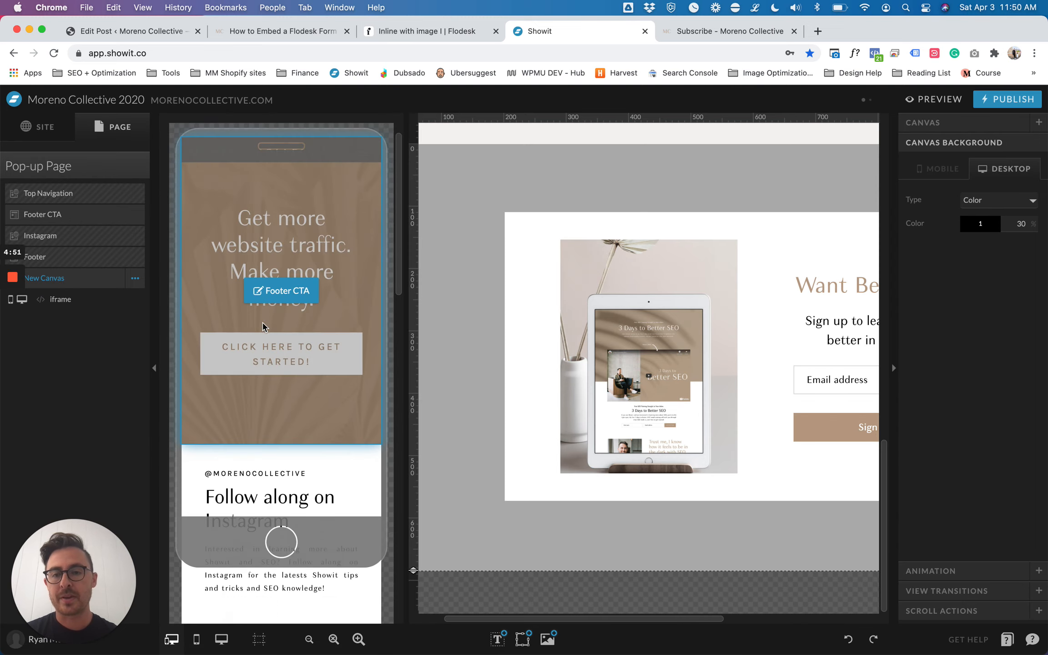
- In mobile view, resize and reposition the Flodesk form to show its heading, email field and button
left_click(936, 168)
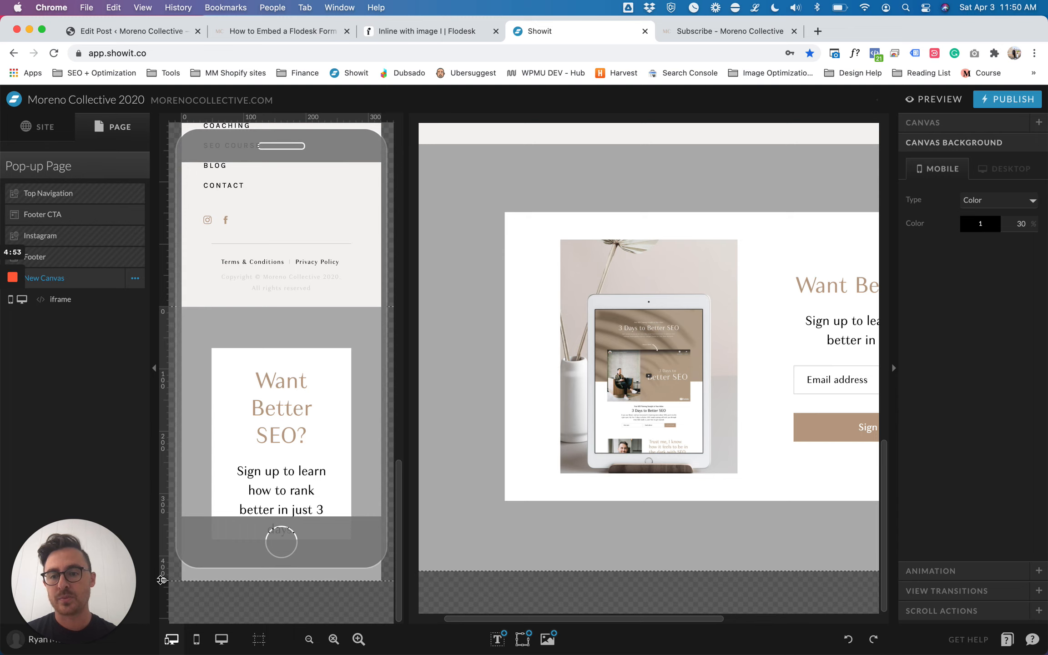
scroll("down", 3)
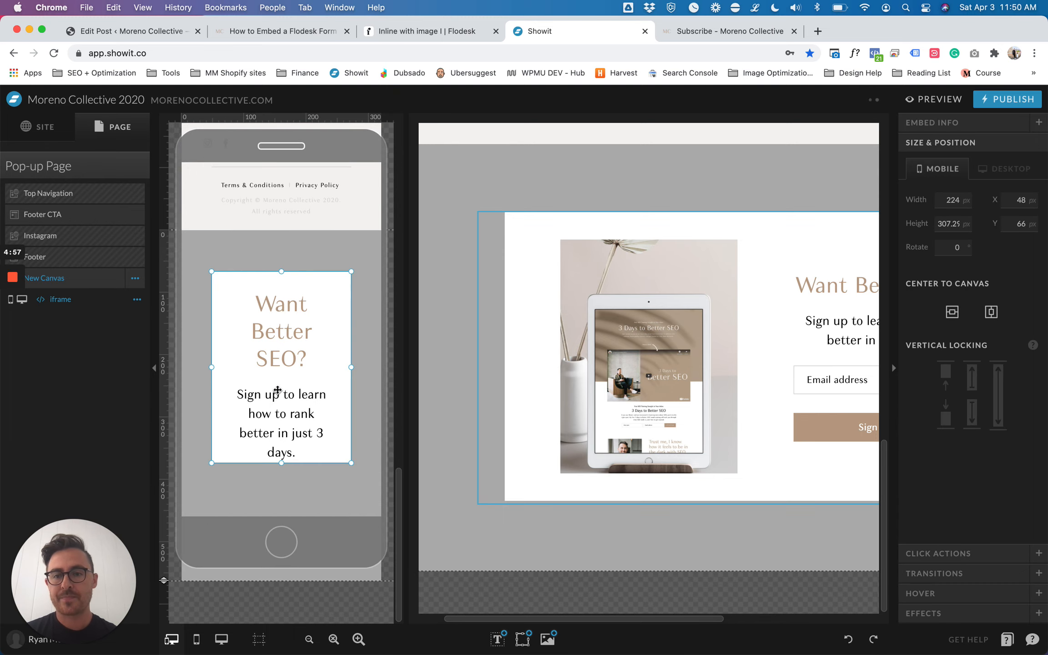
left_click_drag(281, 366, 259, 357)
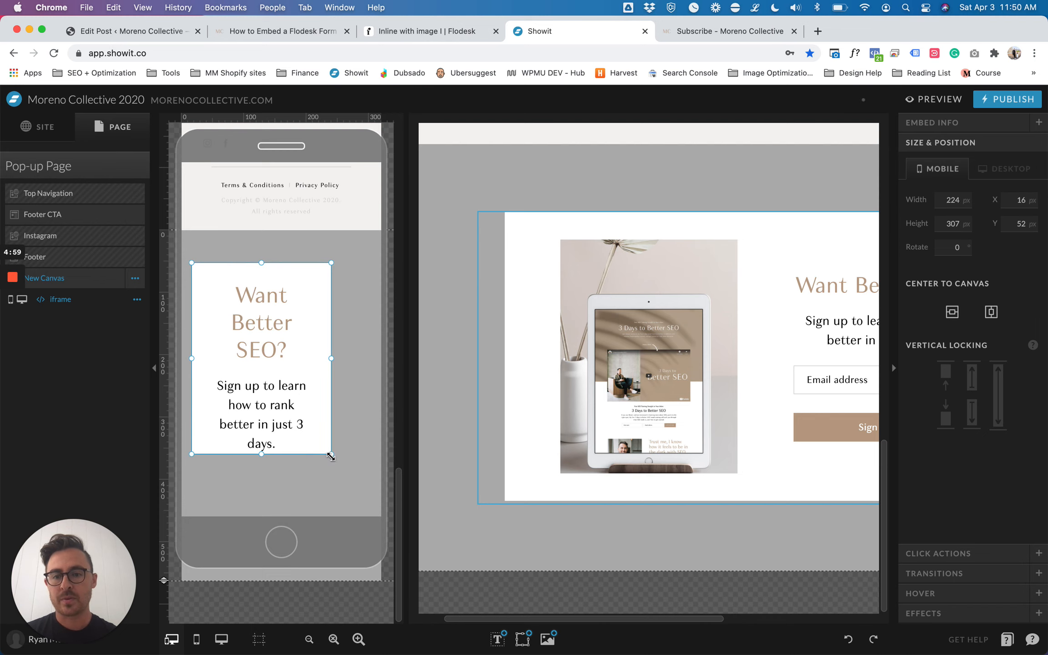
left_click_drag(330, 450, 361, 542)
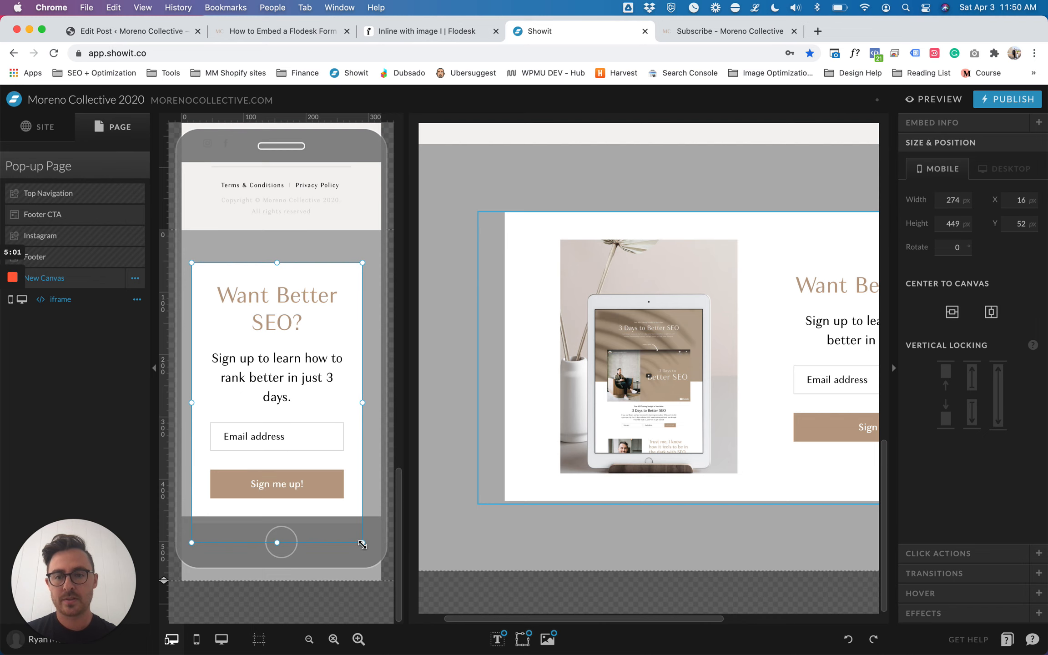
mouse_move(281, 543)
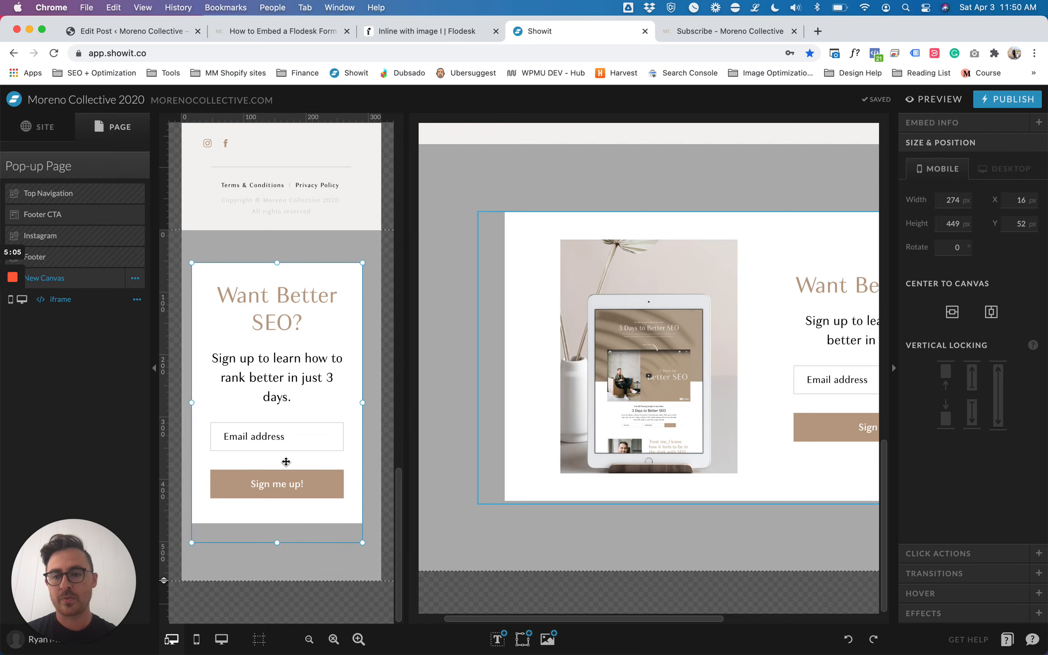
left_click_drag(276, 544, 277, 528)
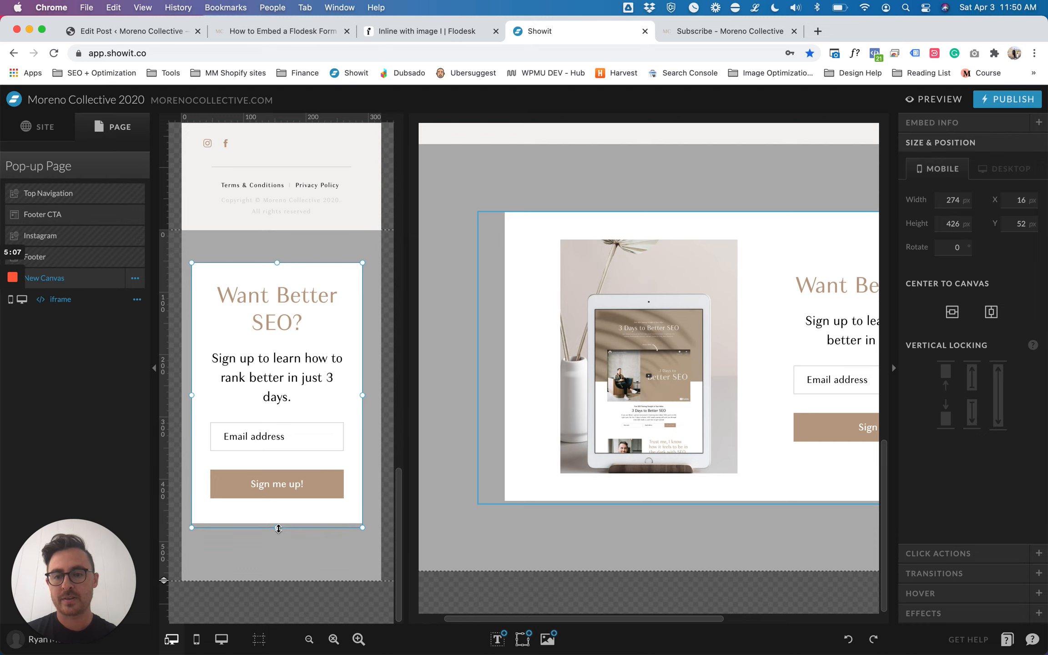
left_click_drag(277, 529, 276, 524)
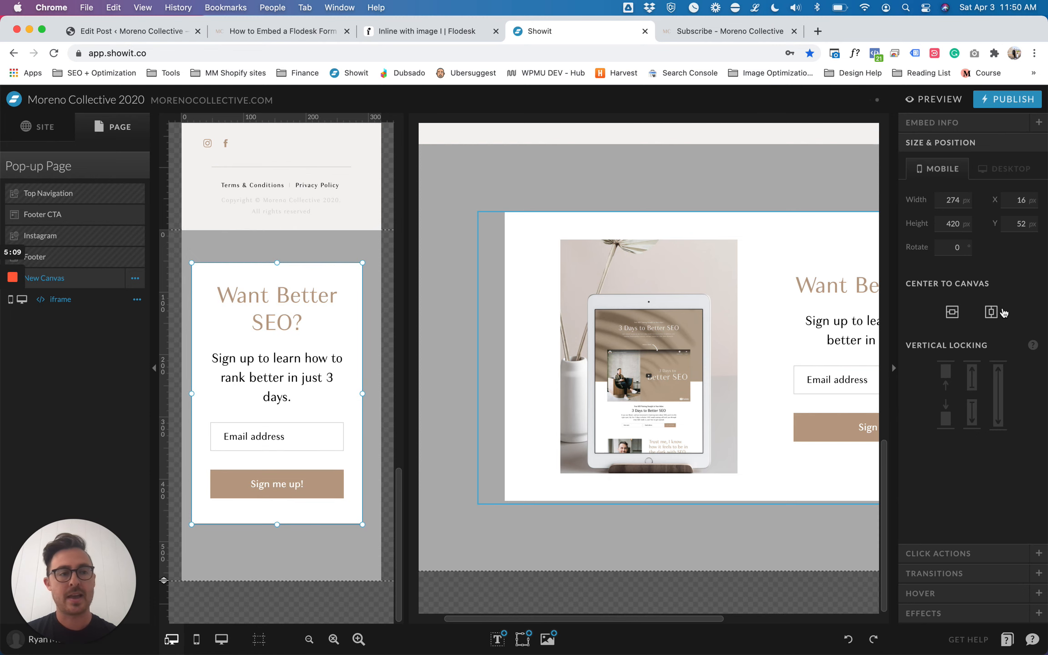
left_click_drag(276, 394, 280, 395)
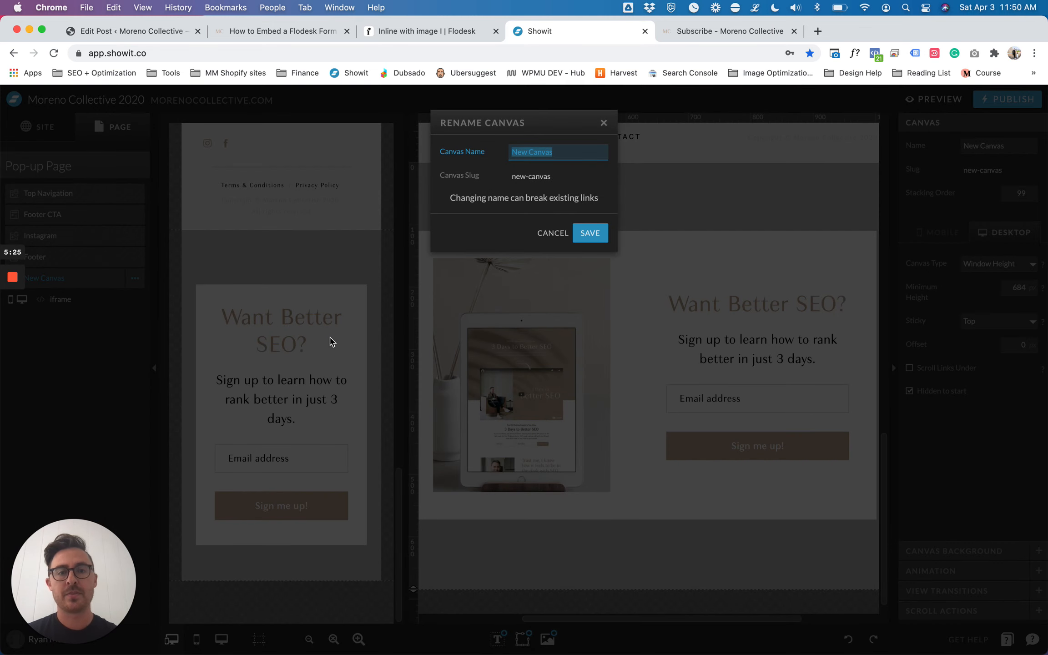
- Save the canvas name as 'Pop-up' and select the Click here to get started button
type("Pop -")
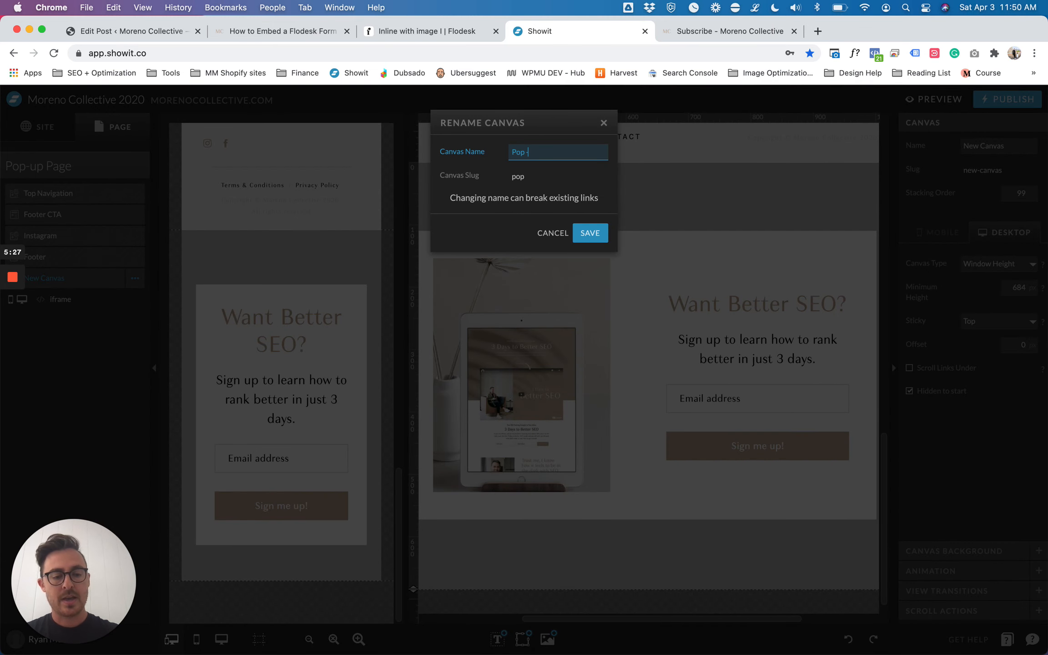
key("Backspace")
type("-up")
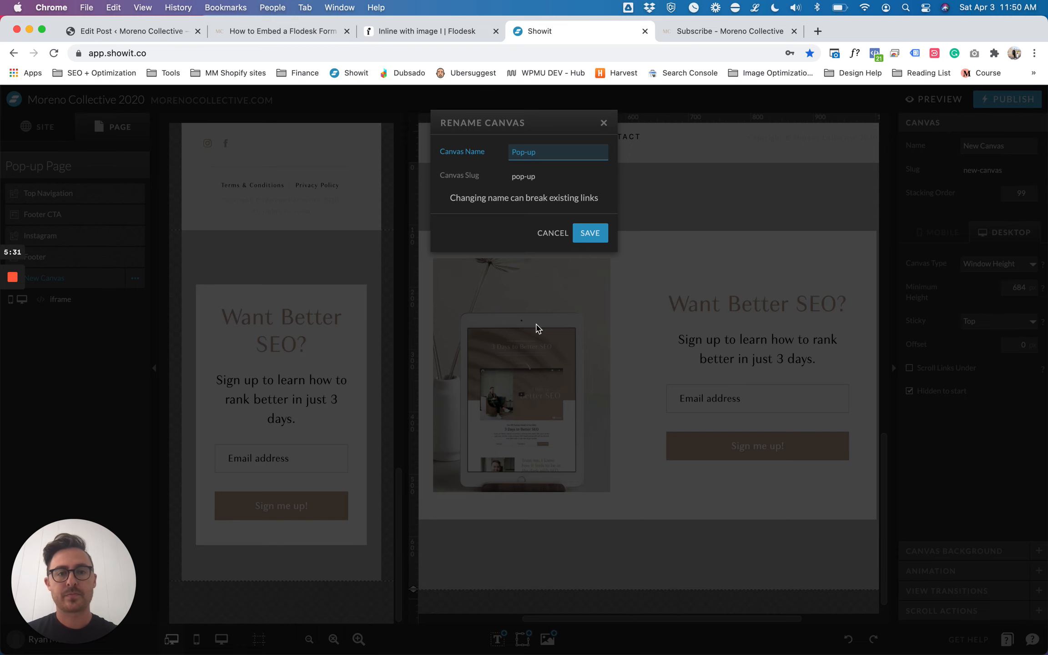
left_click(589, 233)
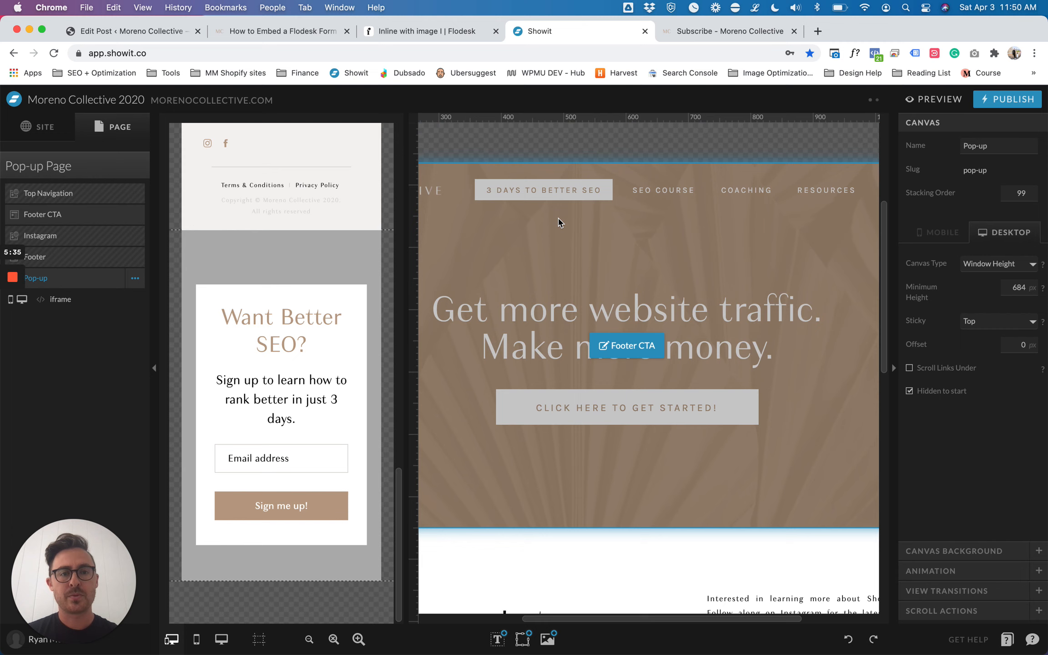
left_click(626, 346)
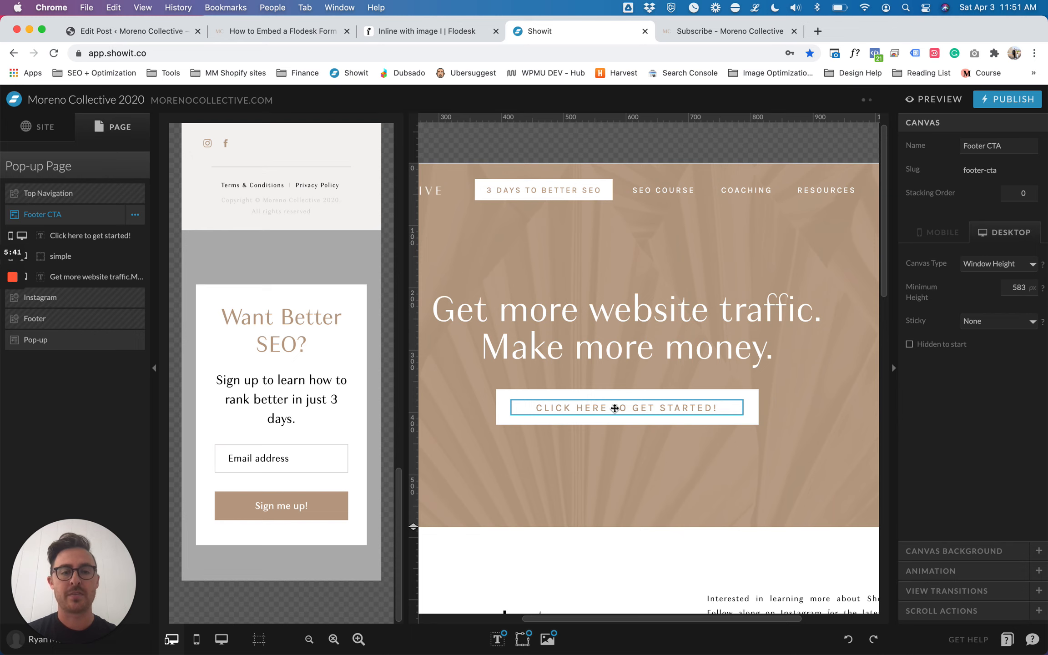
- Give the get-started button a Show Canvas click action targeting Pop-up, then preview the page
left_click(627, 407)
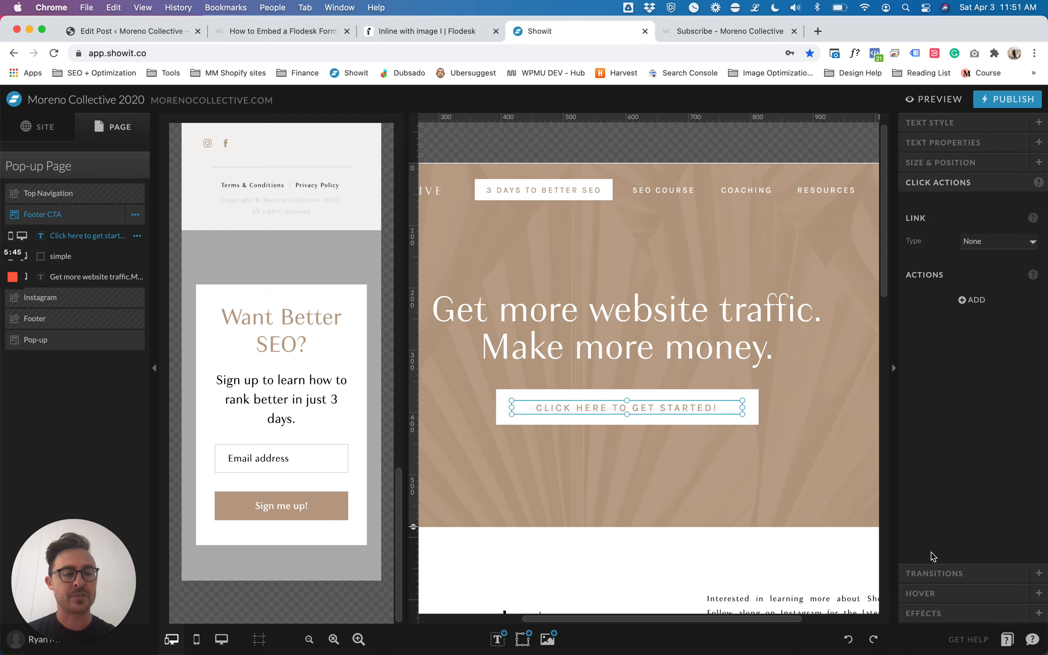
mouse_move(945, 341)
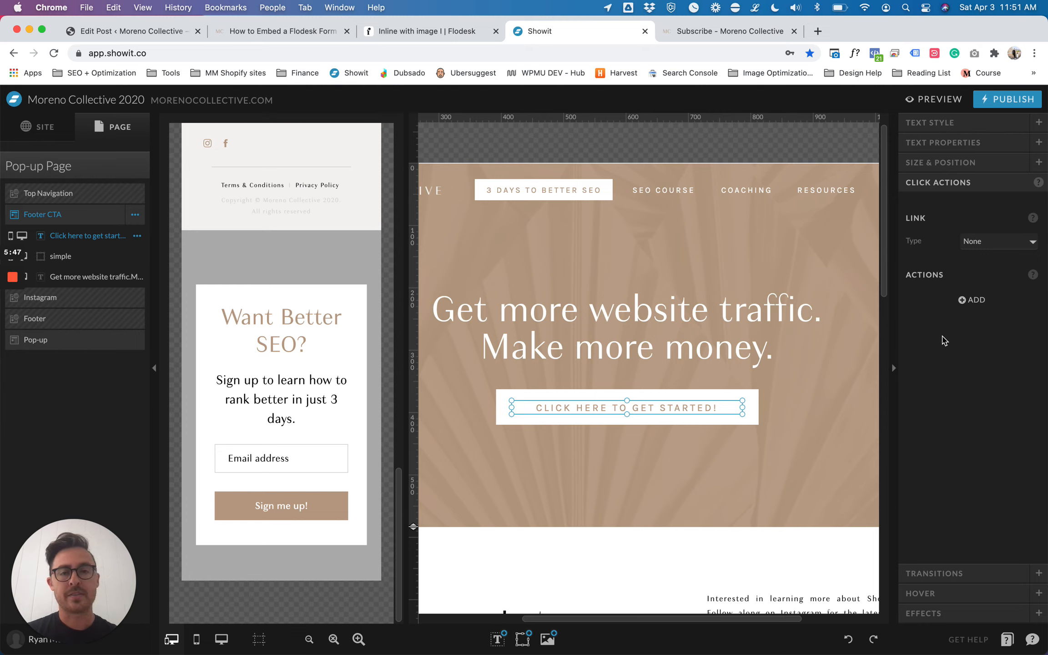
mouse_move(915, 278)
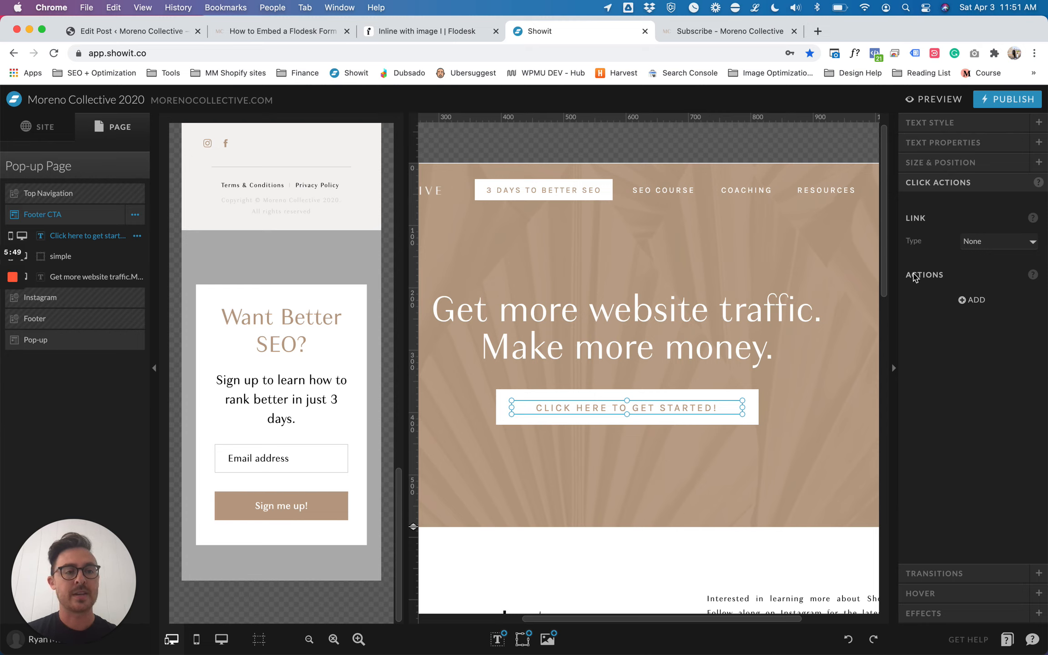
left_click(972, 299)
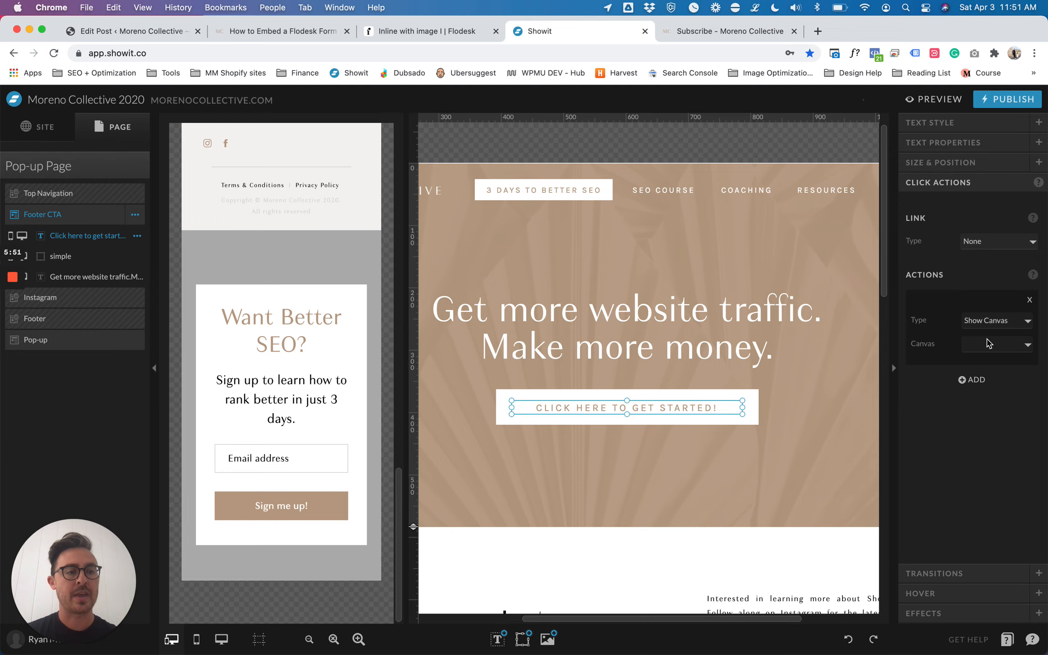
left_click(1015, 344)
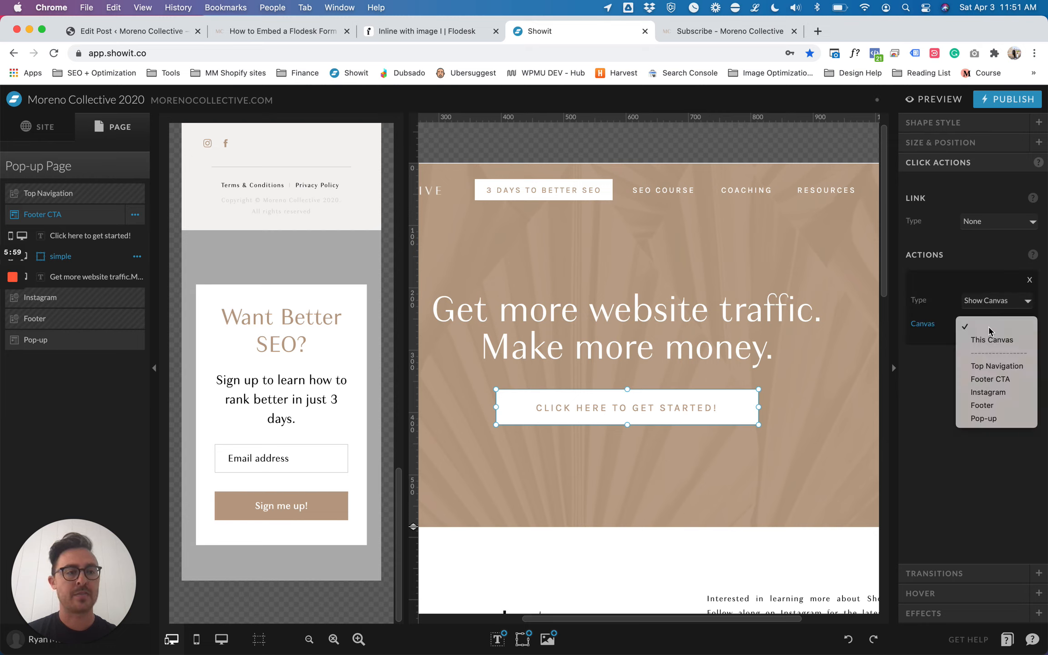
left_click(984, 419)
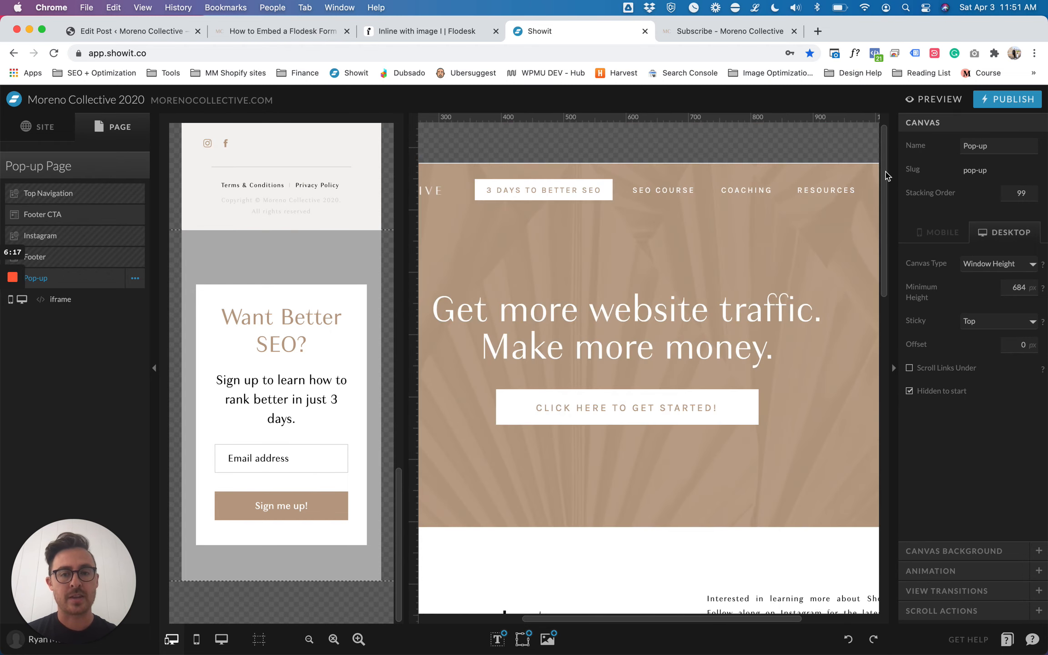
left_click(939, 99)
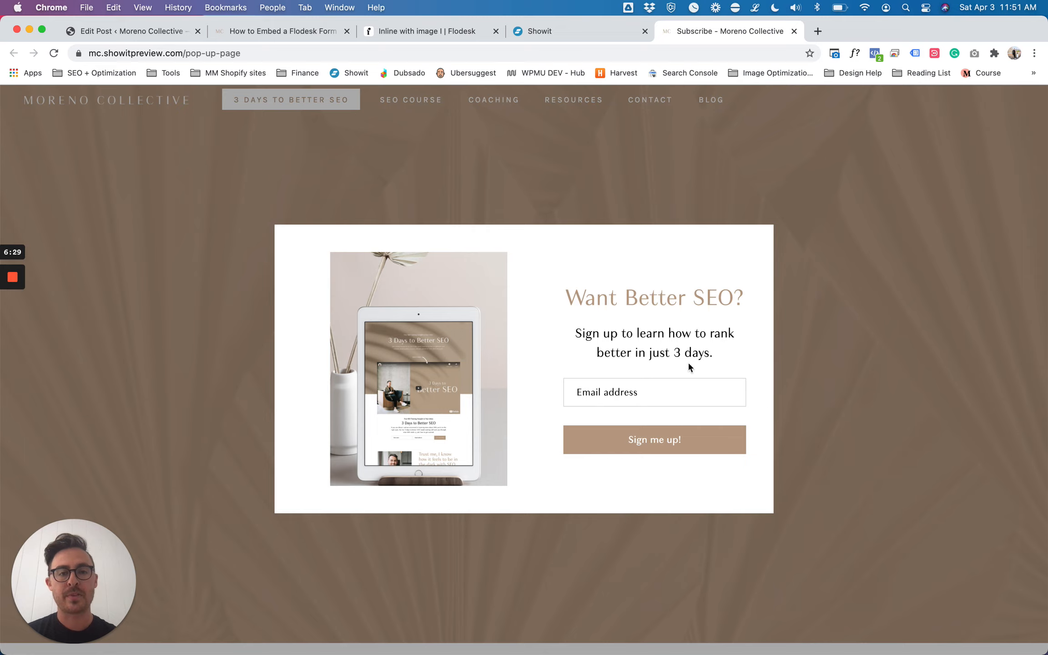
mouse_move(708, 212)
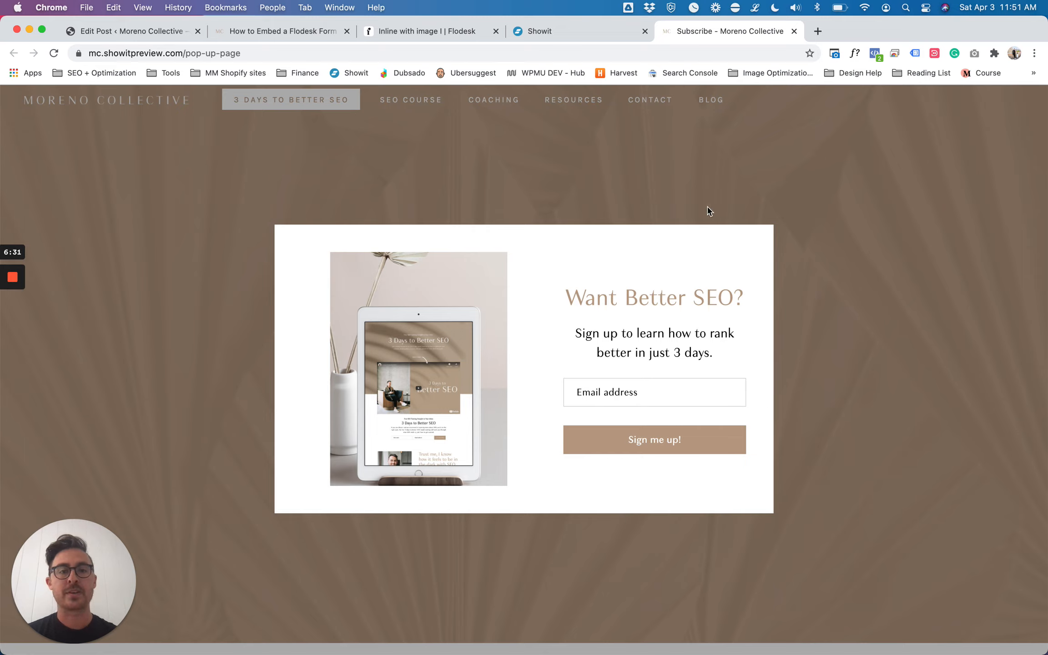
mouse_move(889, 292)
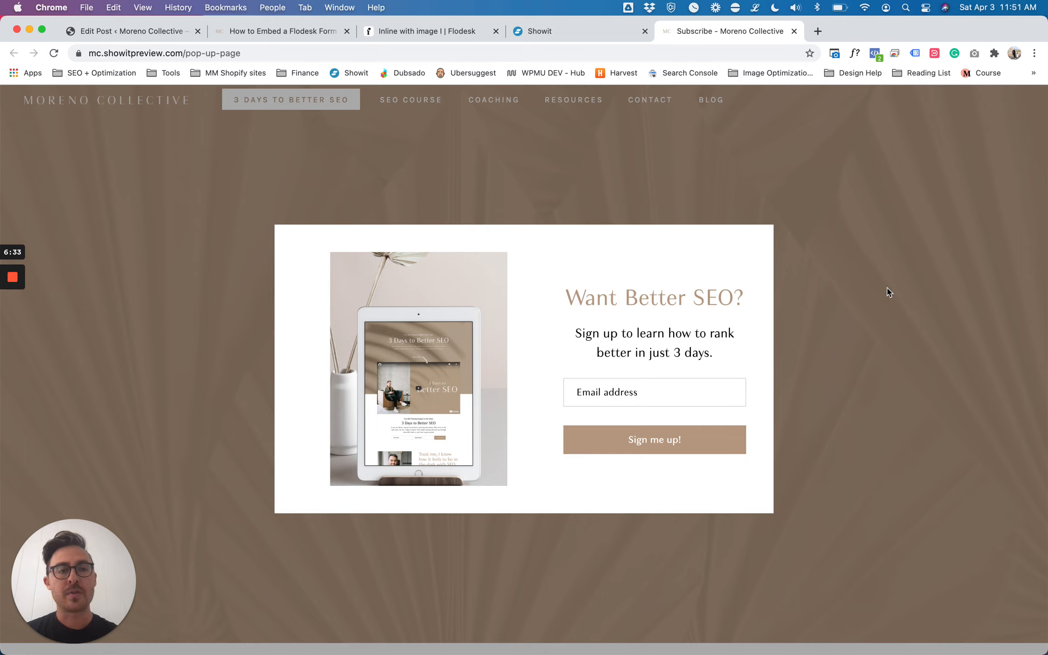
mouse_move(753, 208)
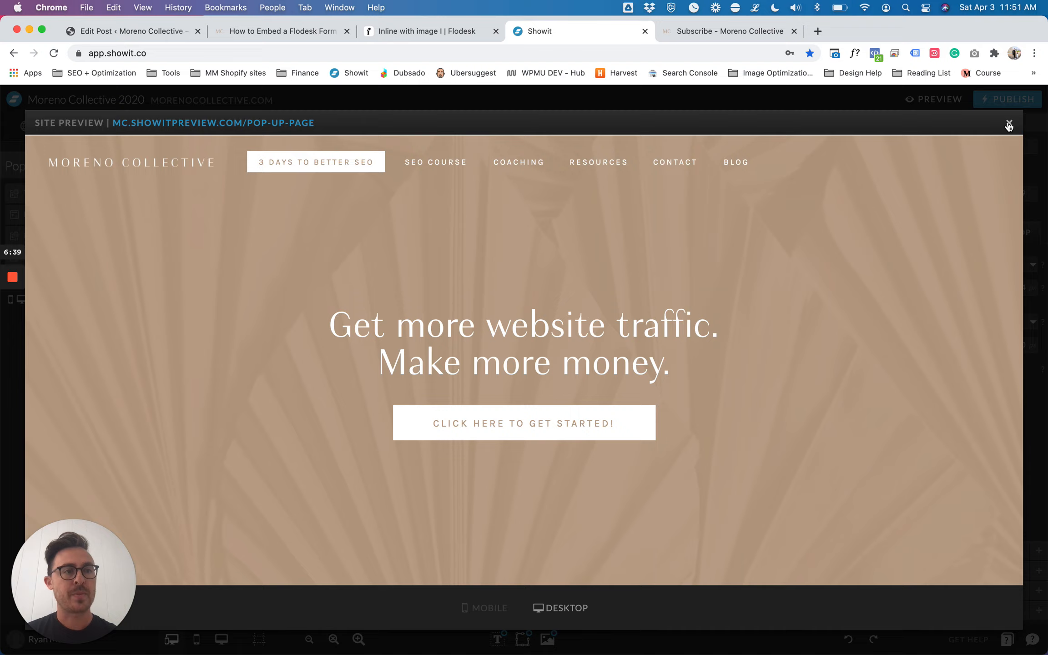
left_click(1009, 125)
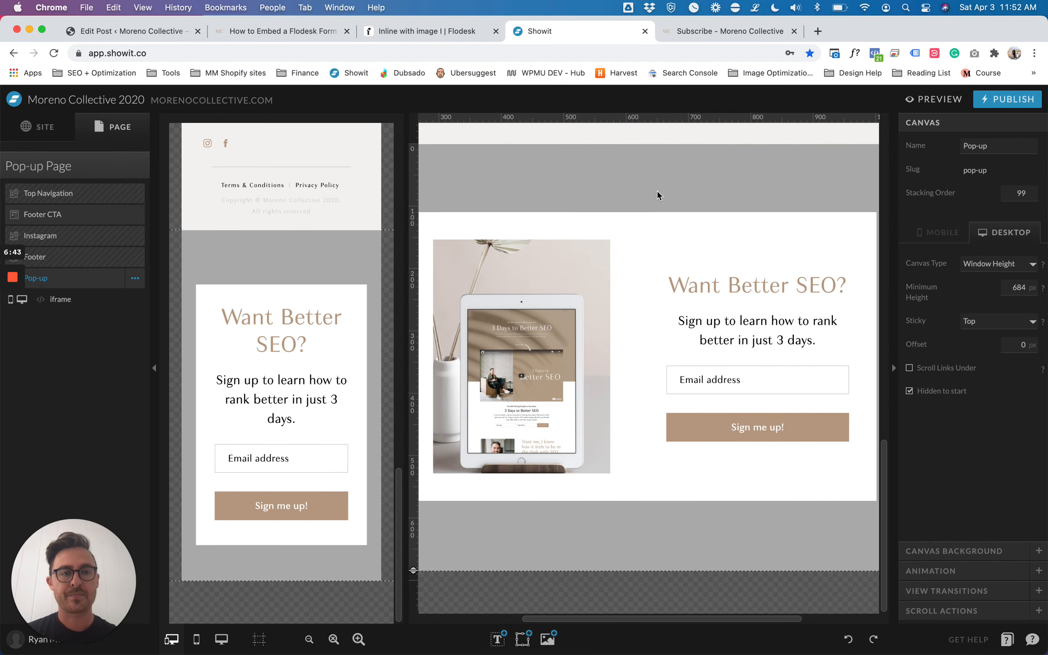
- Add an icon above the form's top-right corner, swap it for an X, and colour it white
left_click(523, 639)
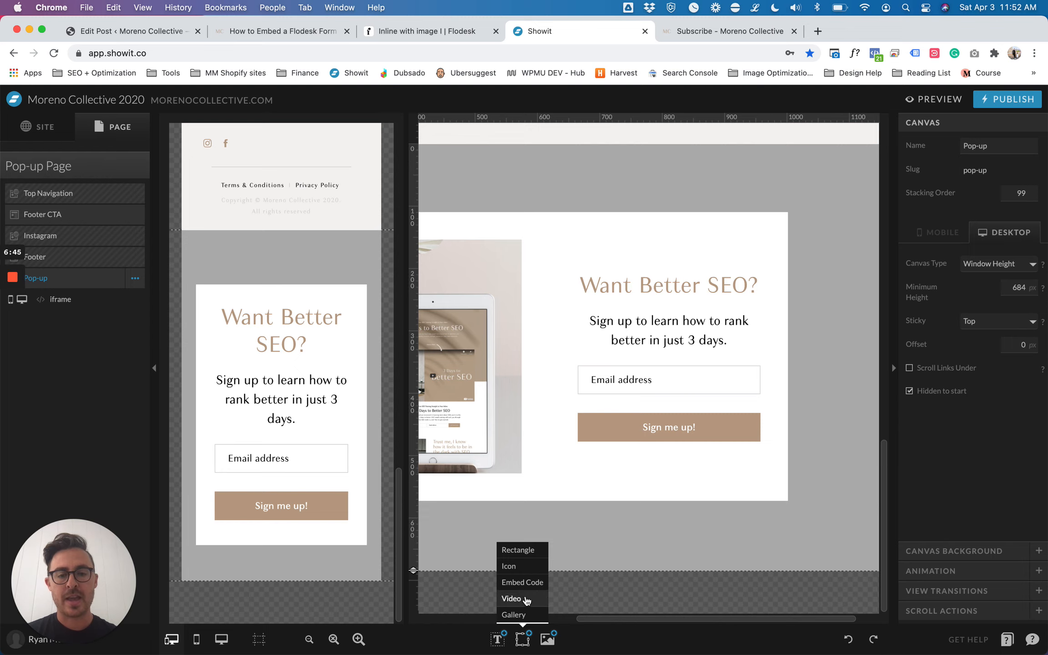
left_click(509, 566)
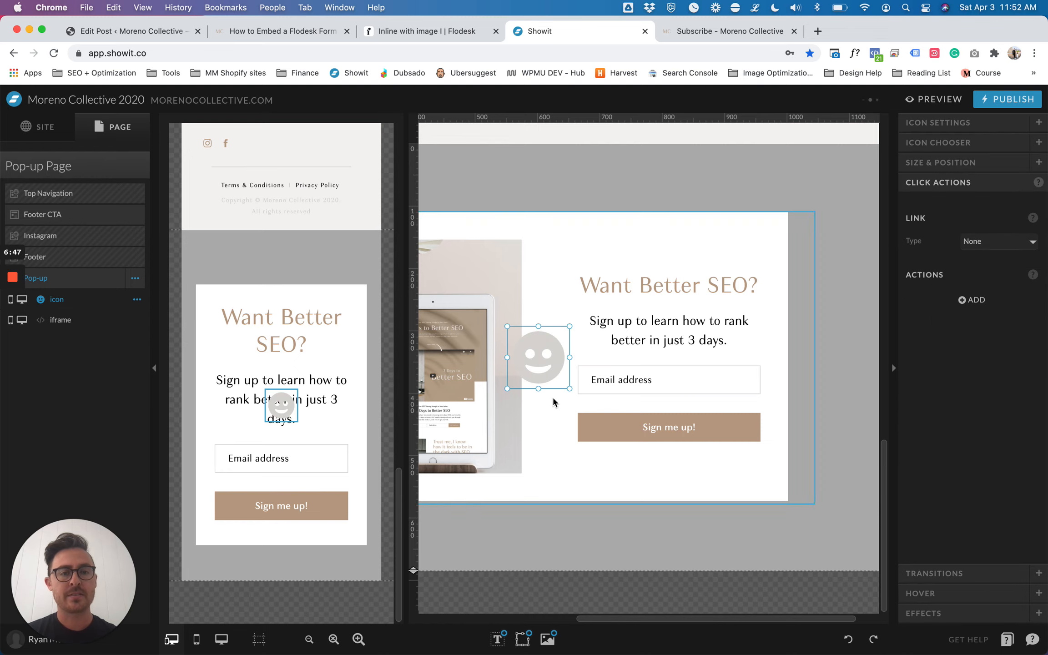
left_click_drag(538, 358, 720, 185)
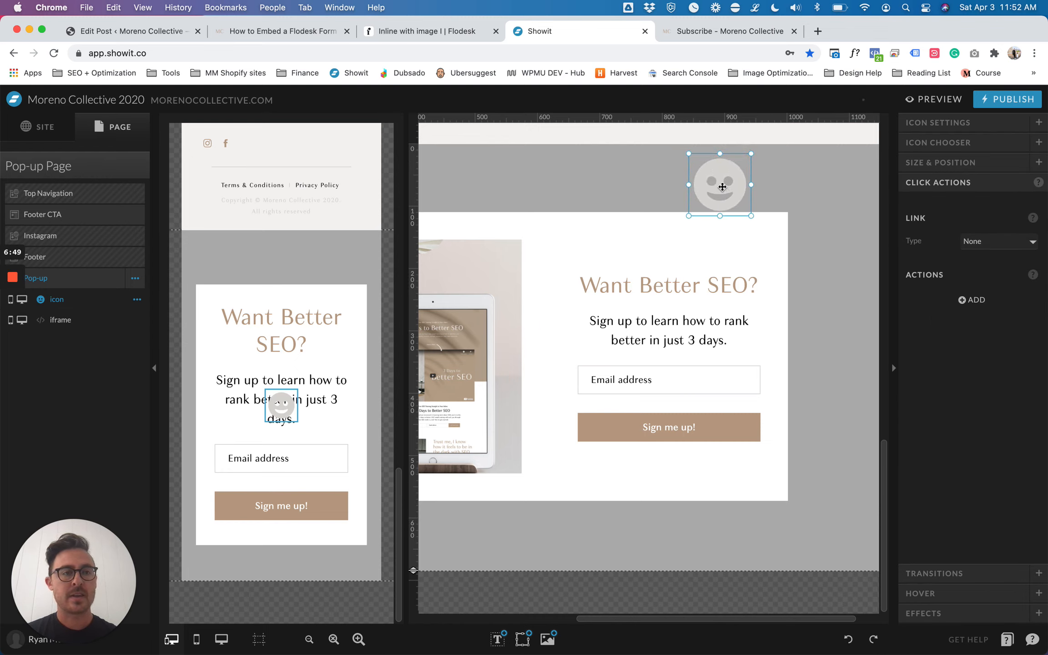
left_click(938, 143)
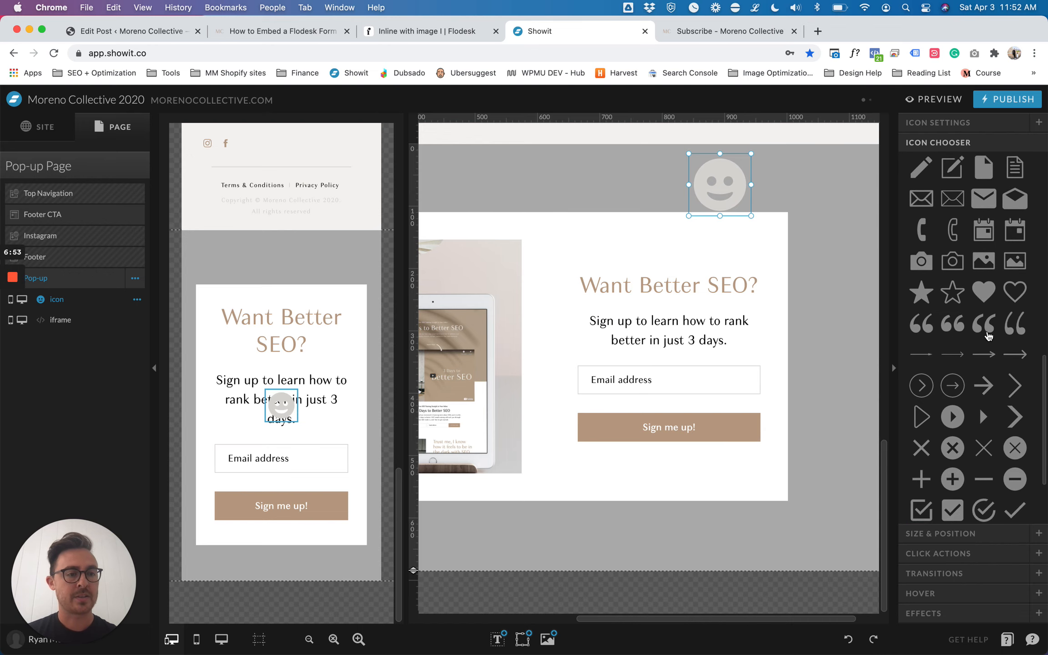
scroll("down", 3)
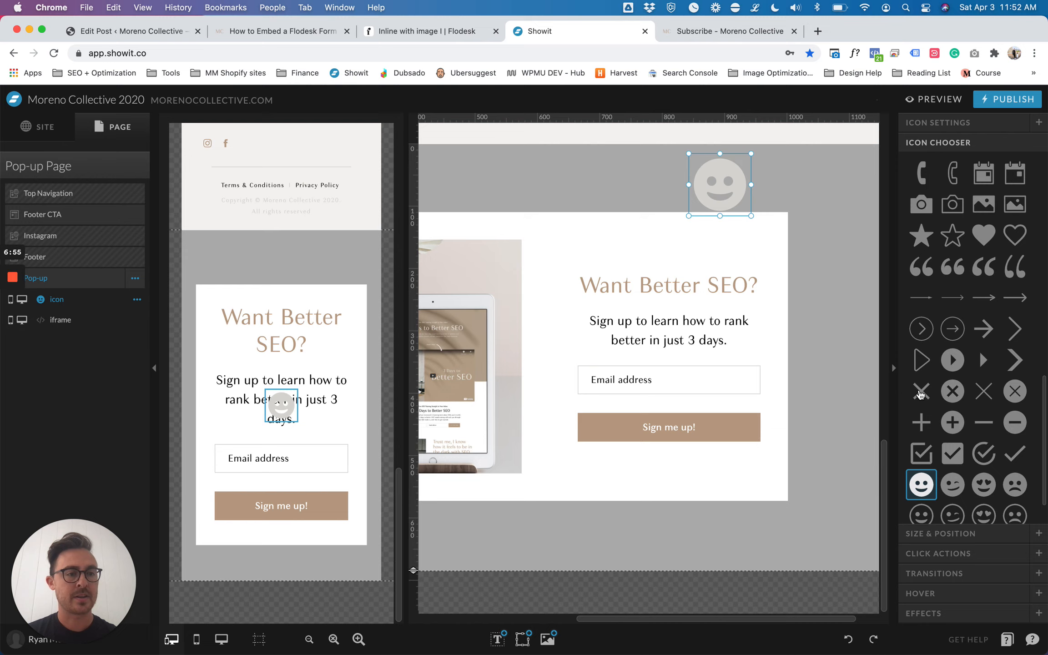
left_click(982, 391)
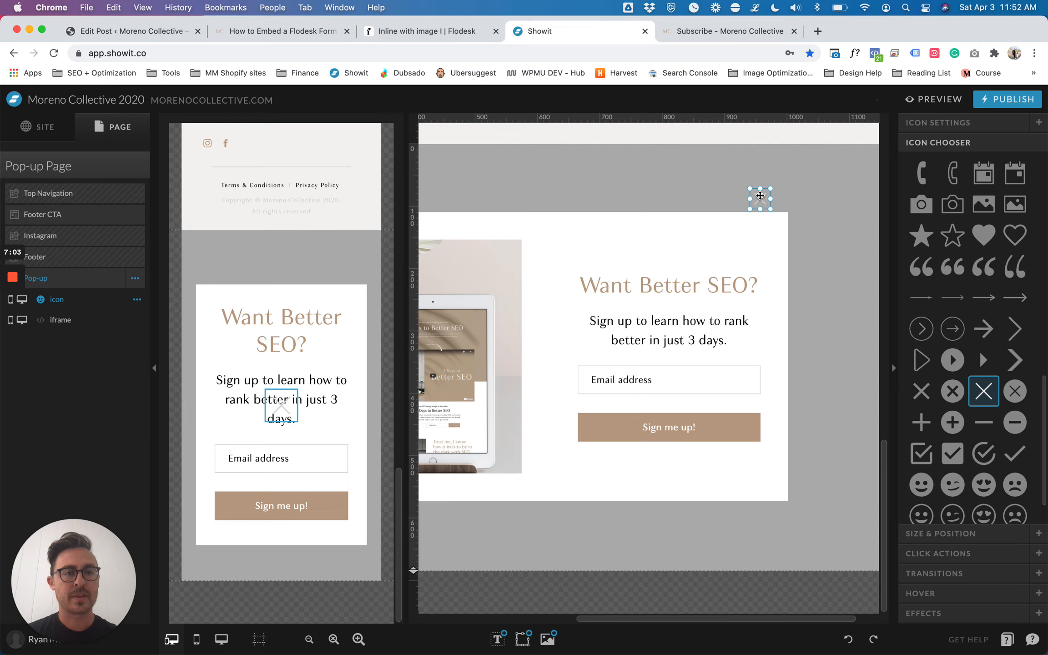
left_click(979, 286)
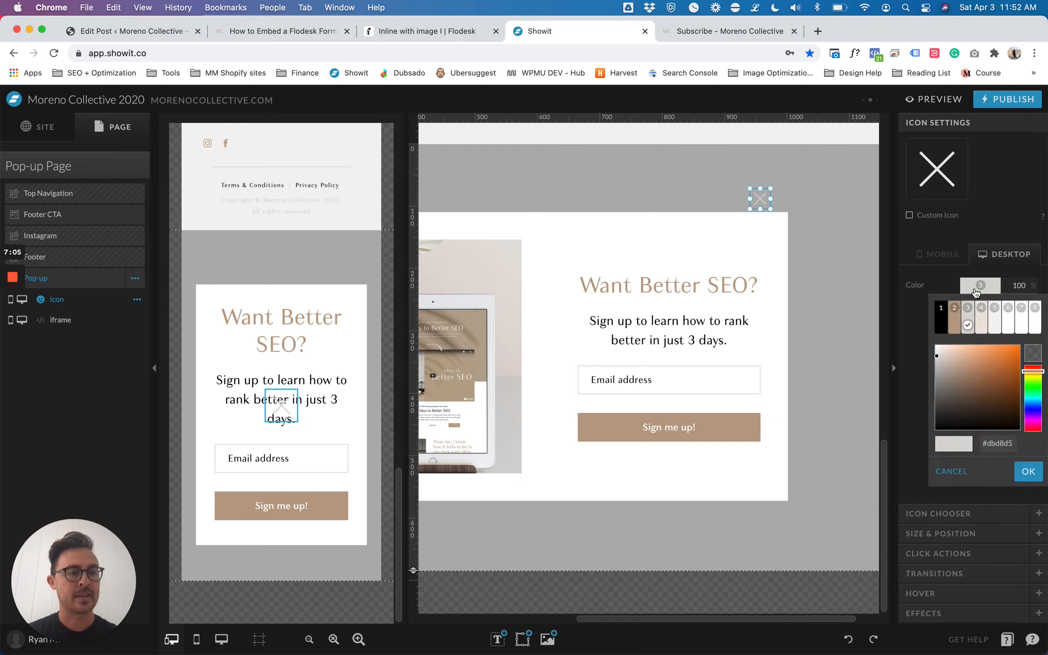
left_click(1027, 471)
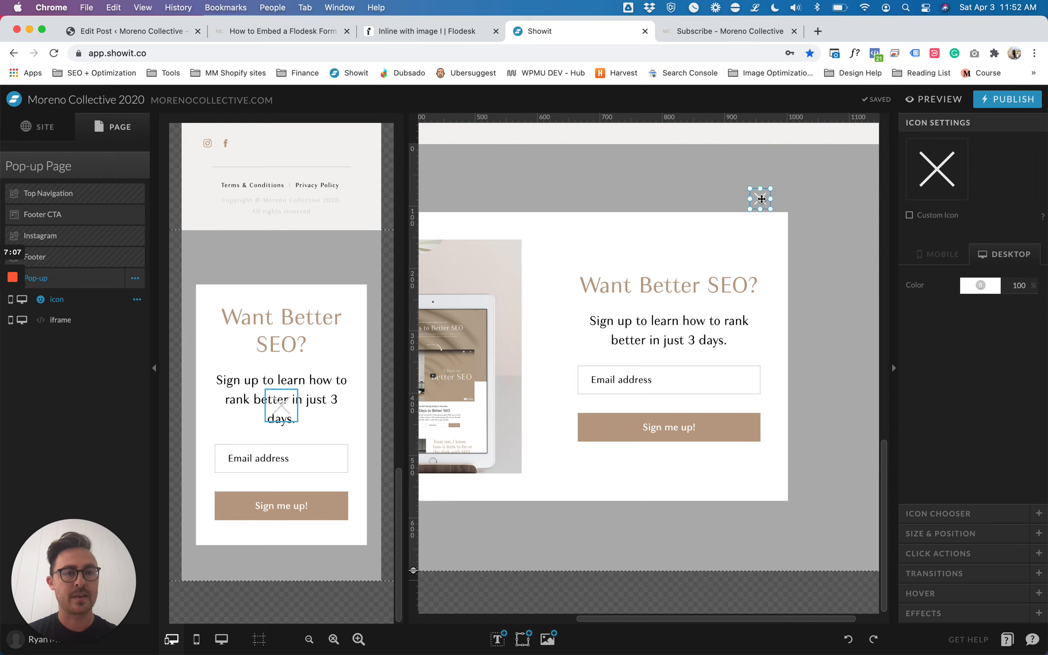
mouse_move(547, 636)
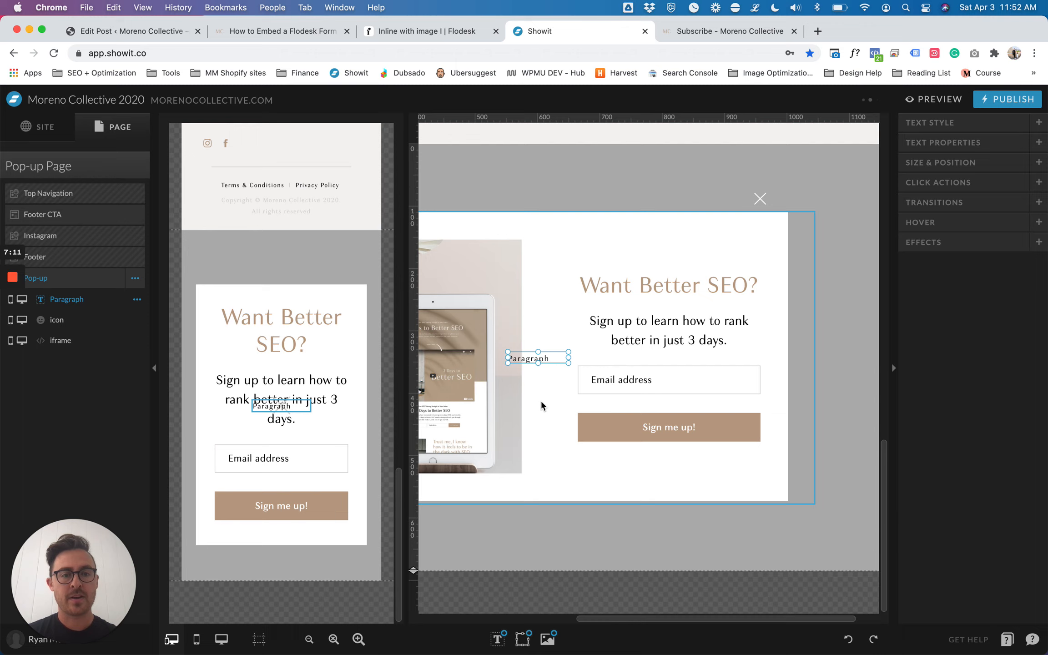
- Place a text box just left of the X and type 'Close' into it
left_click_drag(538, 357, 694, 216)
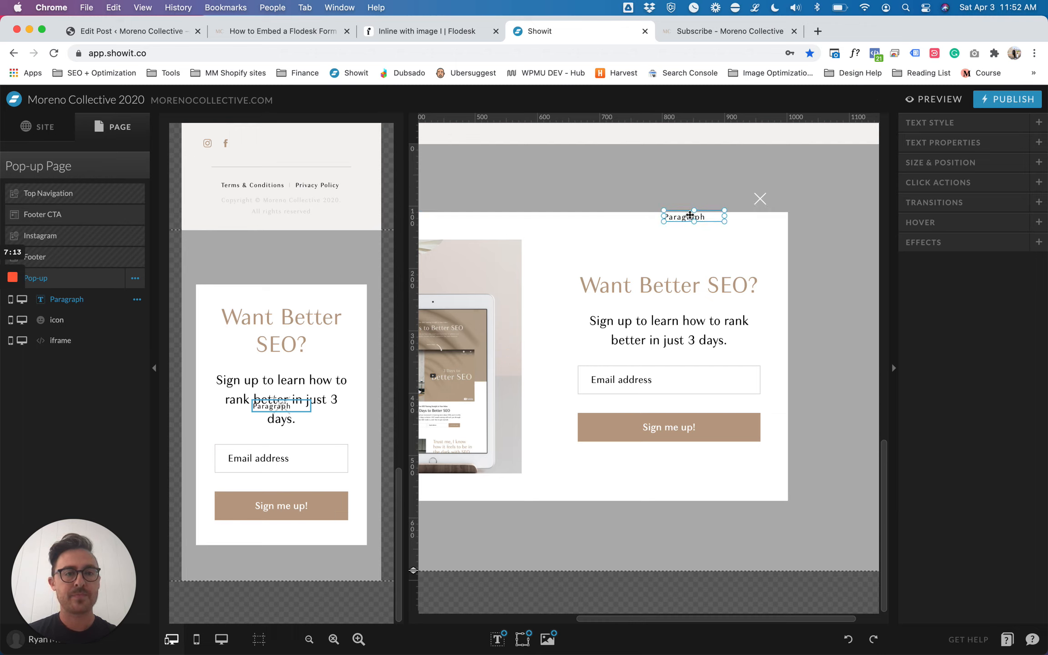
left_click_drag(693, 216, 717, 200)
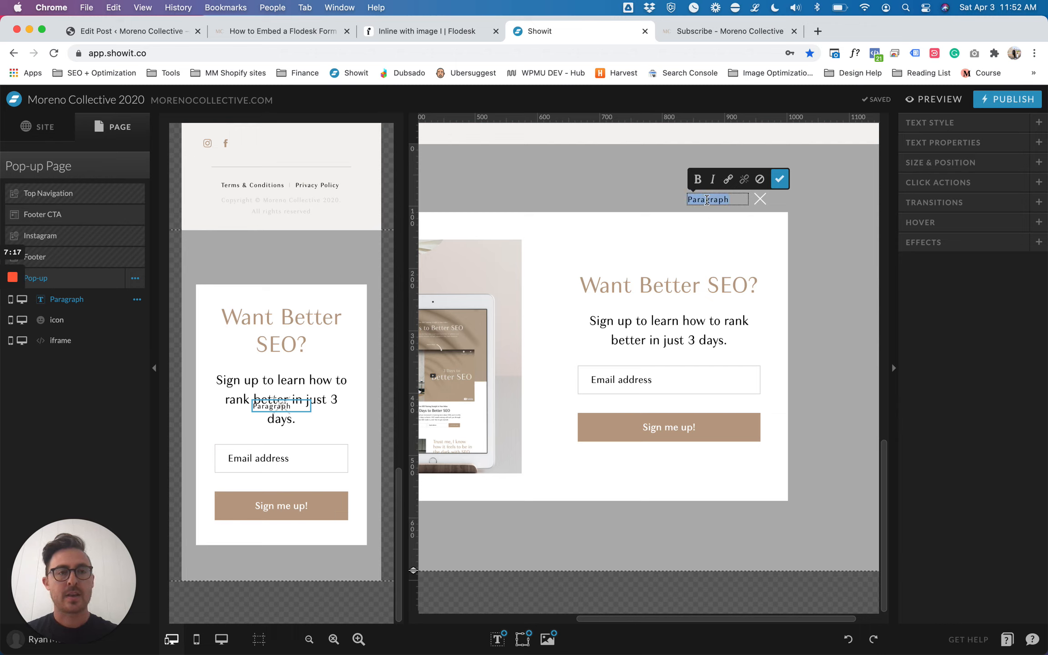
type("Close")
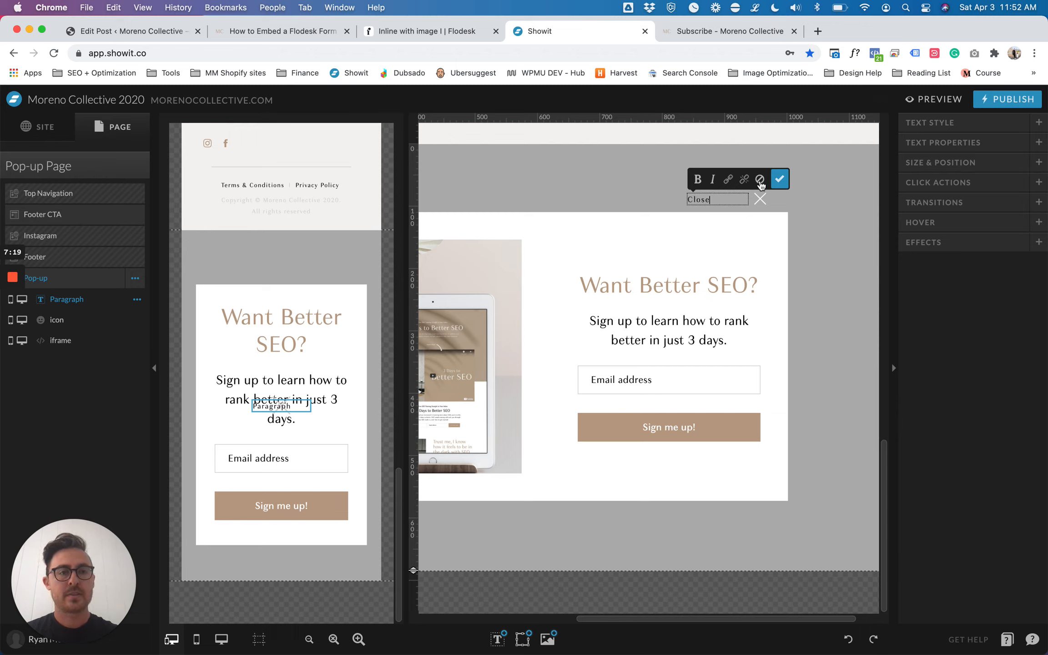
left_click(779, 178)
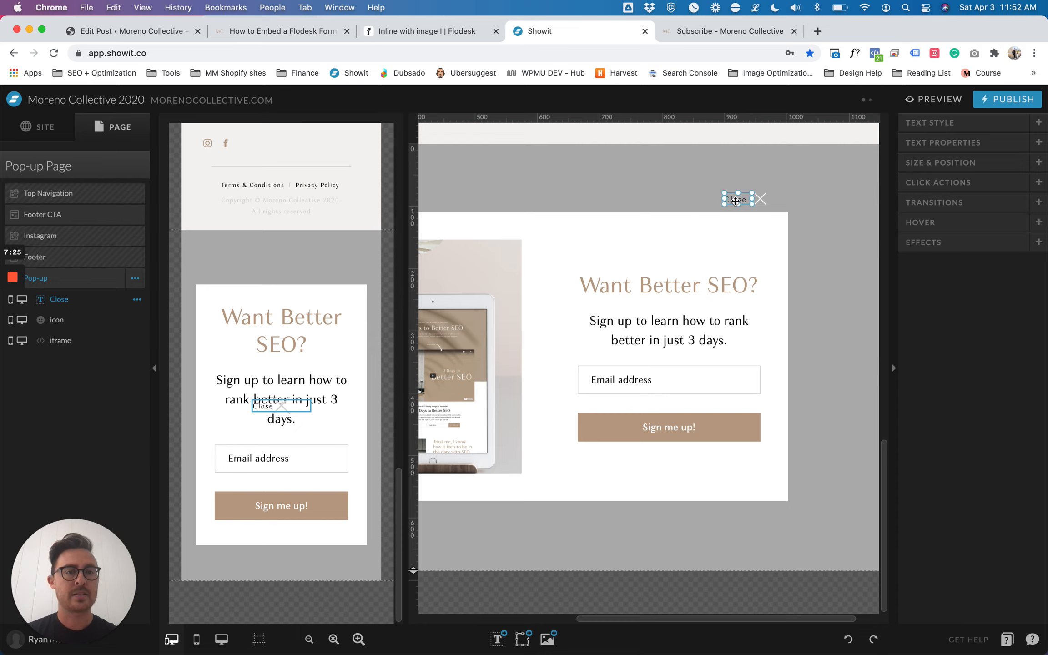
left_click(929, 123)
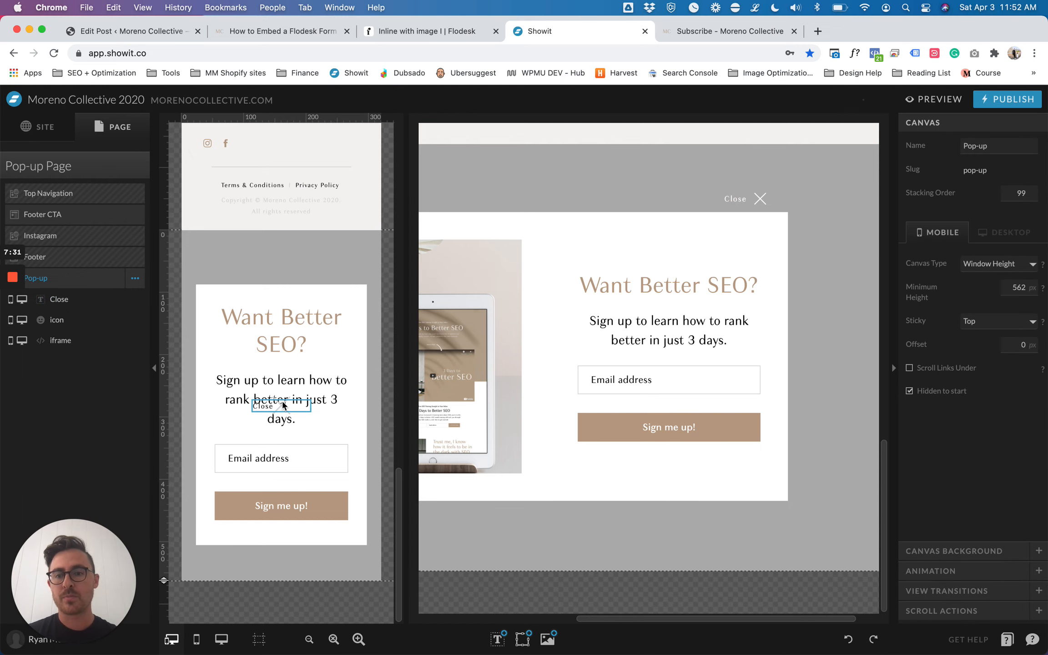
- On mobile, move the Close label and X icon together above the sign-up form
left_click(263, 406)
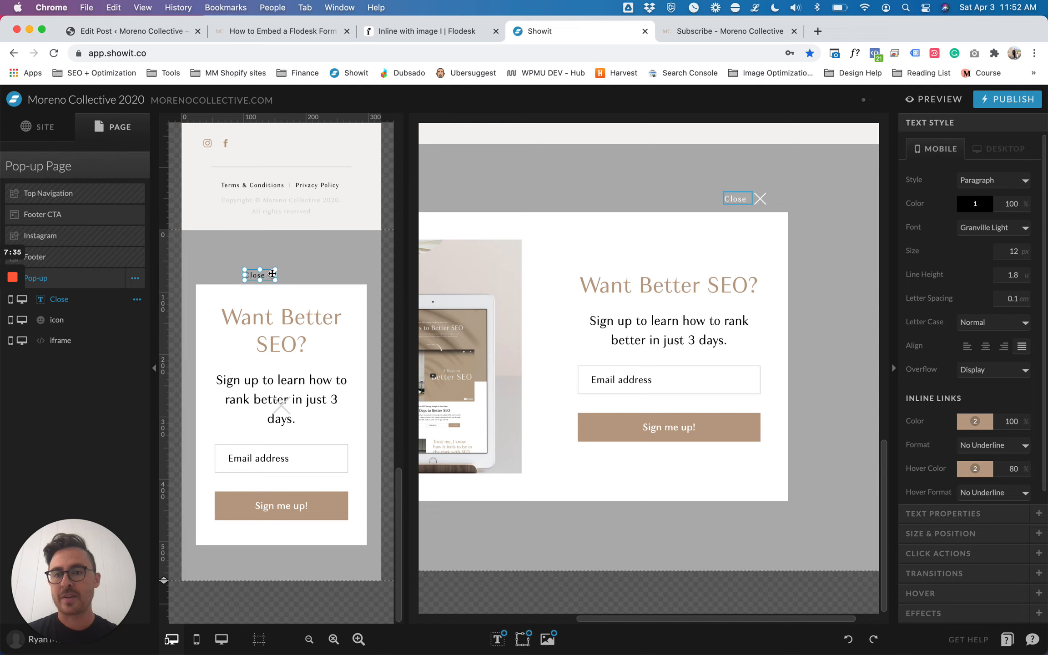
left_click(289, 297)
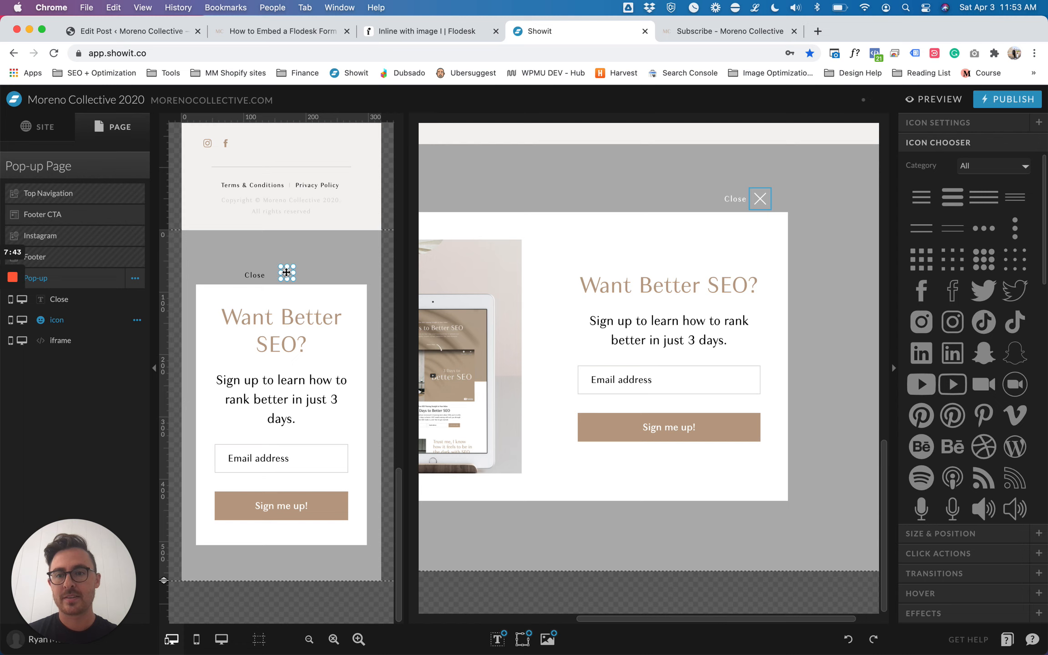
left_click(254, 275)
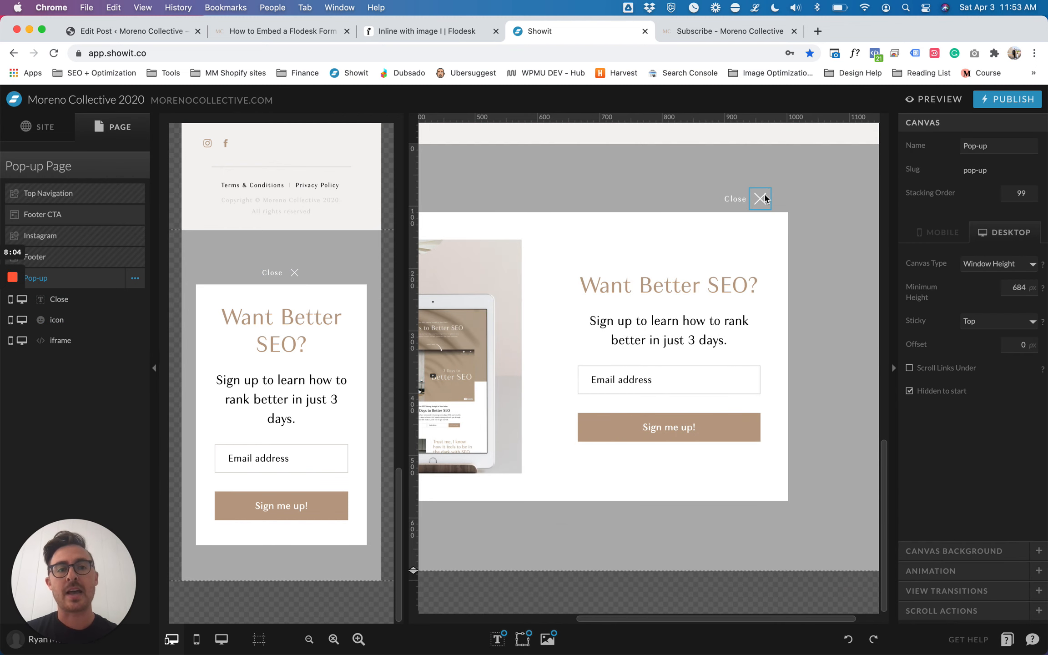
left_click(760, 198)
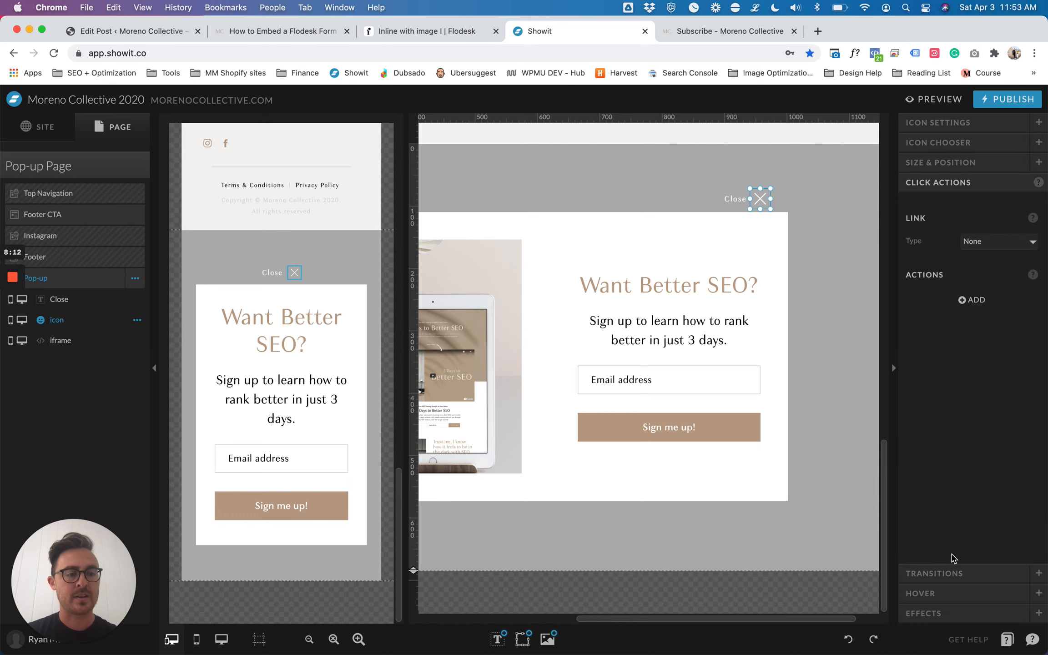
- Give the X icon and Close label a Hide Canvas action targeting This Canvas
left_click(972, 299)
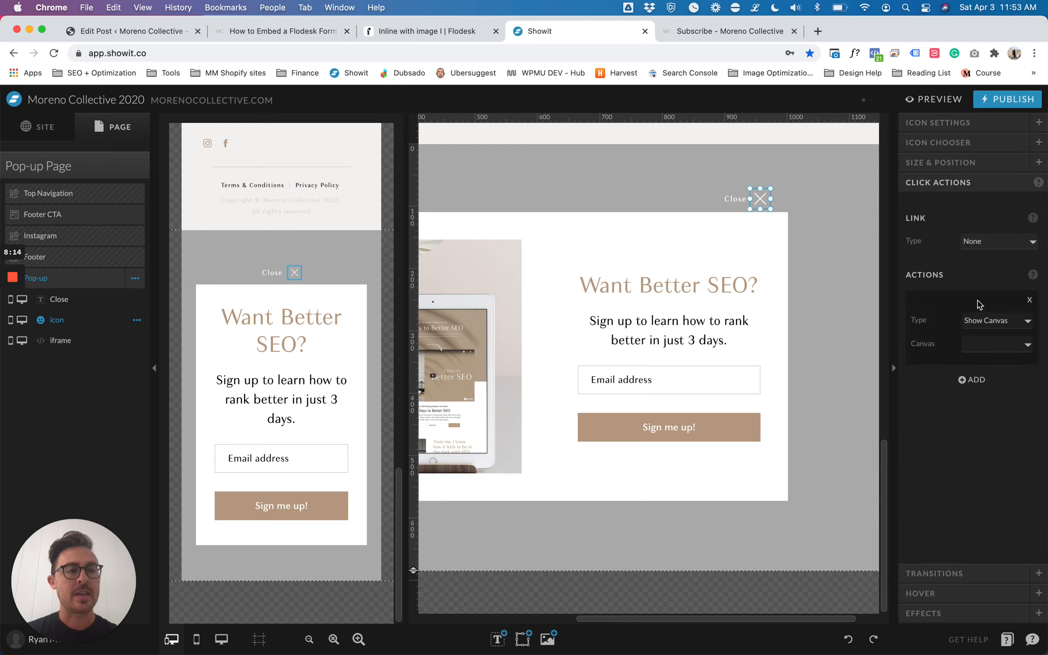
left_click(995, 320)
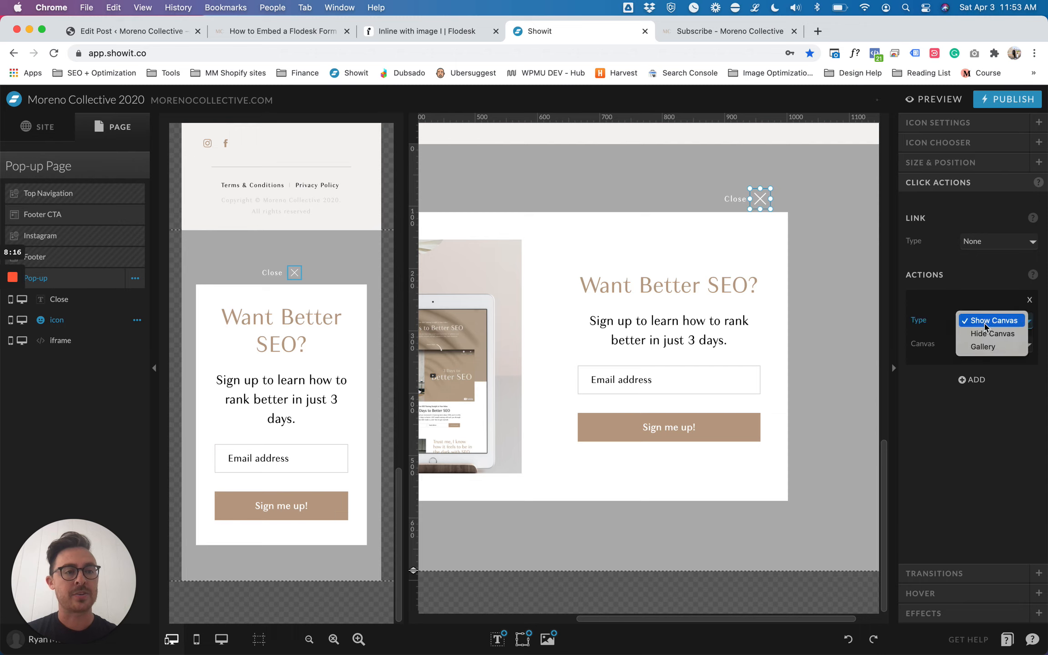
left_click(992, 333)
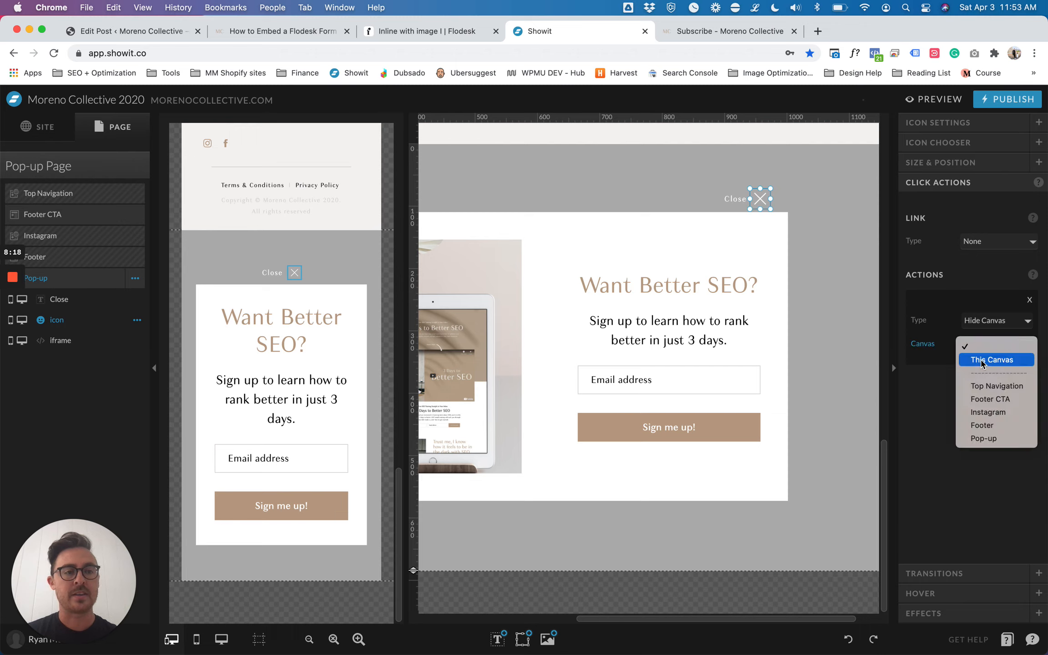
left_click(991, 359)
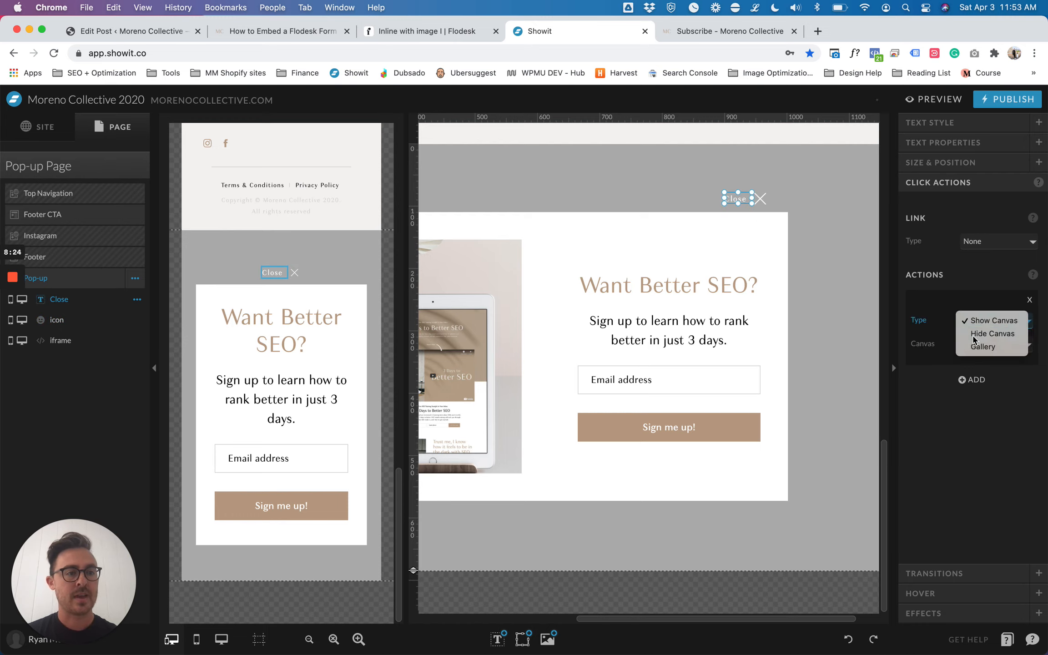
left_click(992, 333)
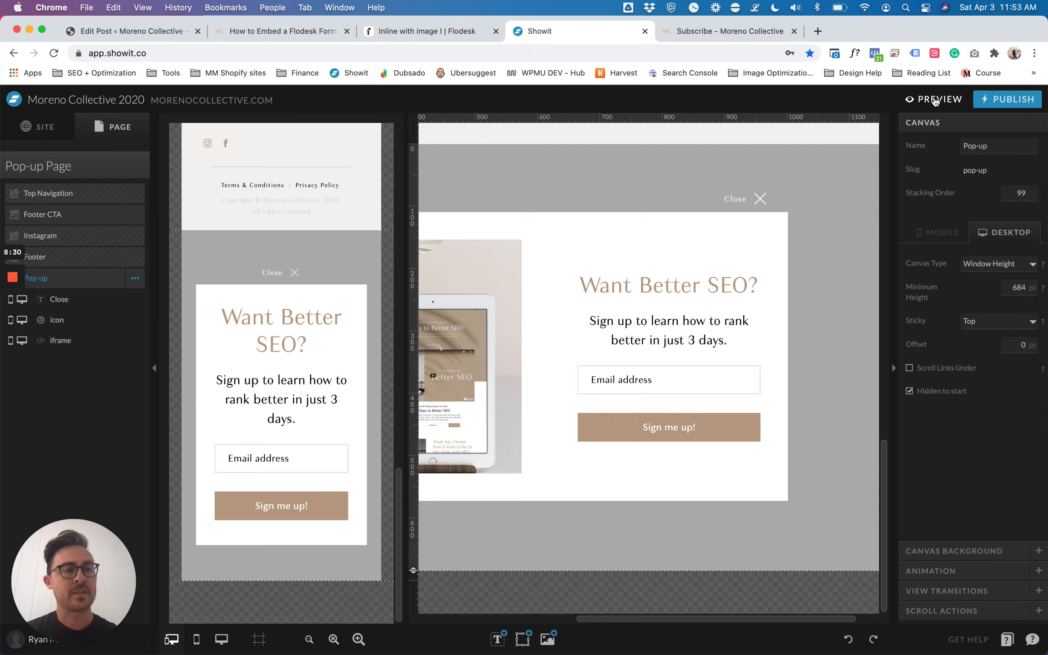
- In preview, open the pop-up from the get-started button and close it, also while scrolled
left_click(937, 98)
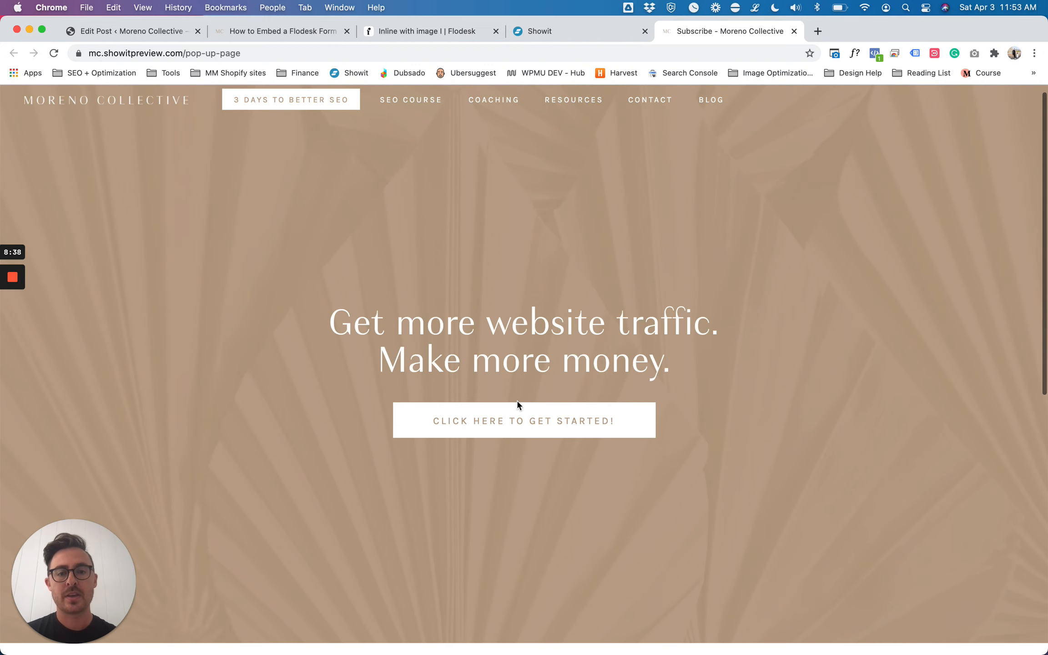
left_click(524, 420)
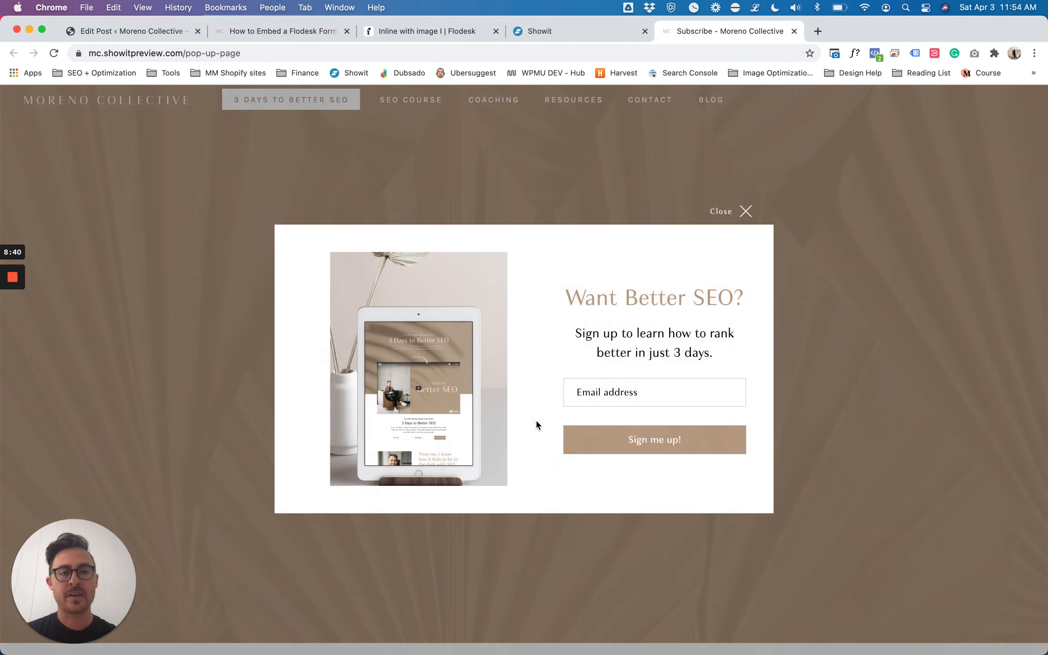
mouse_move(744, 214)
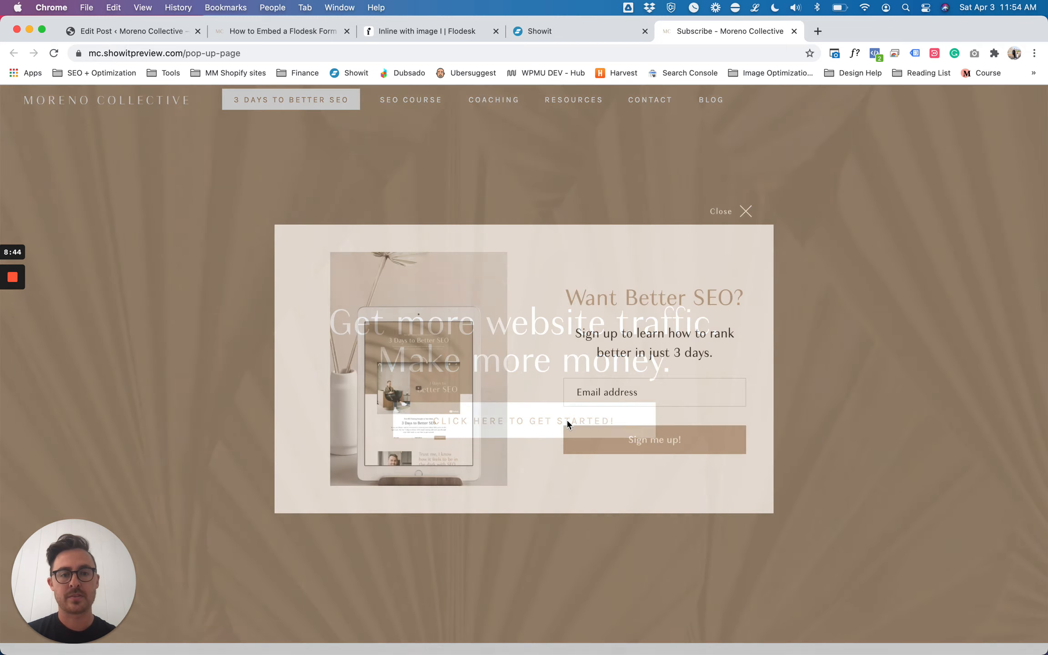
left_click(730, 211)
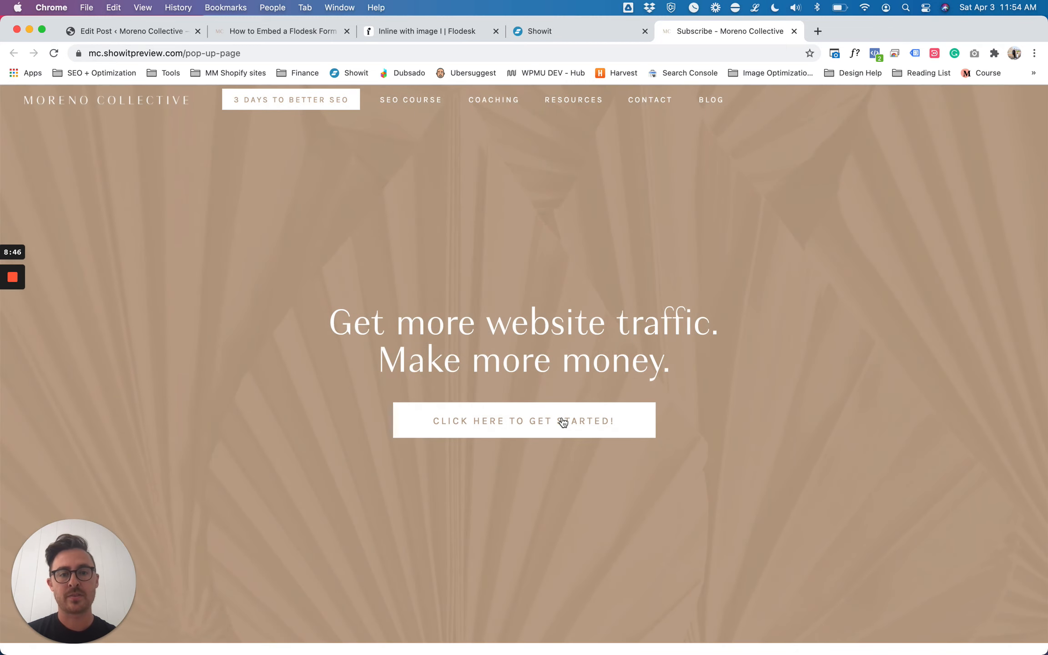
left_click(524, 420)
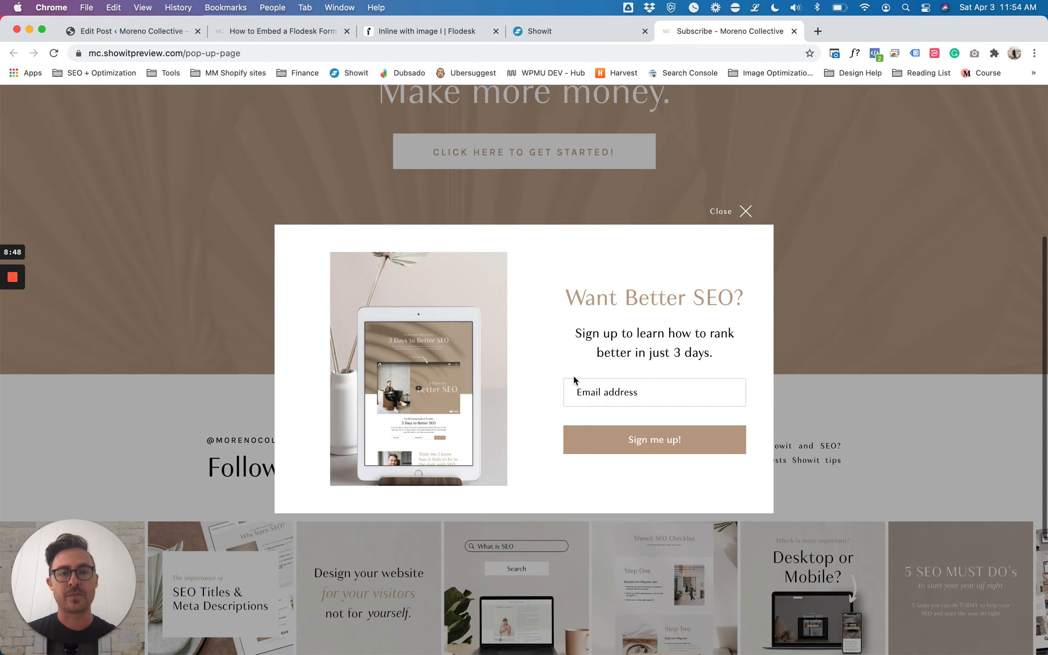
scroll("down", 3)
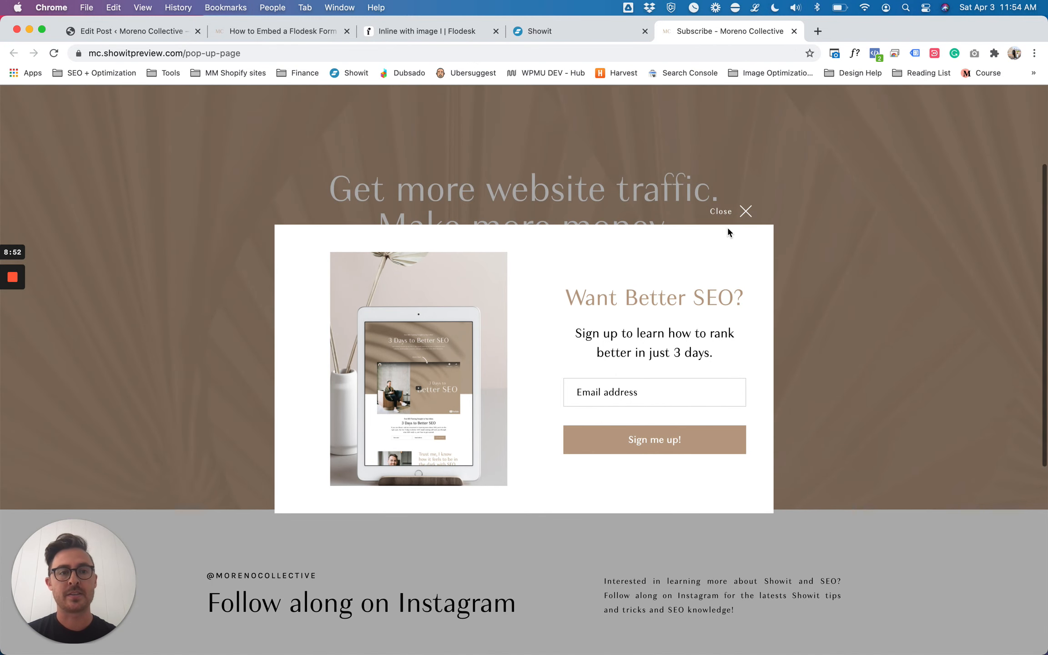
left_click(745, 211)
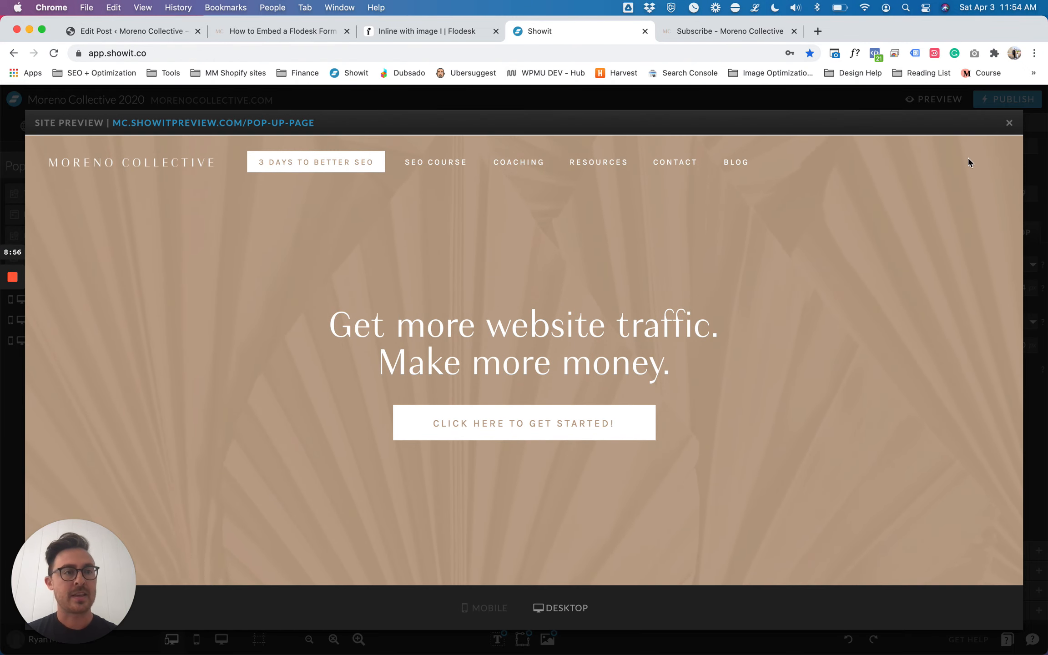
- Reopen the preview, confirm the button opens the pop-up on mobile, then exit preview
left_click(1010, 123)
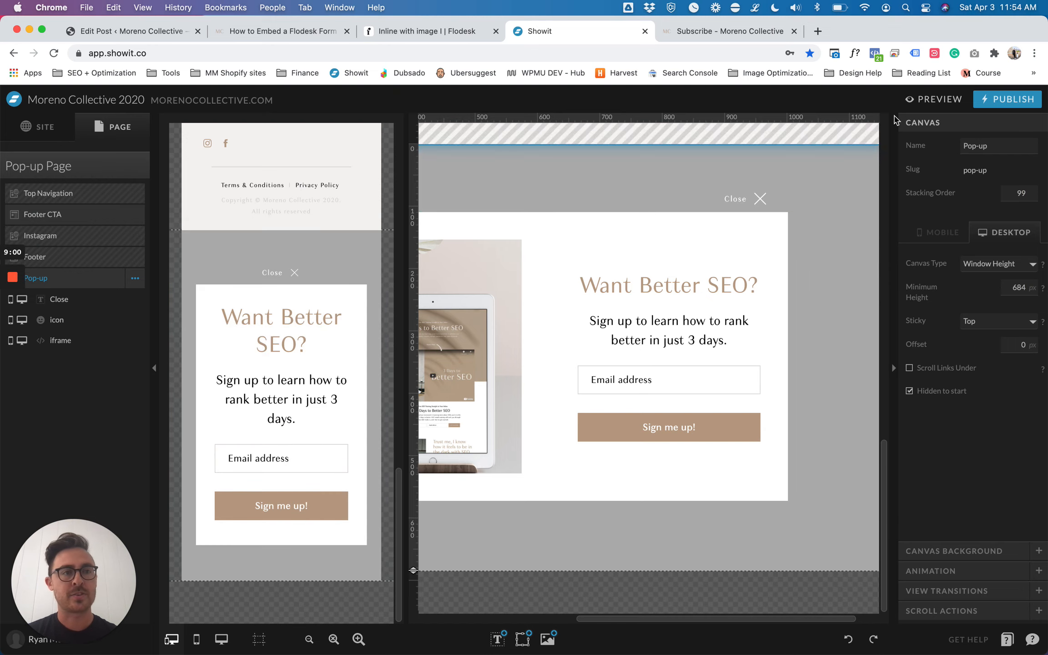
left_click(939, 99)
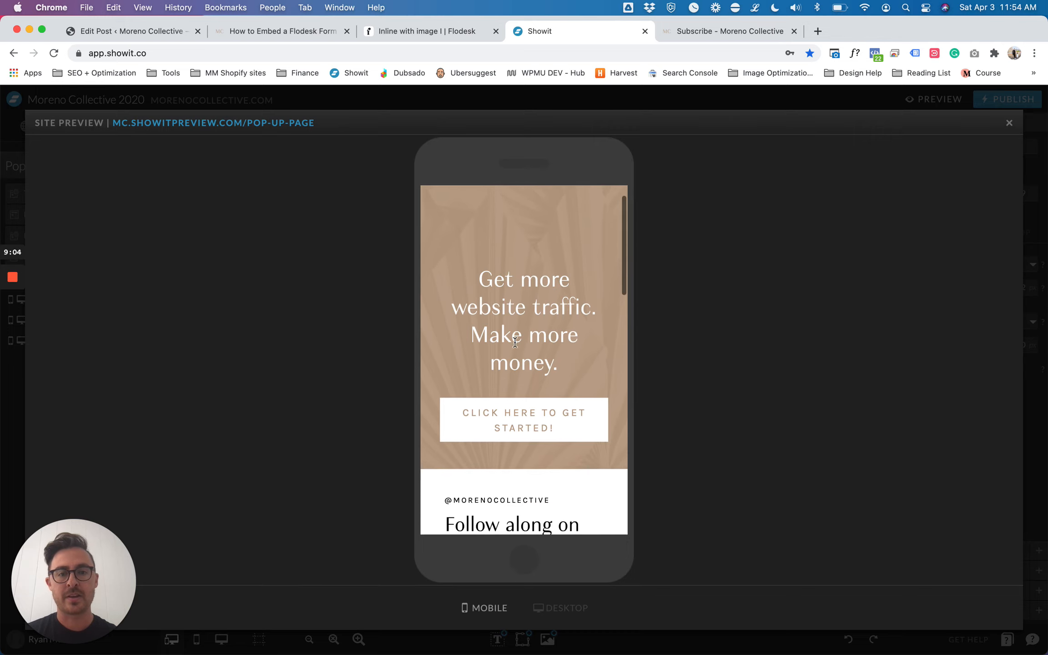
left_click(523, 420)
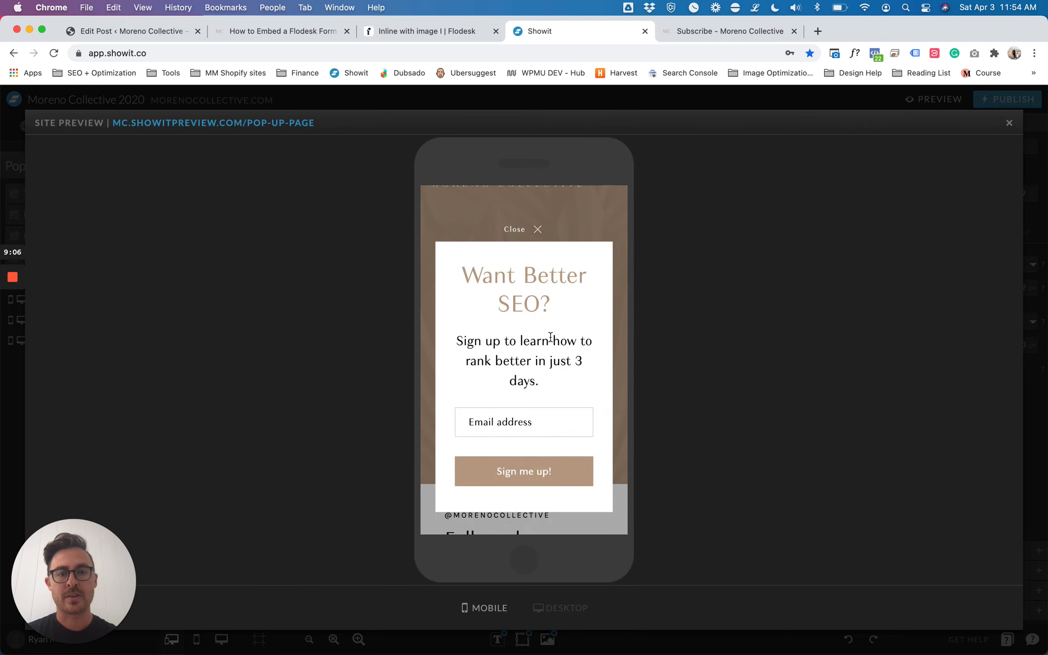
left_click(524, 229)
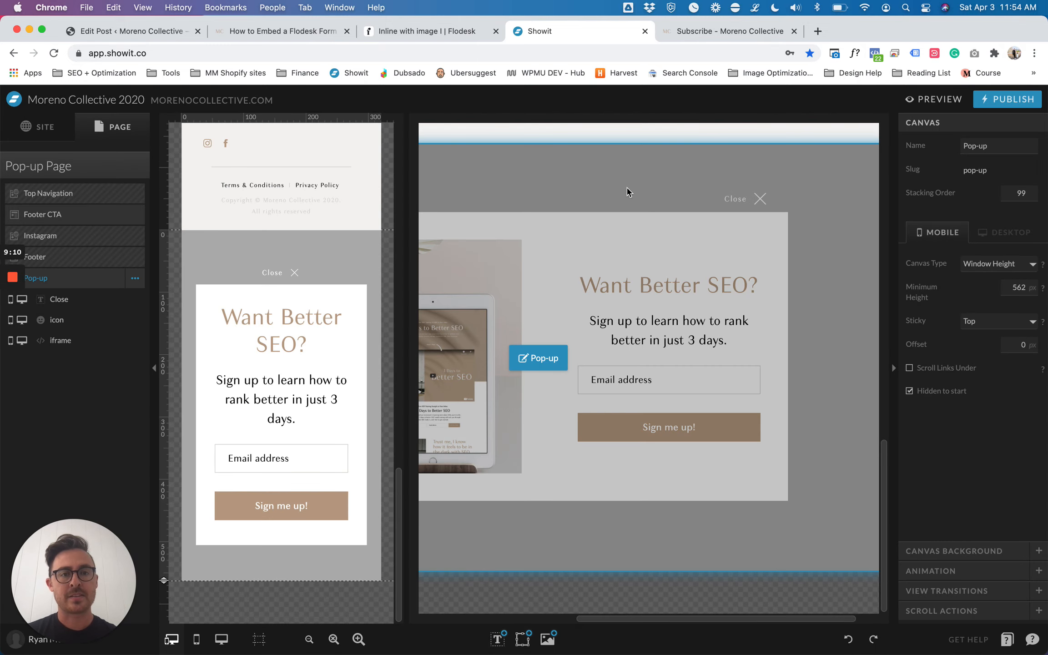
- Set the Pop-up canvas desktop background to 60% black and preview the darkened page
left_click(1004, 232)
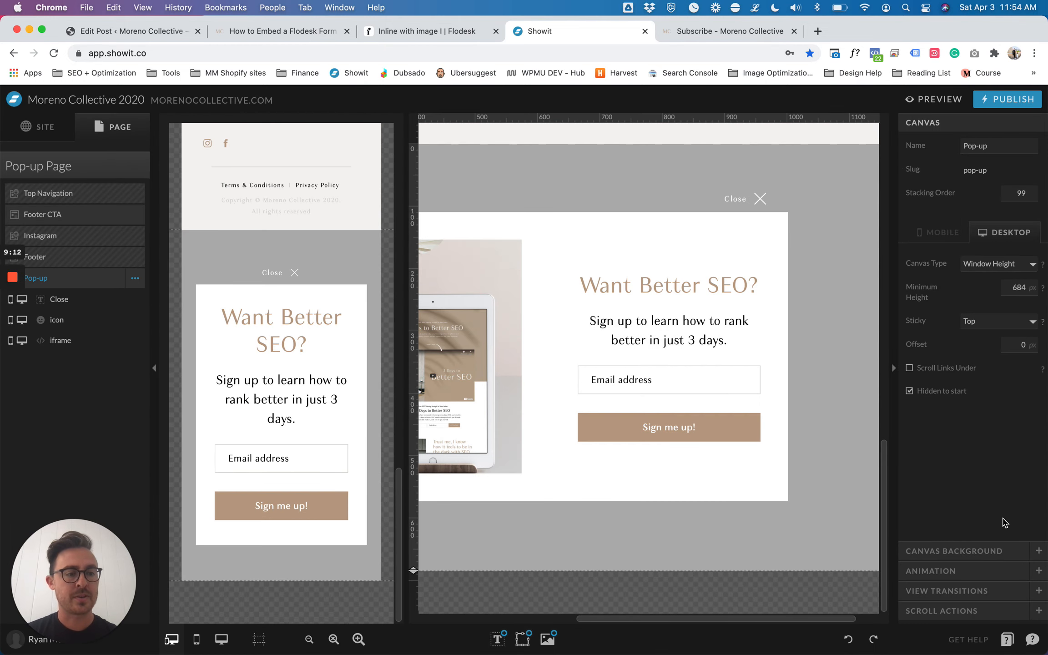
mouse_move(903, 450)
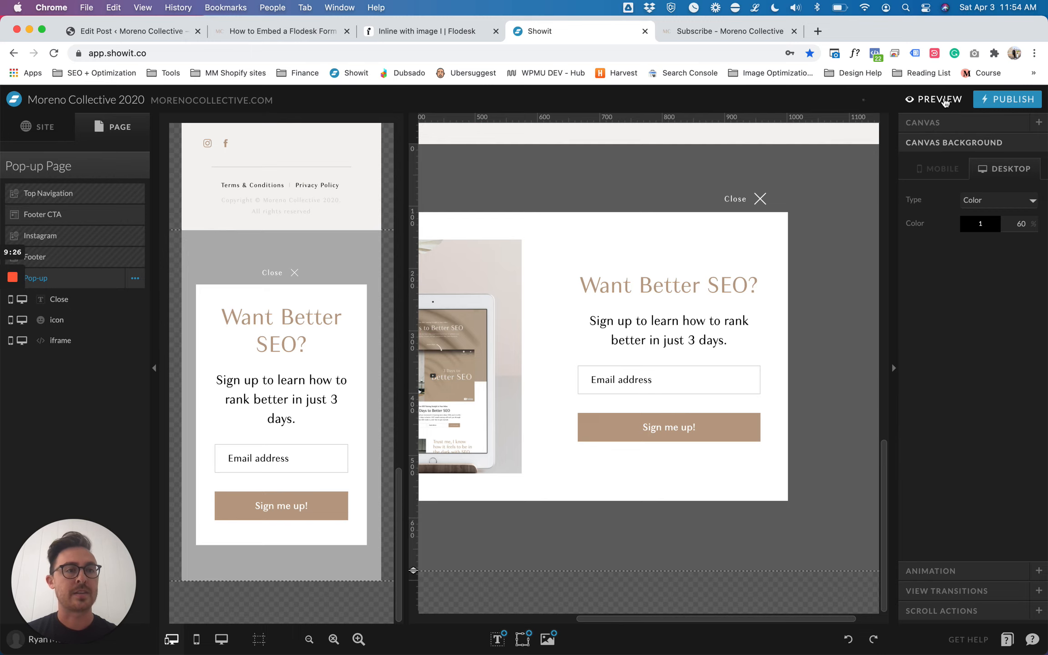
left_click(938, 98)
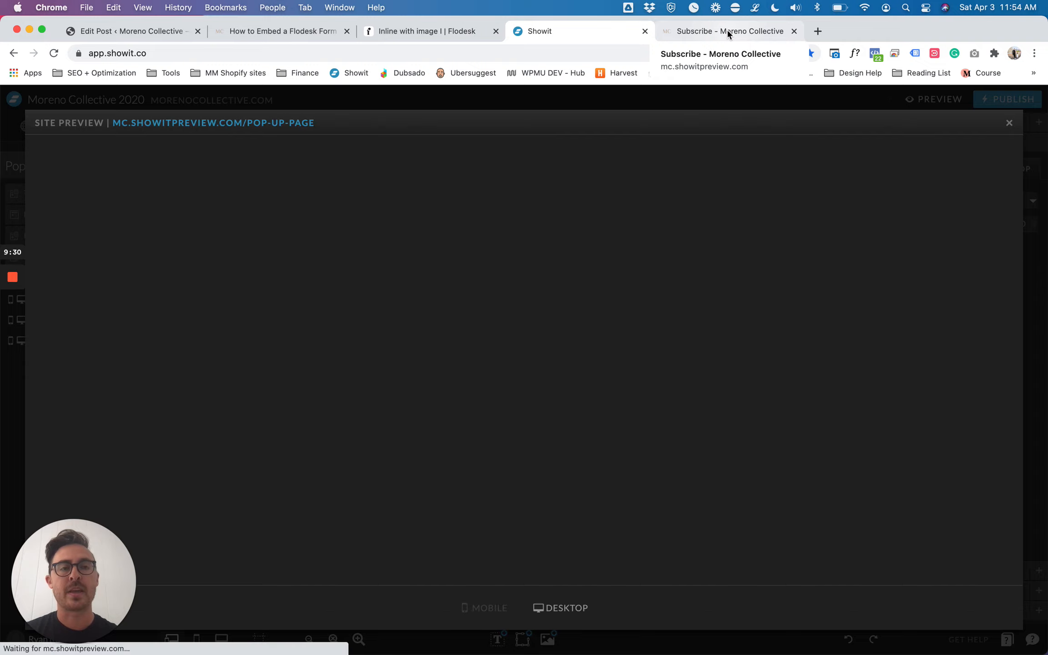
- In preview, open the pop-up via 'Click Here to Get Started' and dismiss it with Close X
left_click(729, 31)
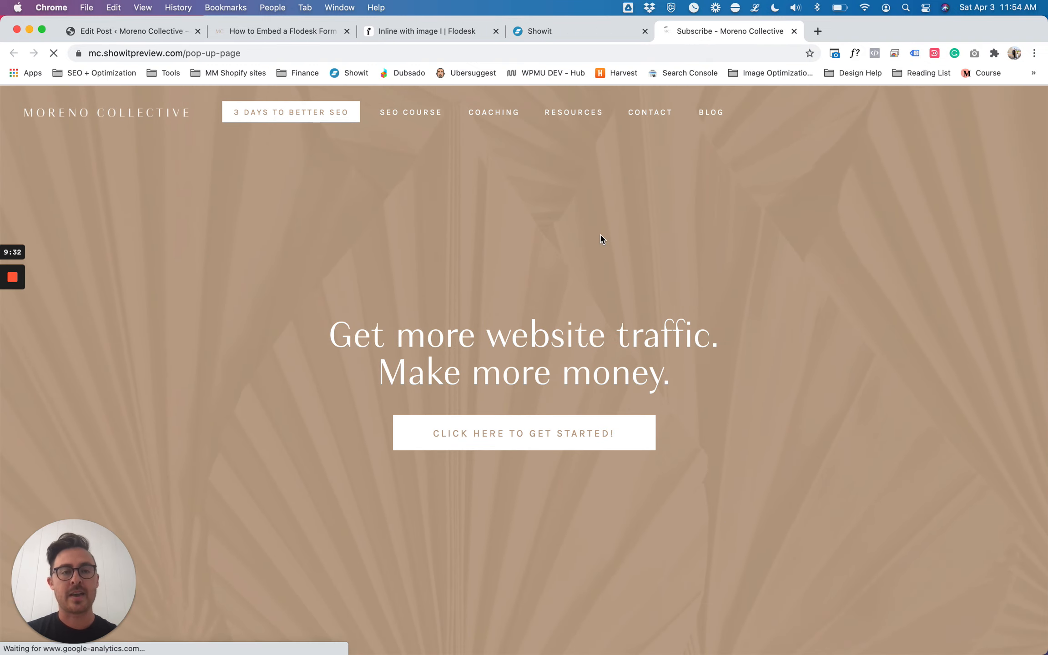
scroll("down", 3)
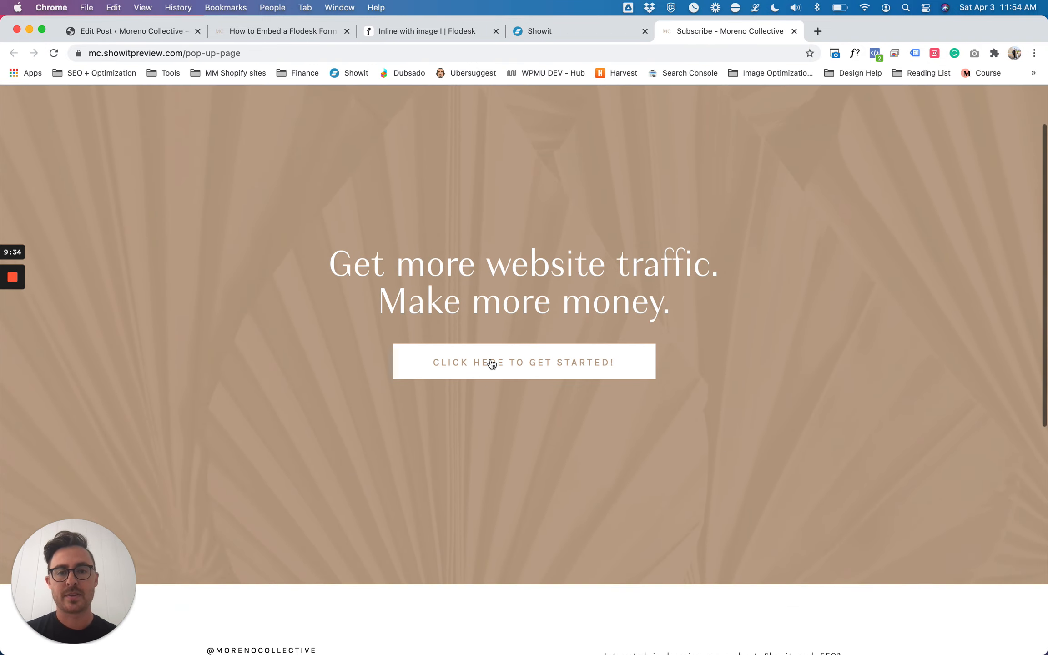
left_click(523, 362)
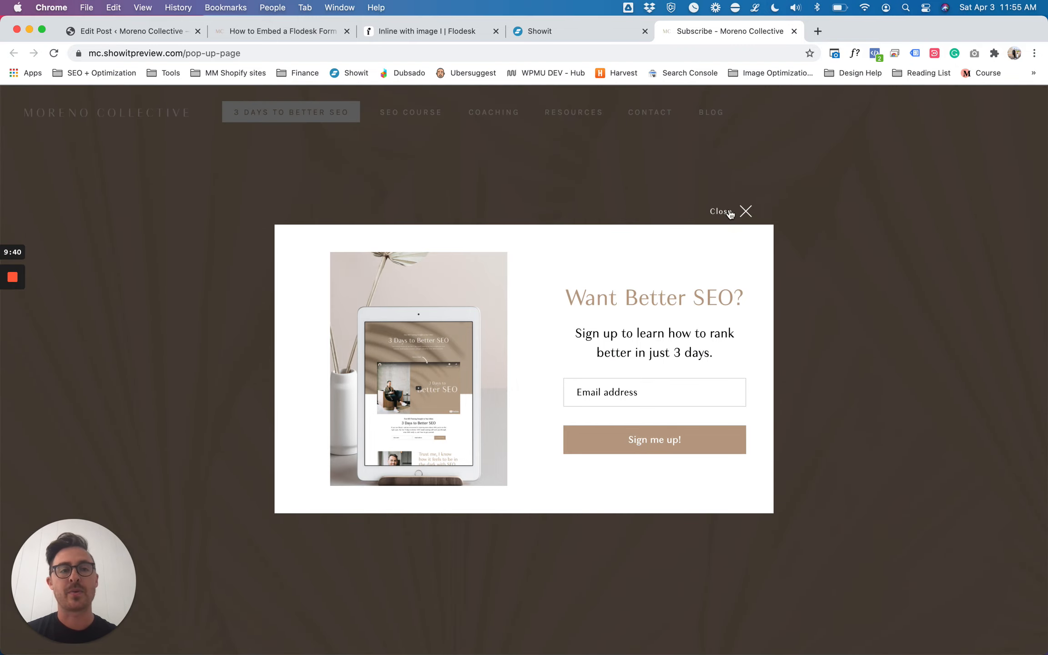
left_click(746, 210)
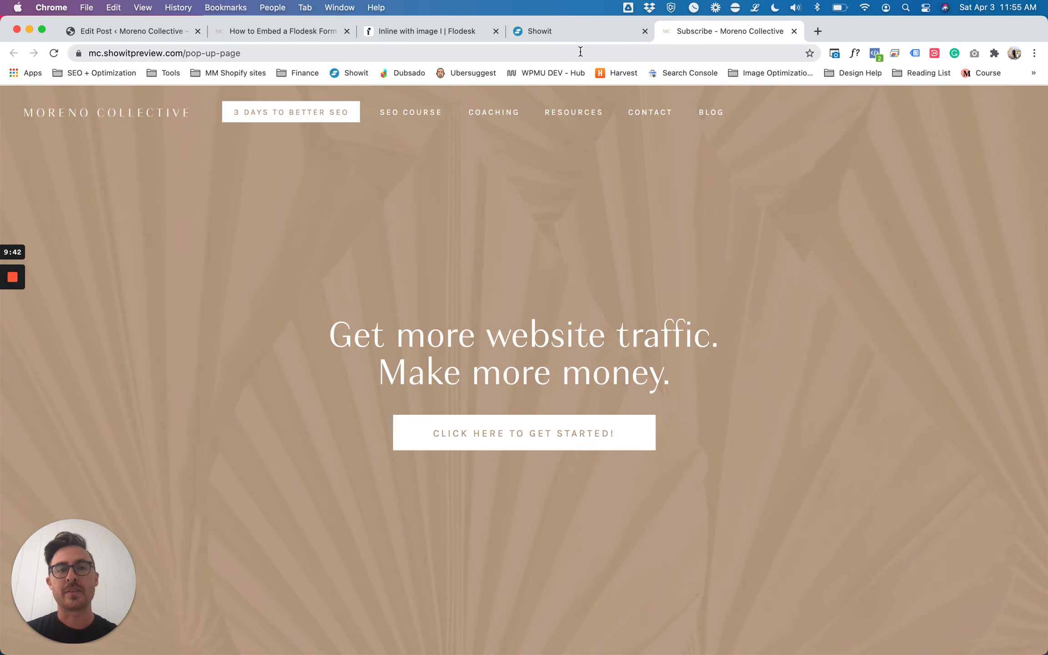